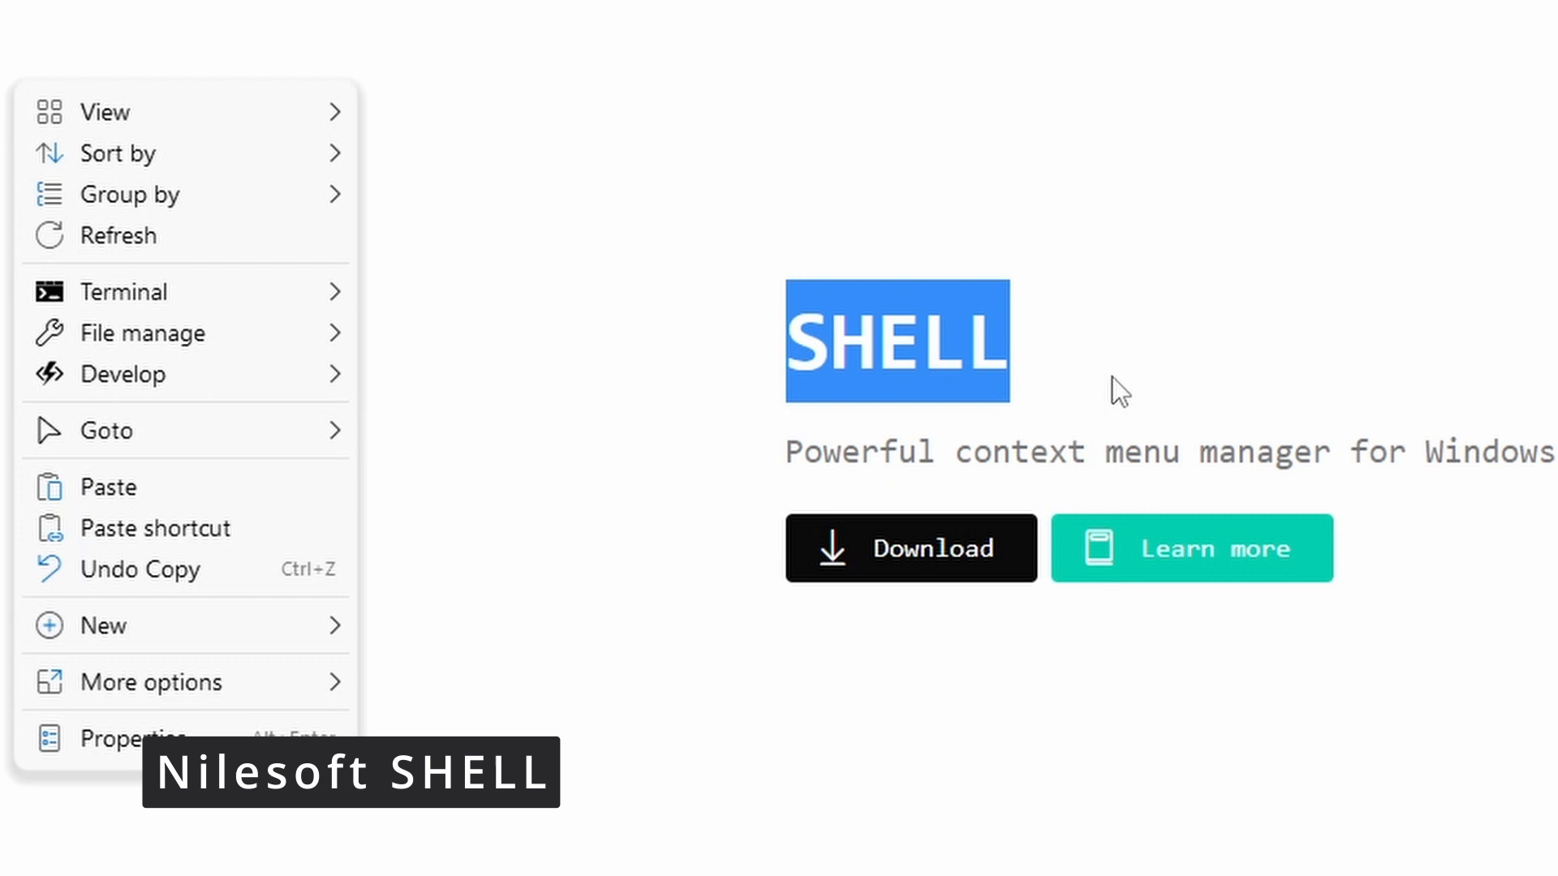
{"action": "mouse_move", "coordinate": [1315, 241]}
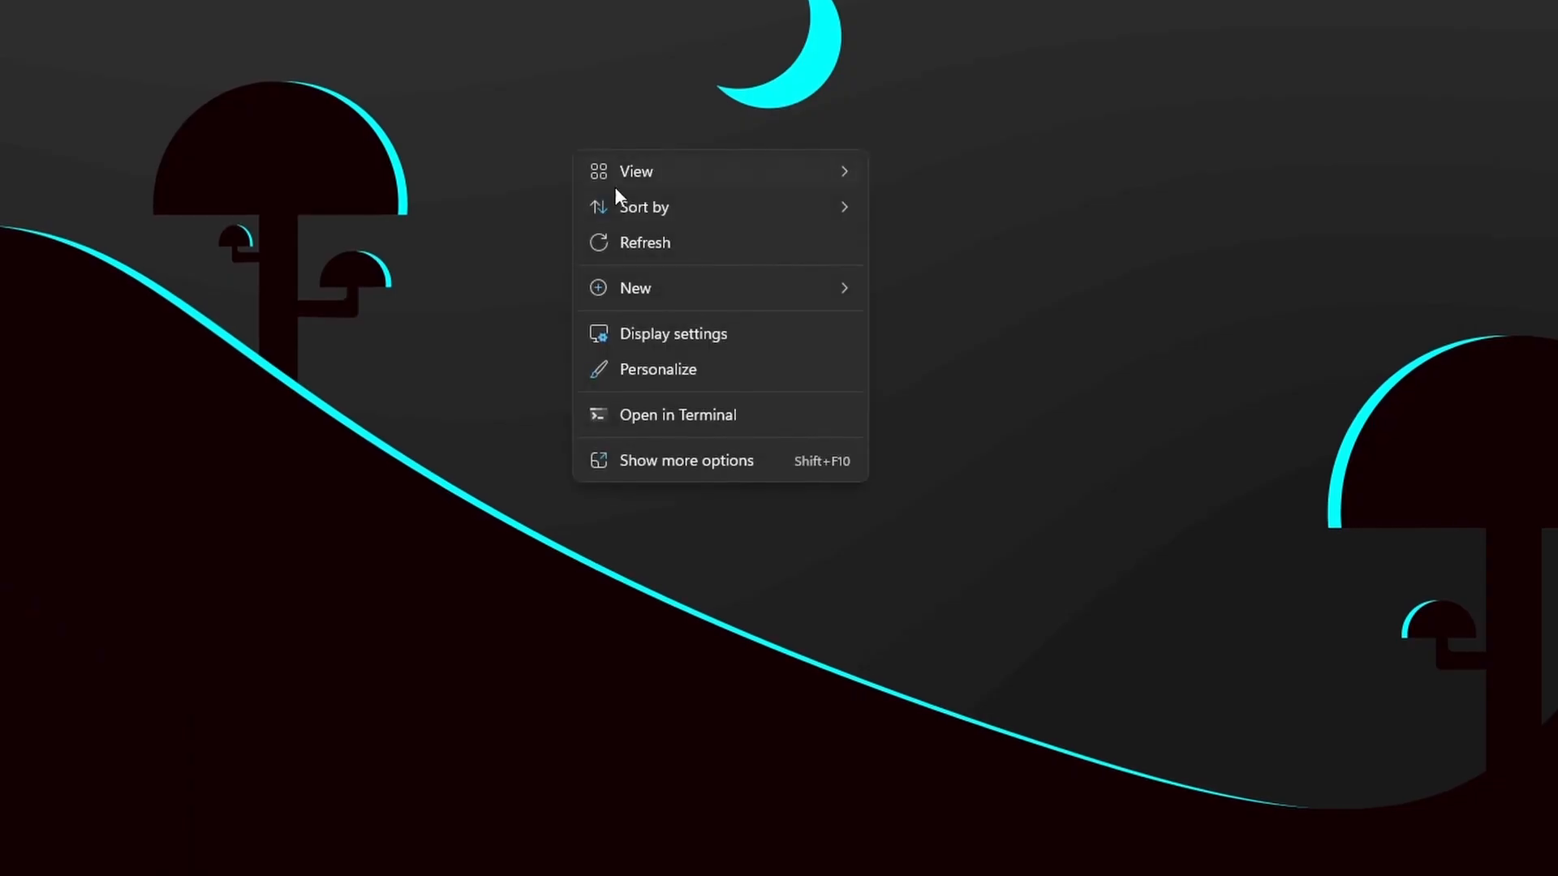
{"action": "mouse_move", "coordinate": [687, 379]}
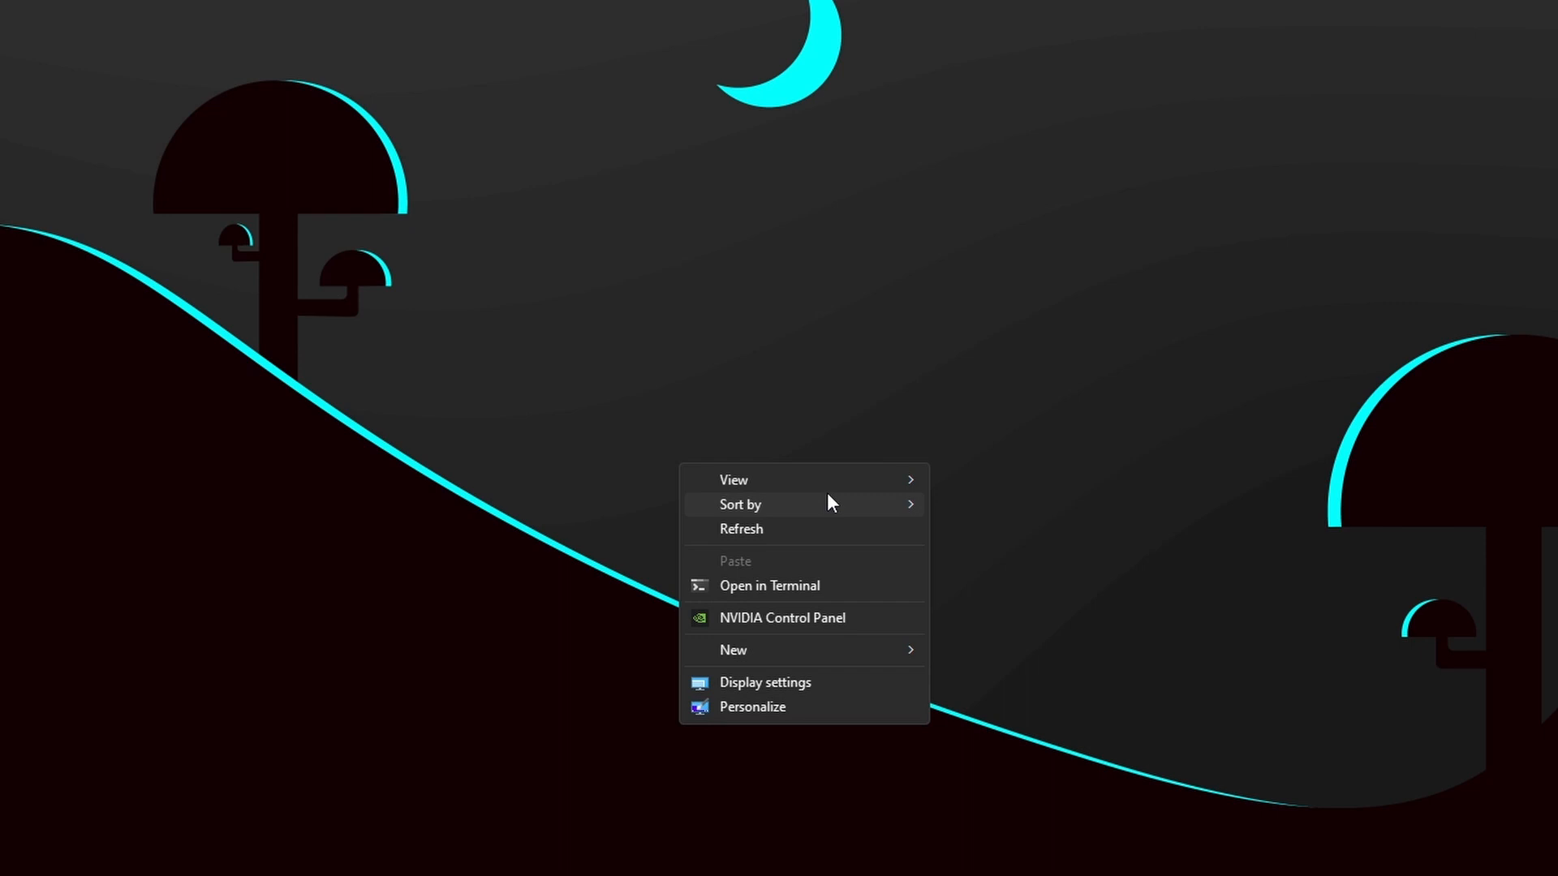
{"action": "mouse_move", "coordinate": [883, 505]}
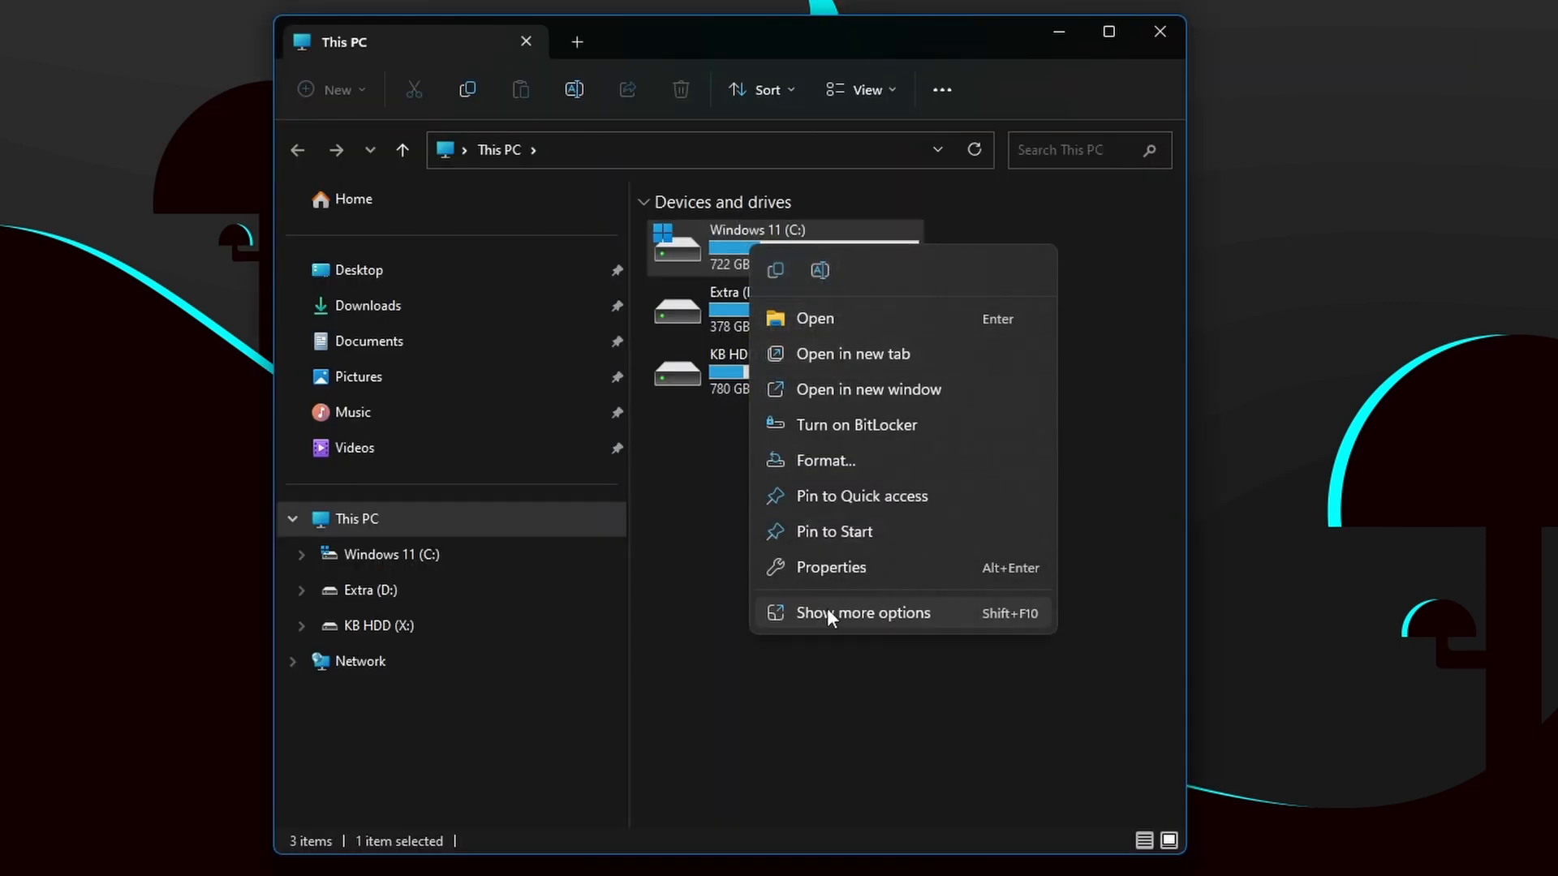
Show the classic full context menu for the Windows 11 (C:) drive.
{"action": "left_click", "coordinate": [863, 613]}
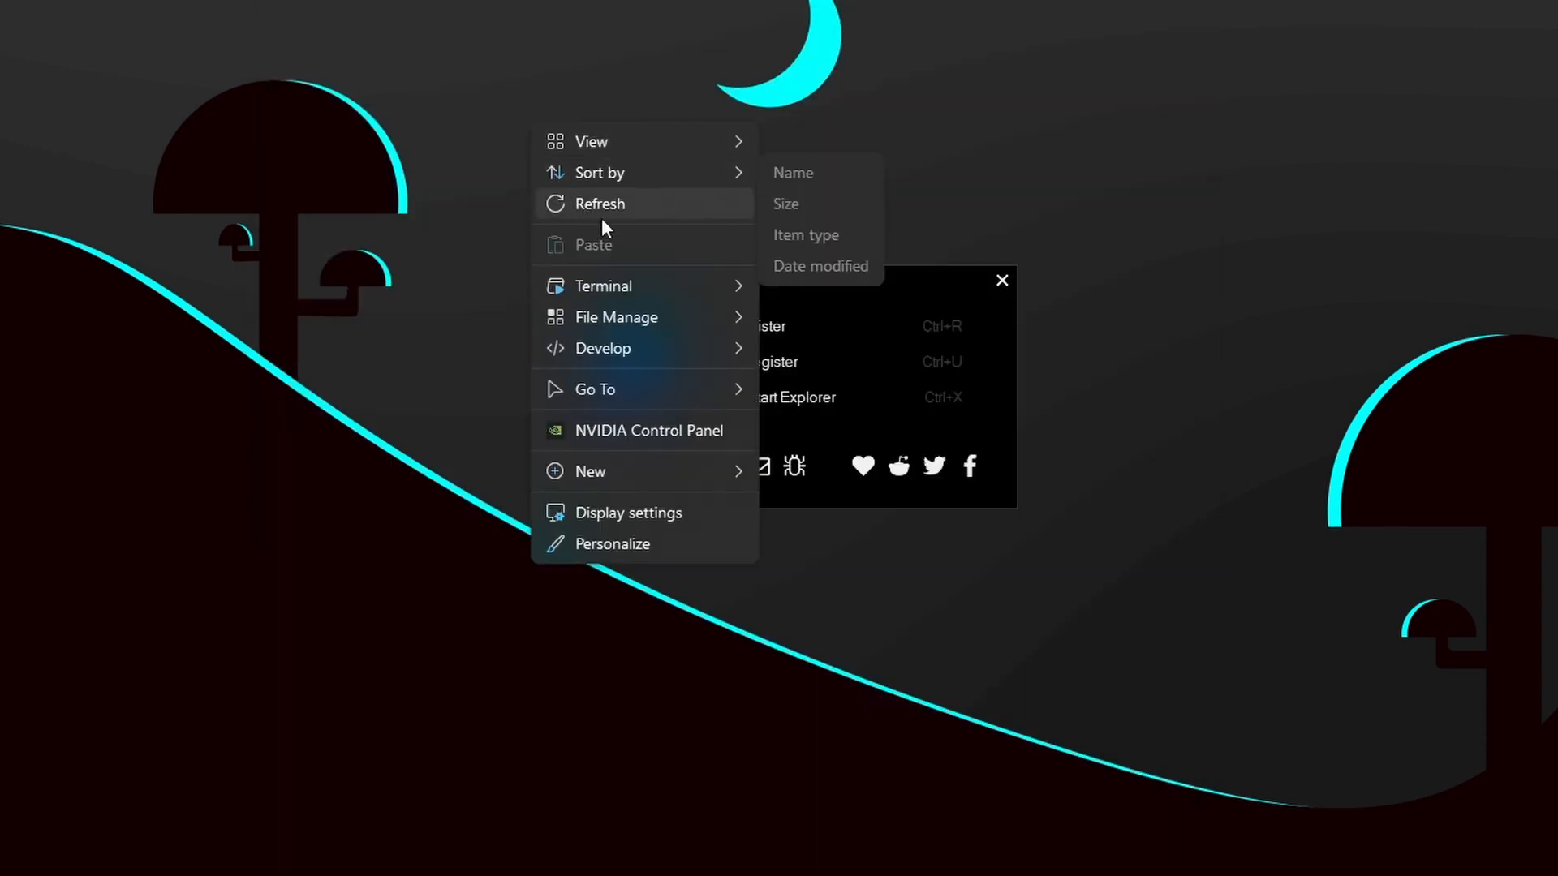
{"action": "mouse_move", "coordinate": [619, 532]}
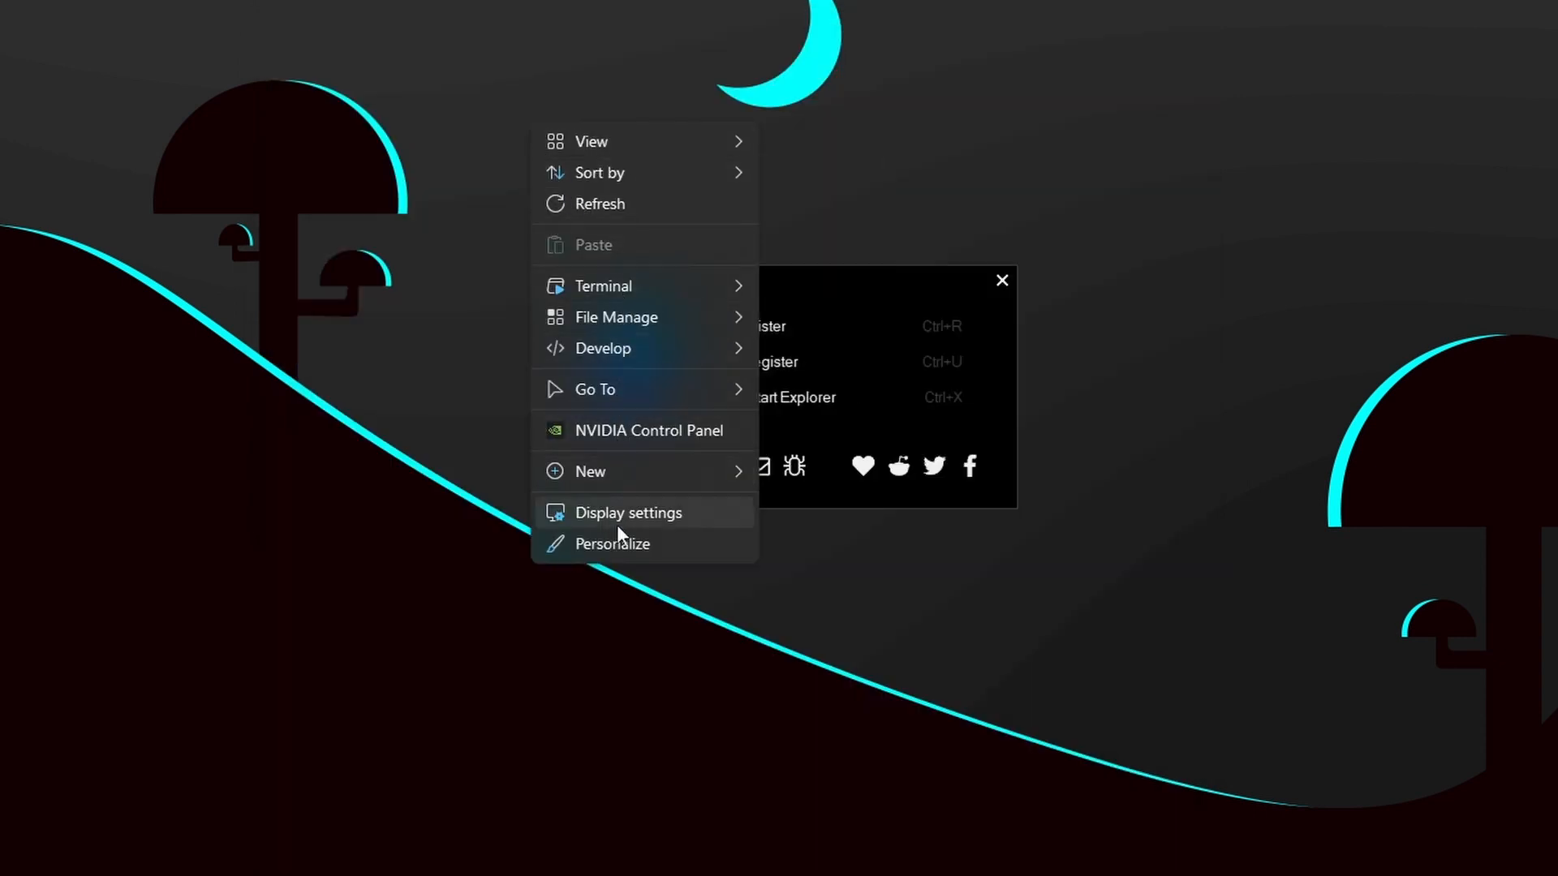
{"action": "mouse_move", "coordinate": [616, 561]}
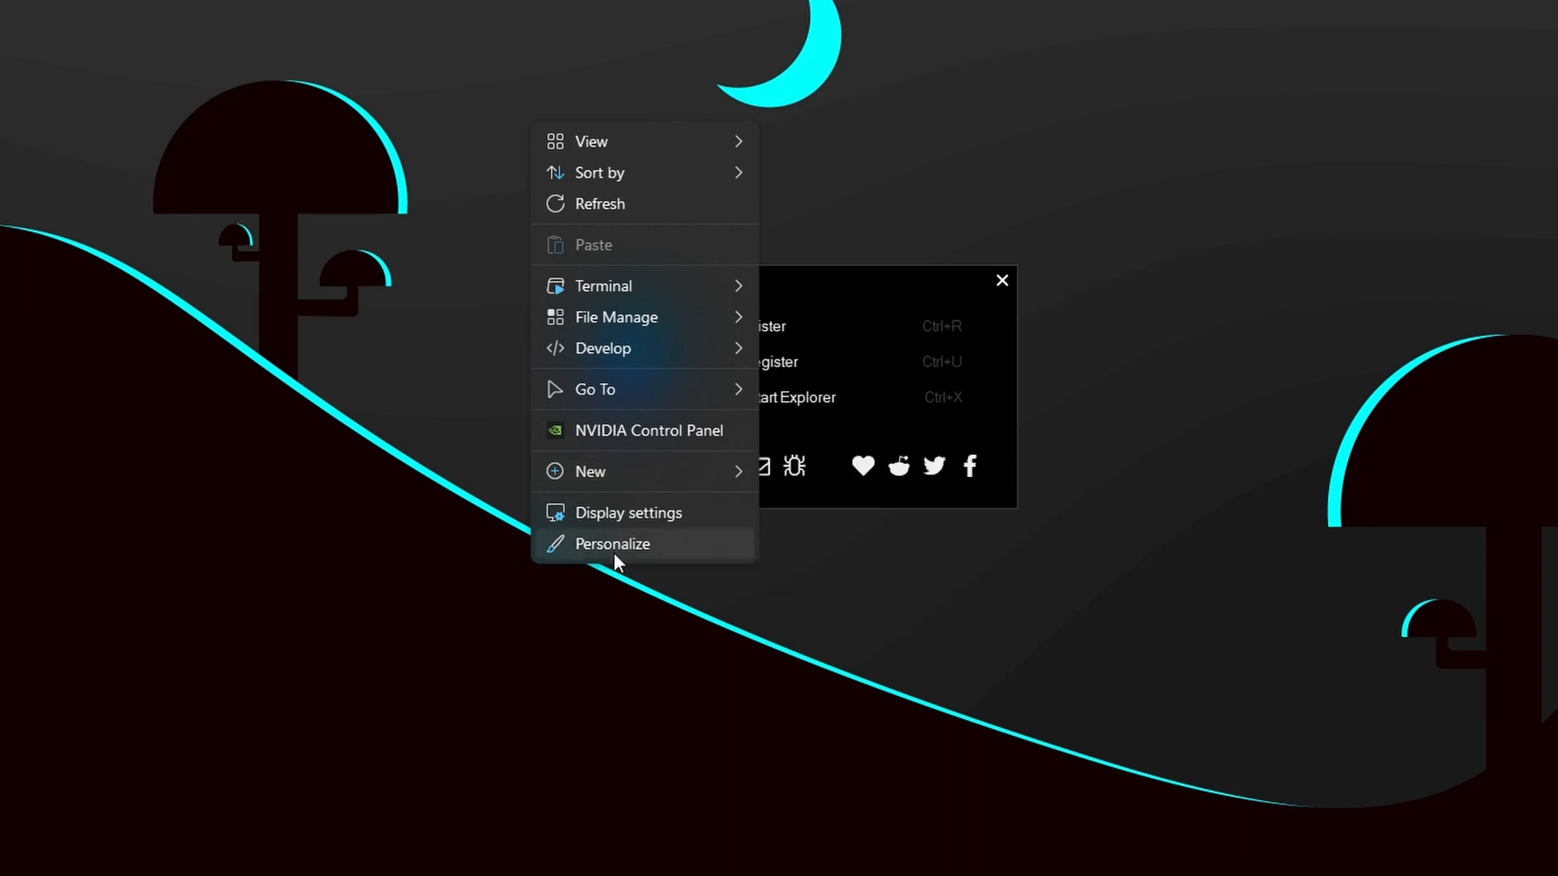
{"action": "mouse_move", "coordinate": [670, 313]}
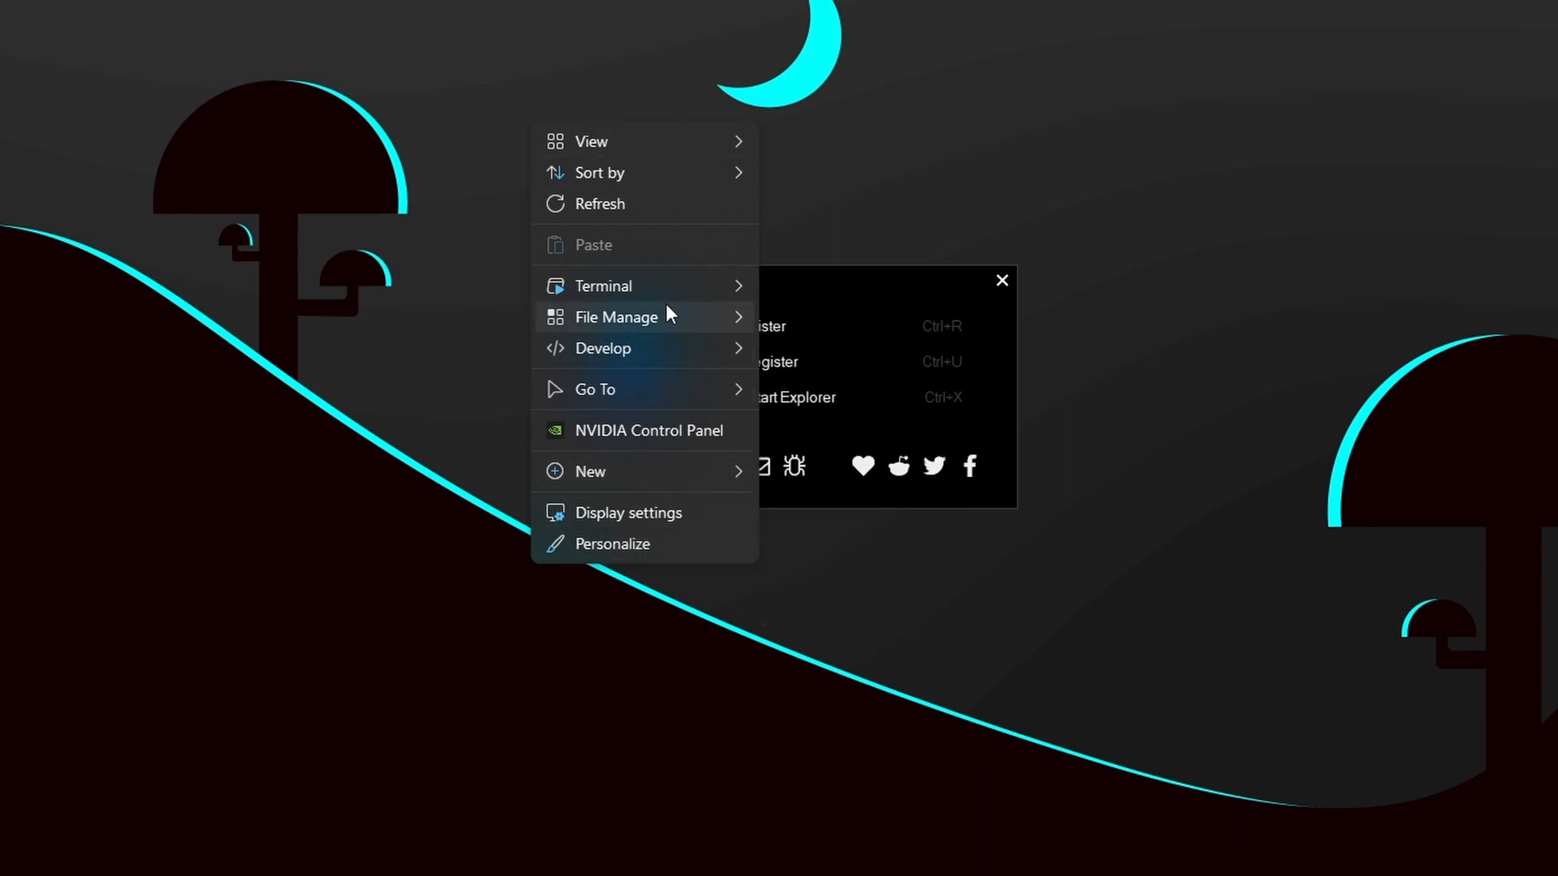
Expand the File Manage entry in the Nilesoft Shell desktop menu.
{"action": "left_click", "coordinate": [648, 317]}
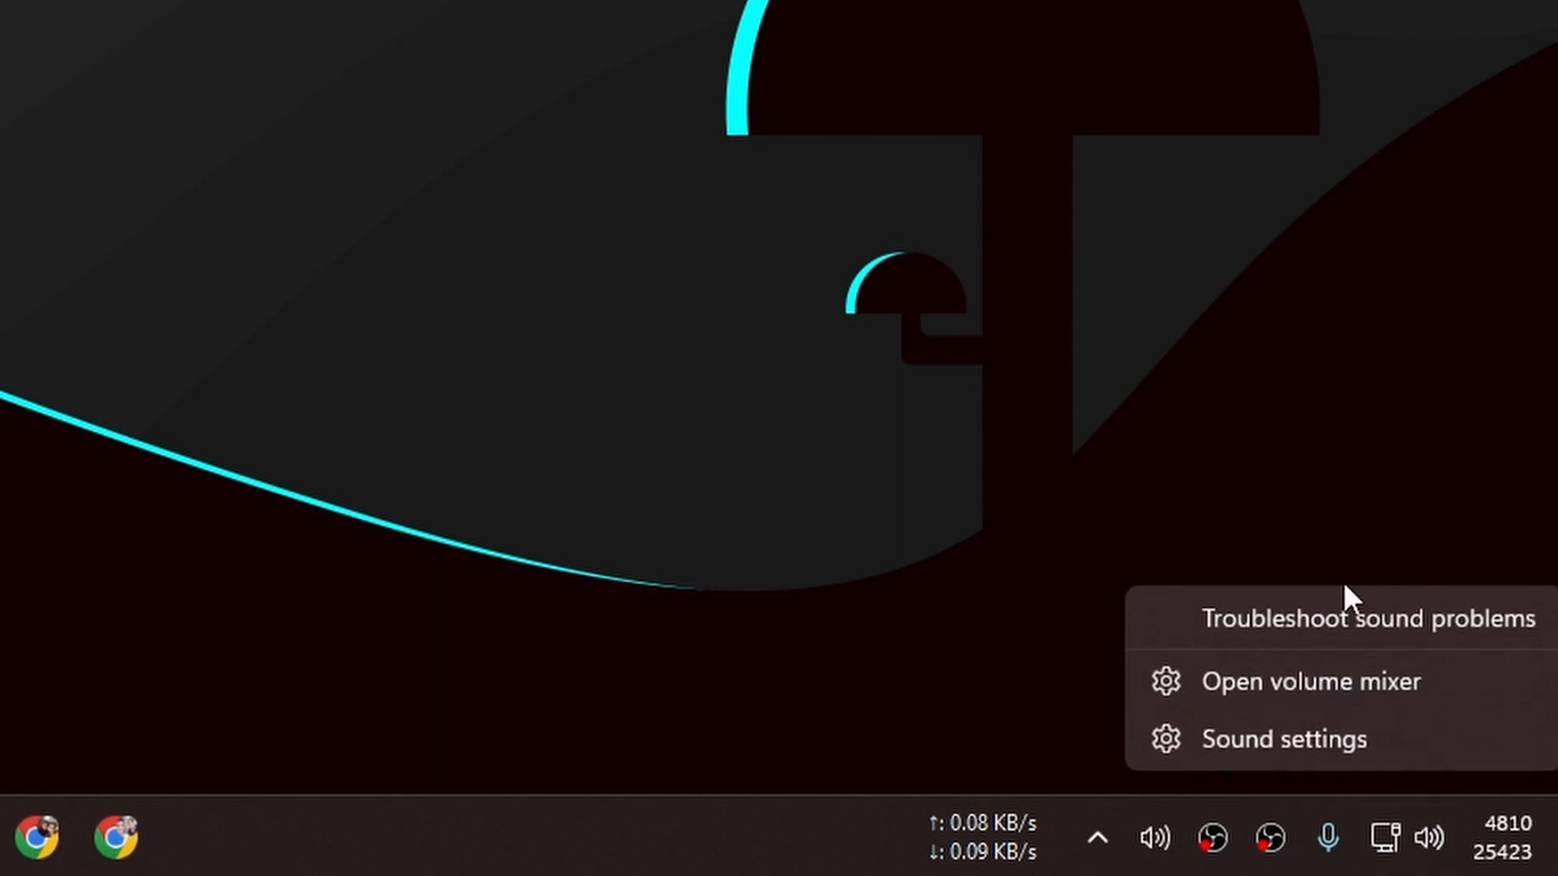
{"action": "mouse_move", "coordinate": [1313, 716]}
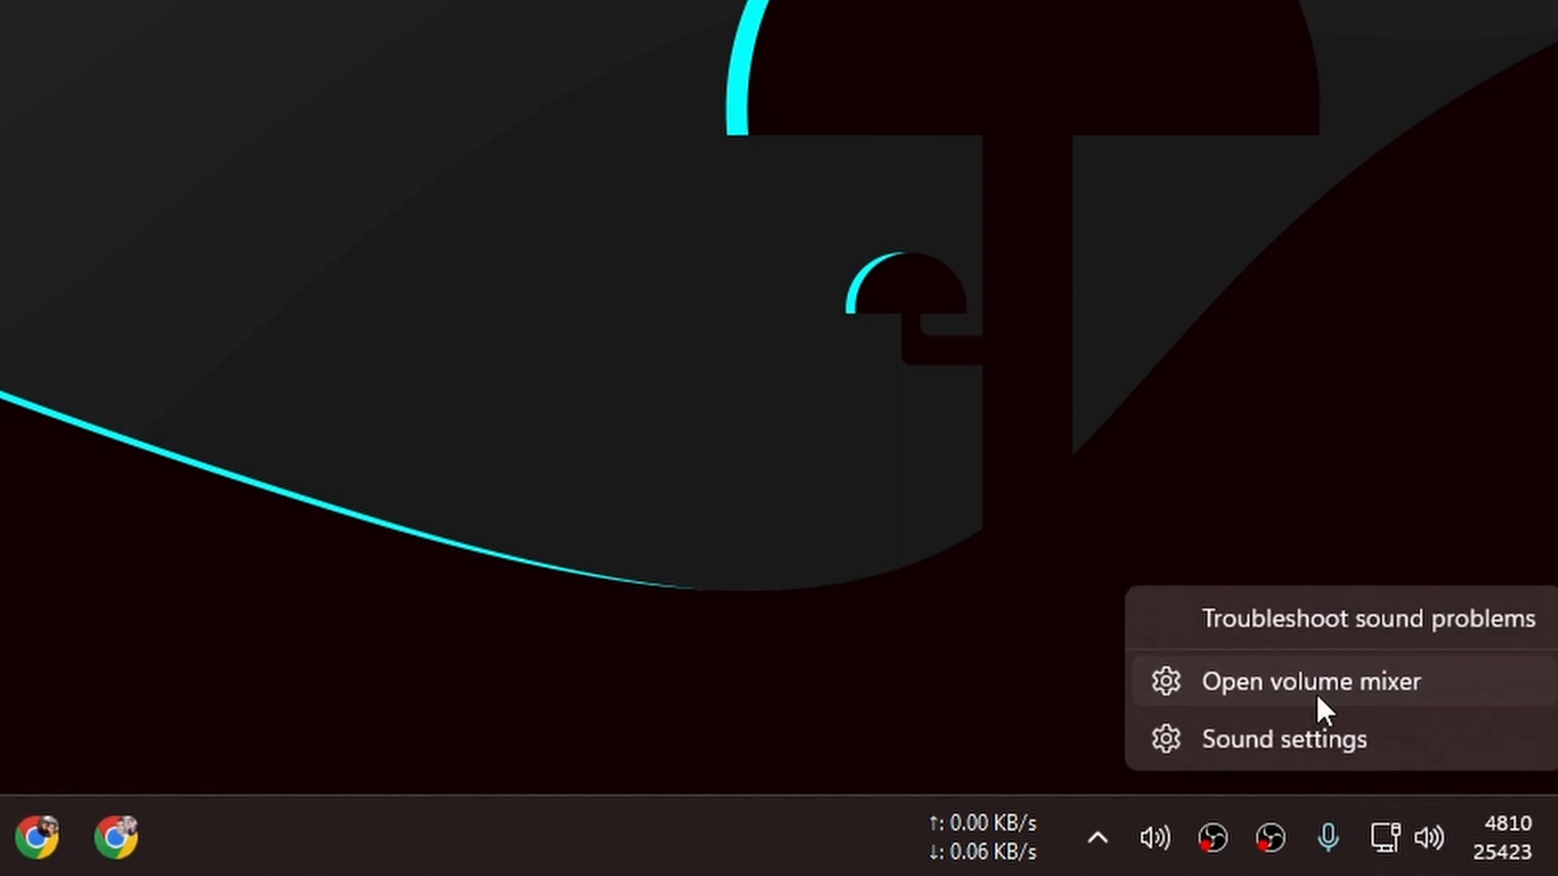
Open the volume mixer and scroll to per-app volumes for System sounds and OBS Studio.
{"action": "left_click", "coordinate": [1310, 682]}
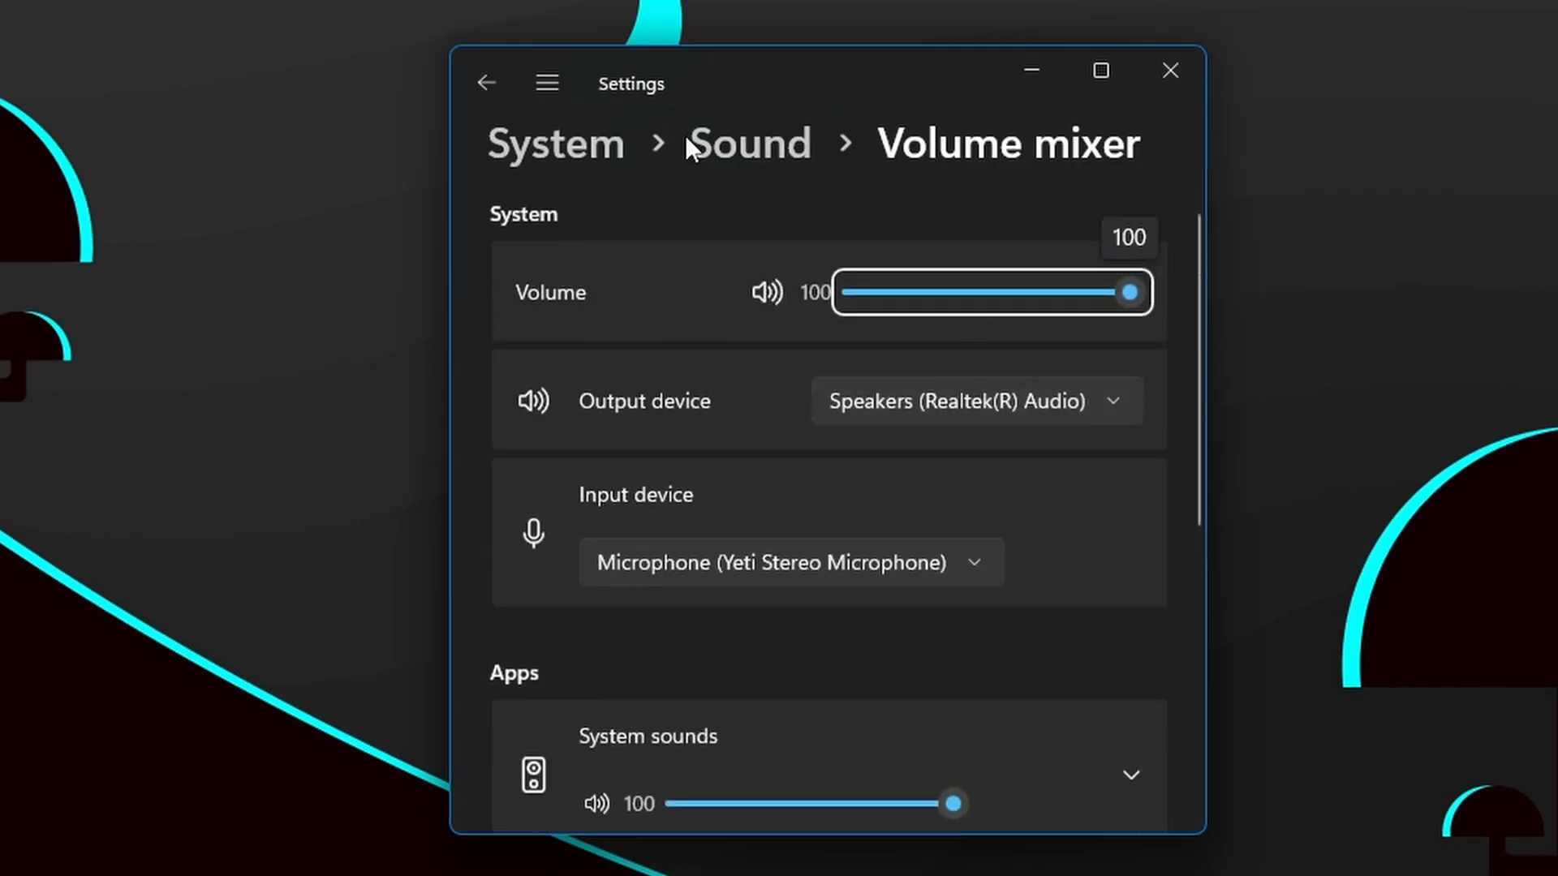
{"action": "scroll", "scroll_direction": "down", "scroll_amount": 3}
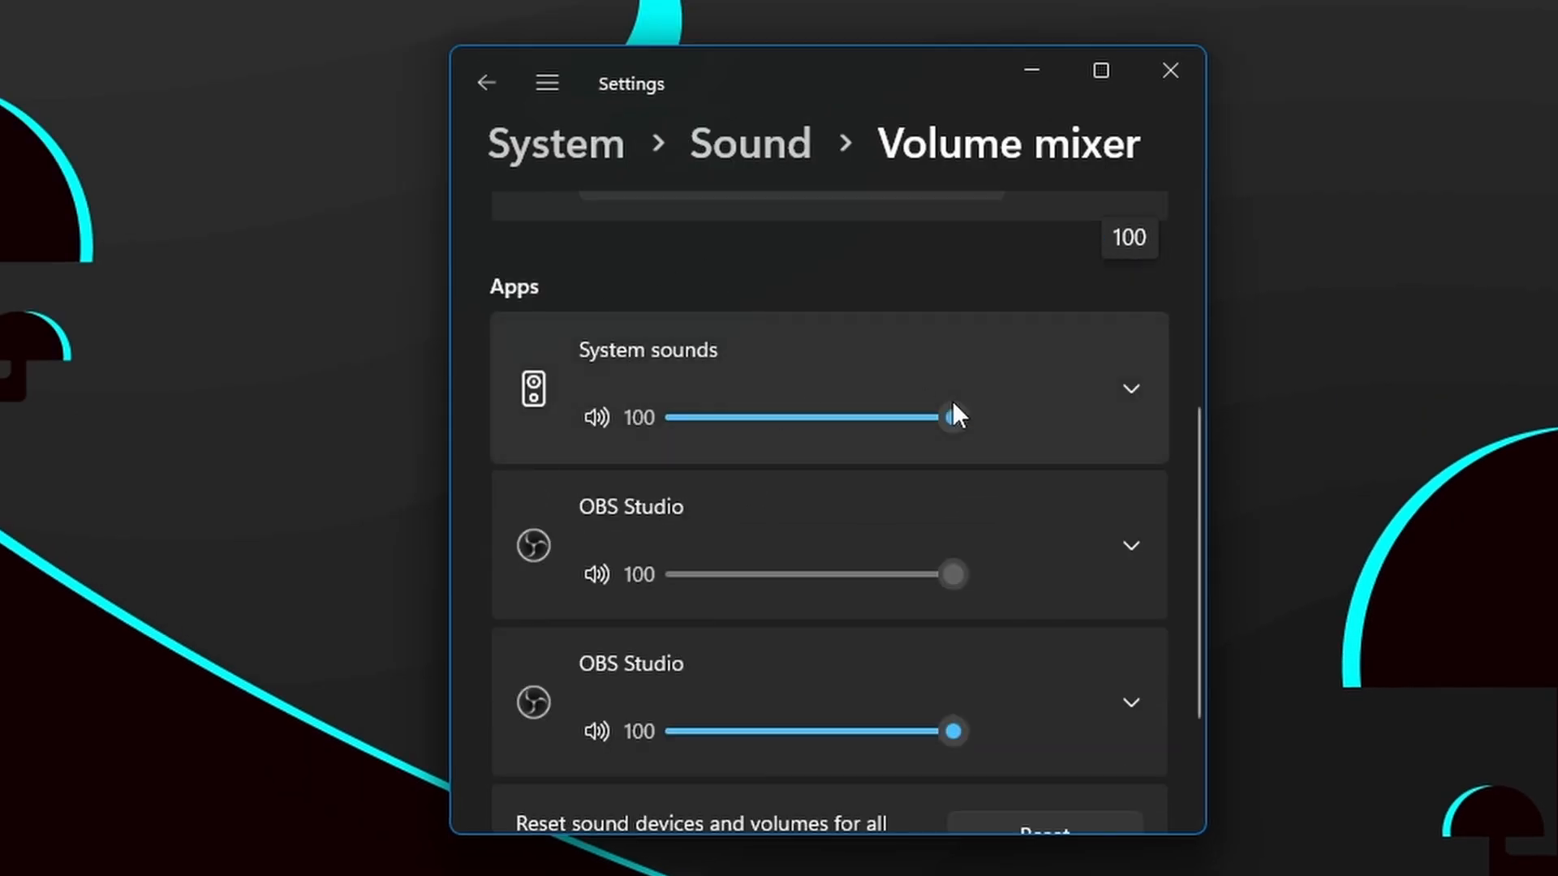
{"action": "left_click", "coordinate": [1129, 545]}
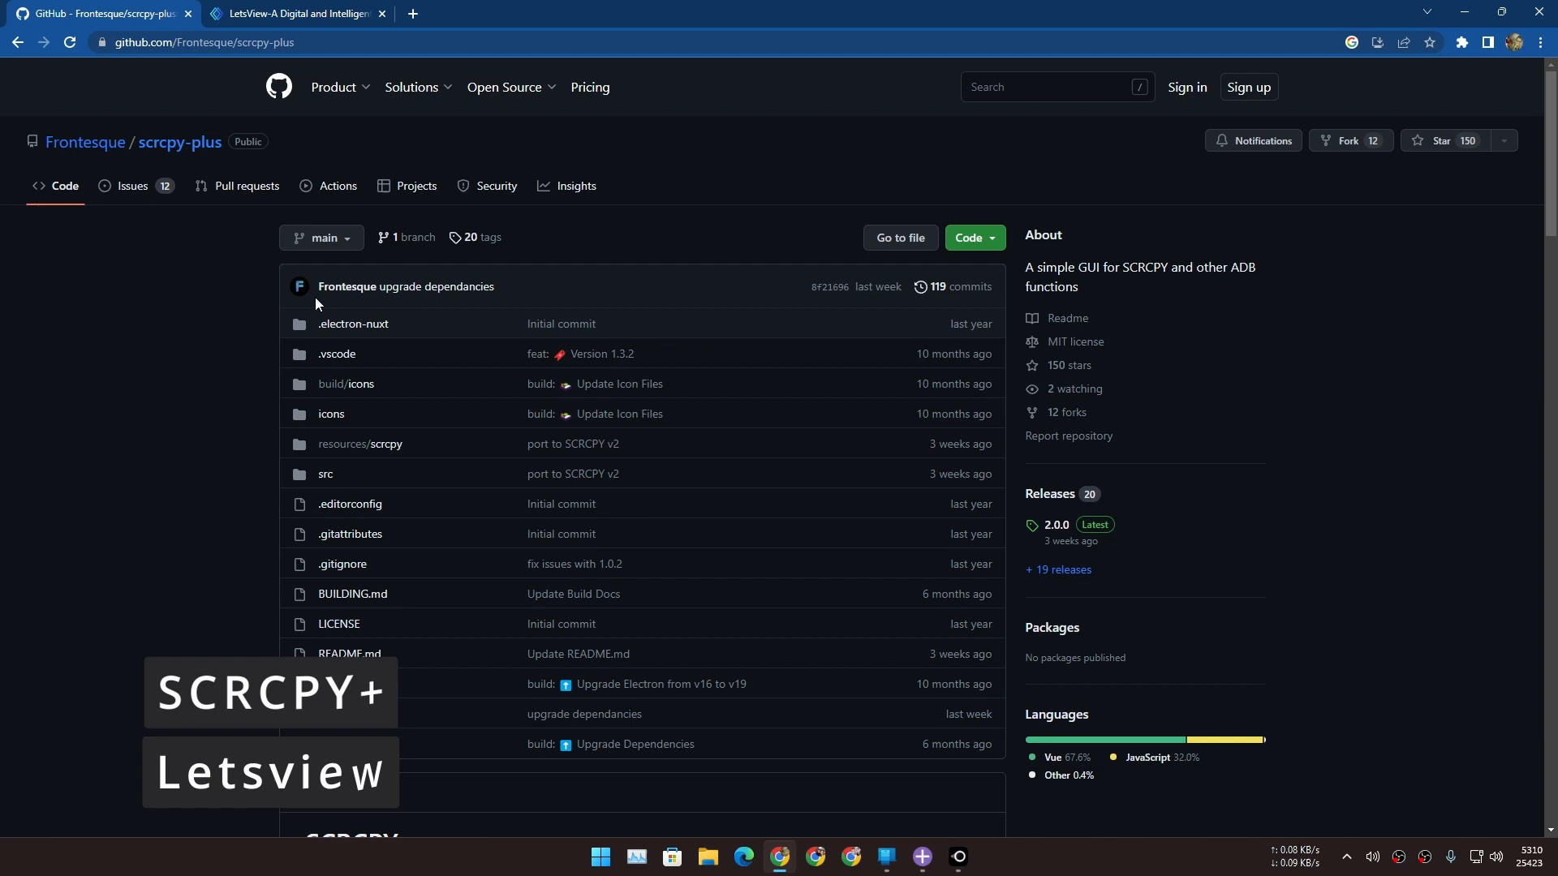
{"action": "scroll", "scroll_direction": "down", "scroll_amount": 3}
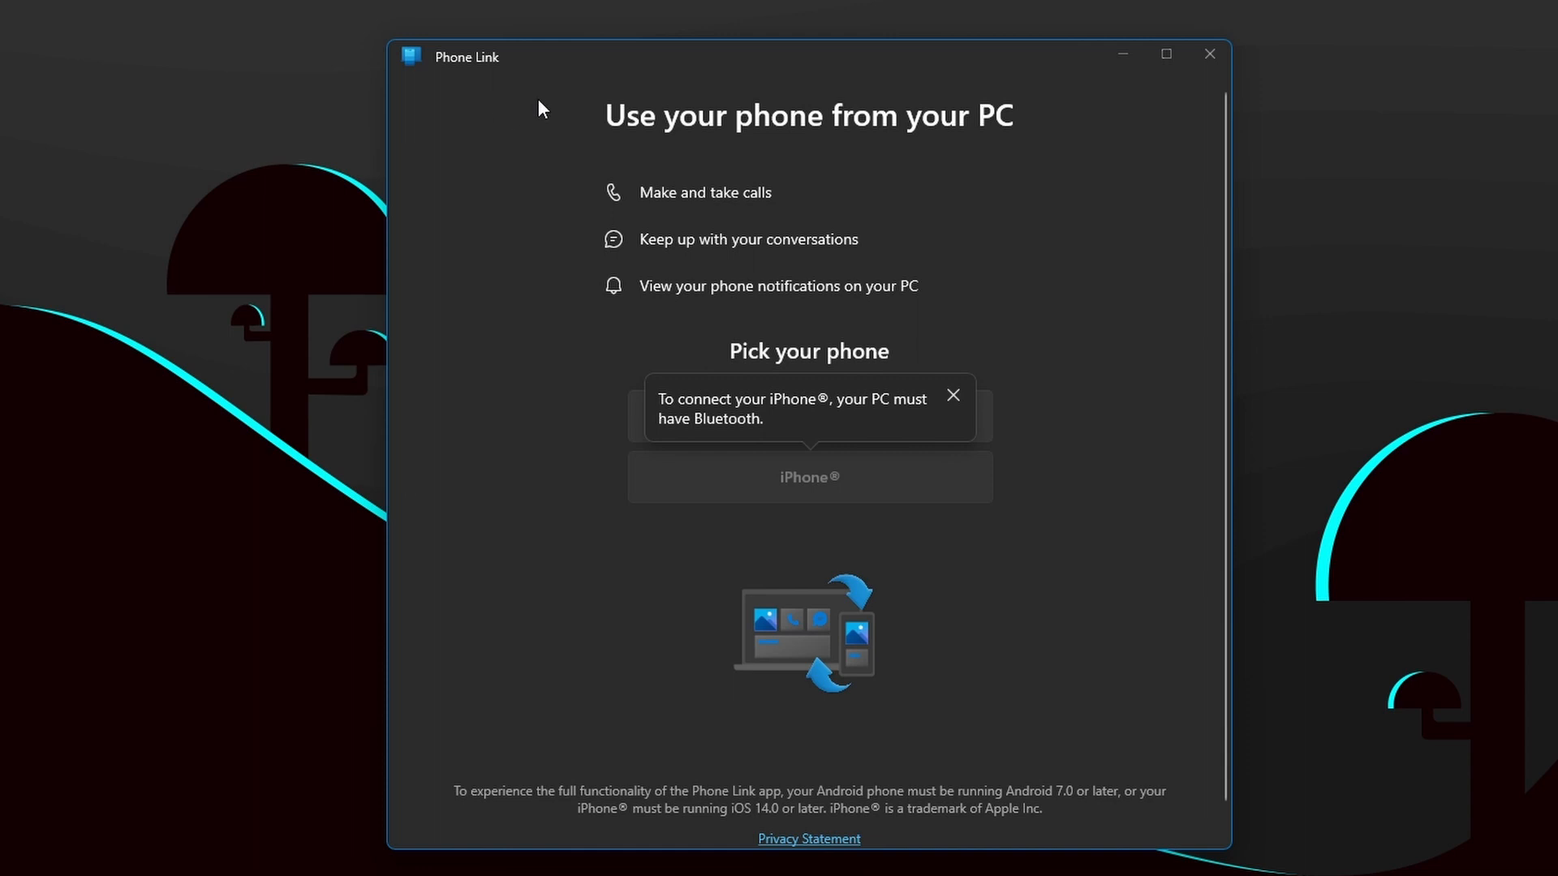
{"action": "mouse_move", "coordinate": [829, 144]}
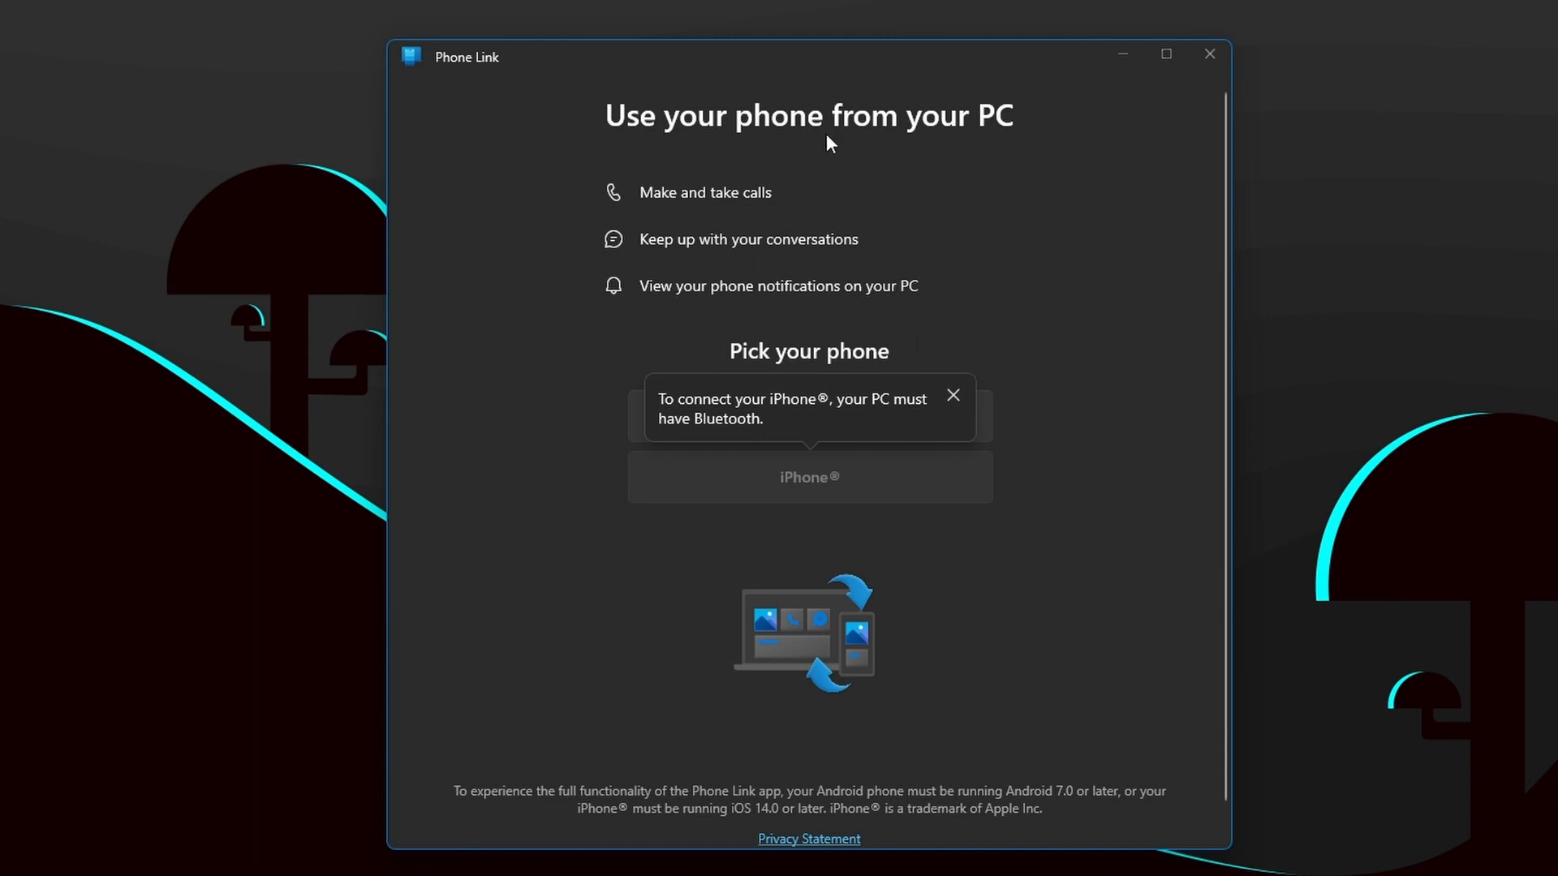
{"action": "mouse_move", "coordinate": [559, 165]}
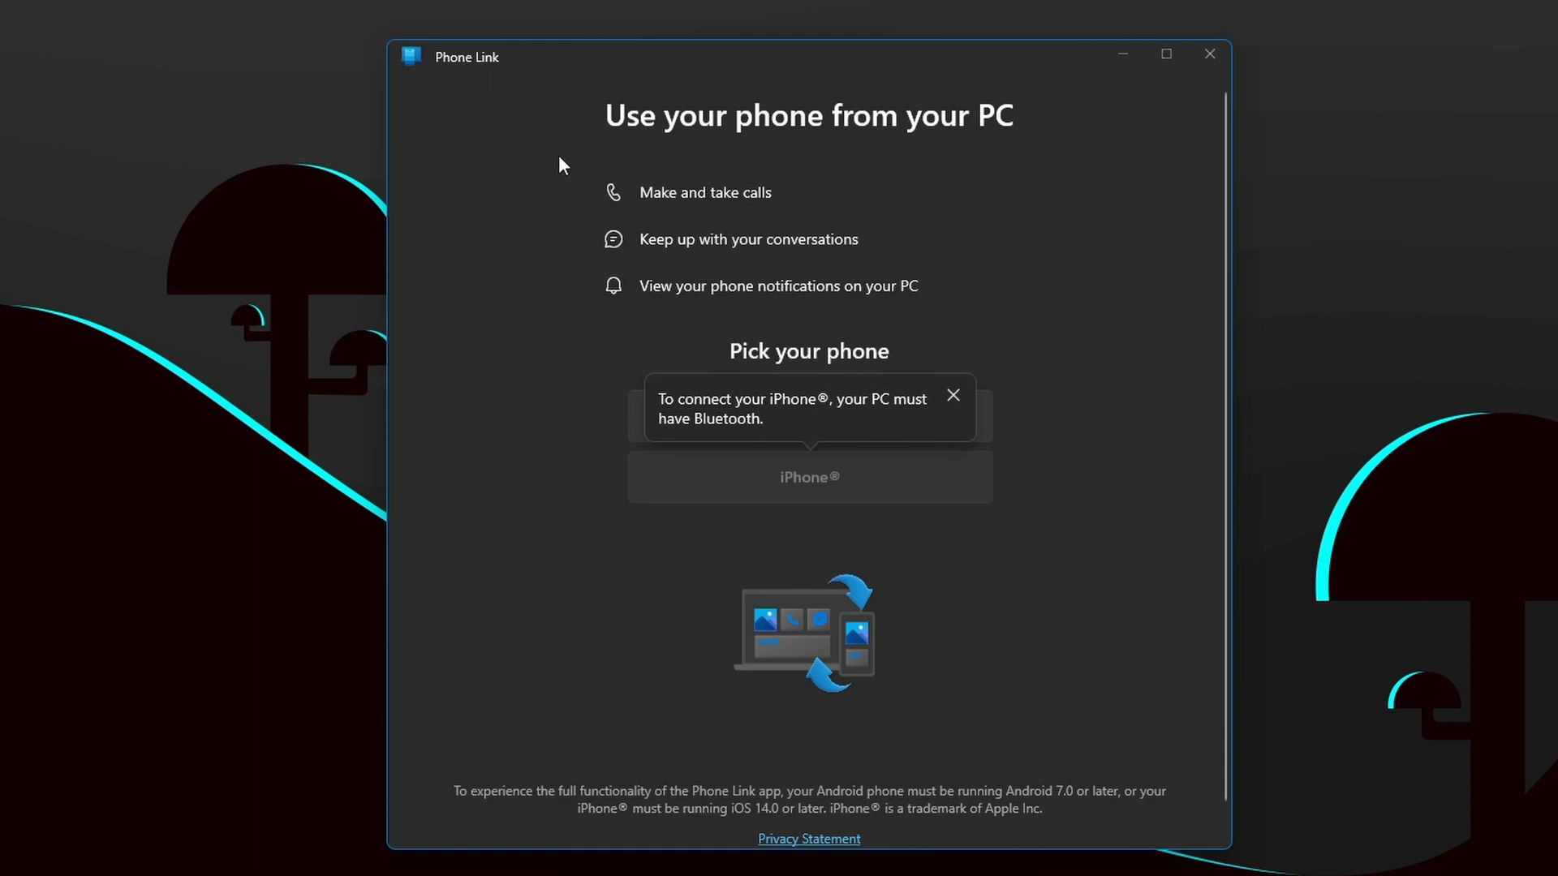
{"action": "mouse_move", "coordinate": [710, 321]}
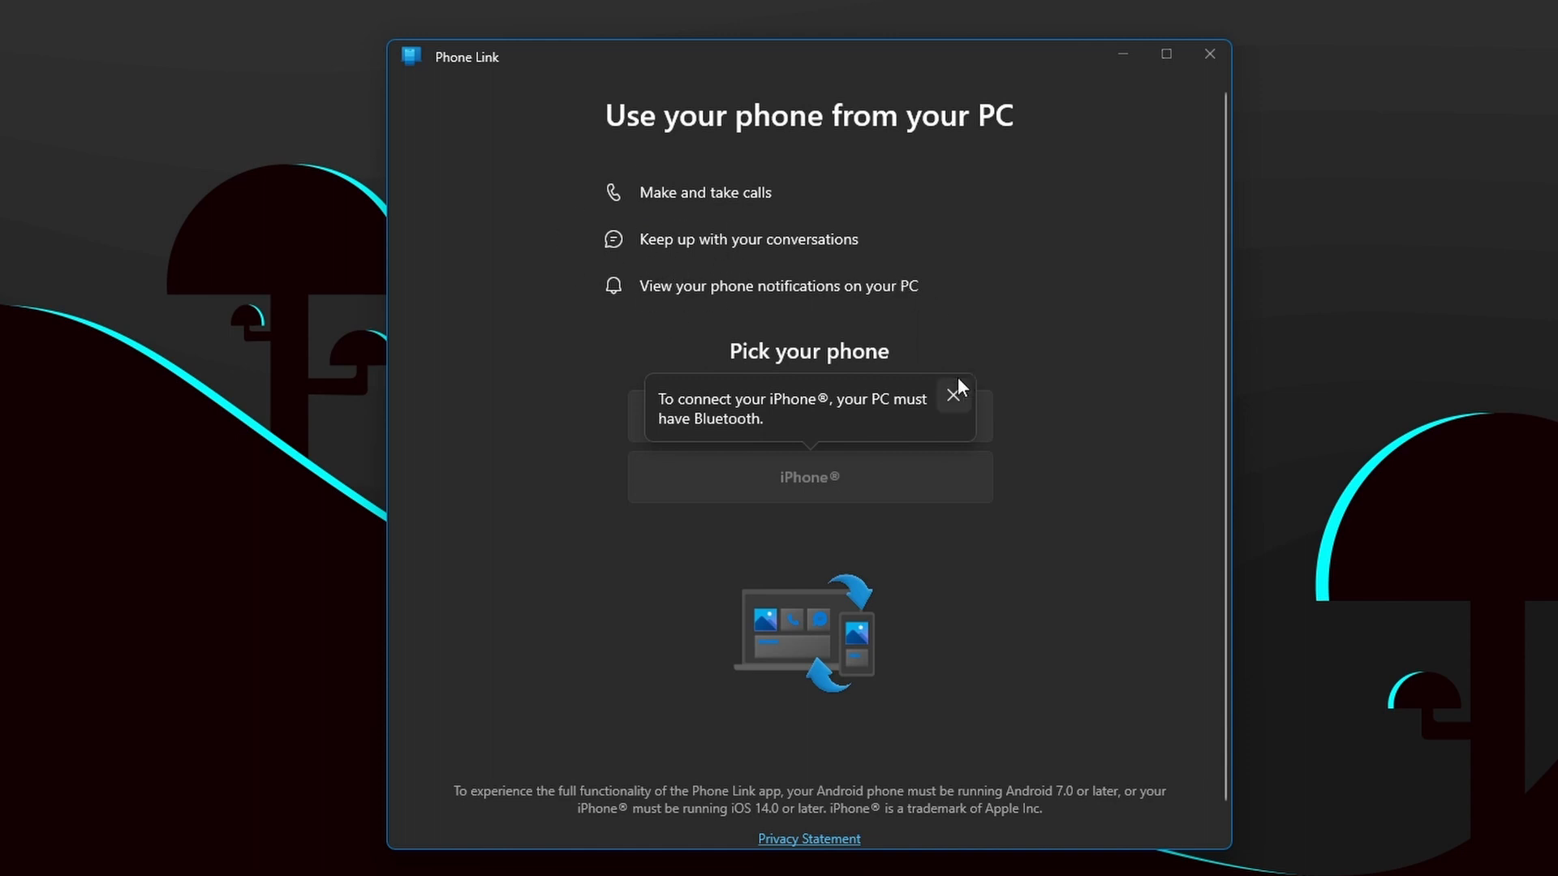
{"action": "mouse_move", "coordinate": [955, 397]}
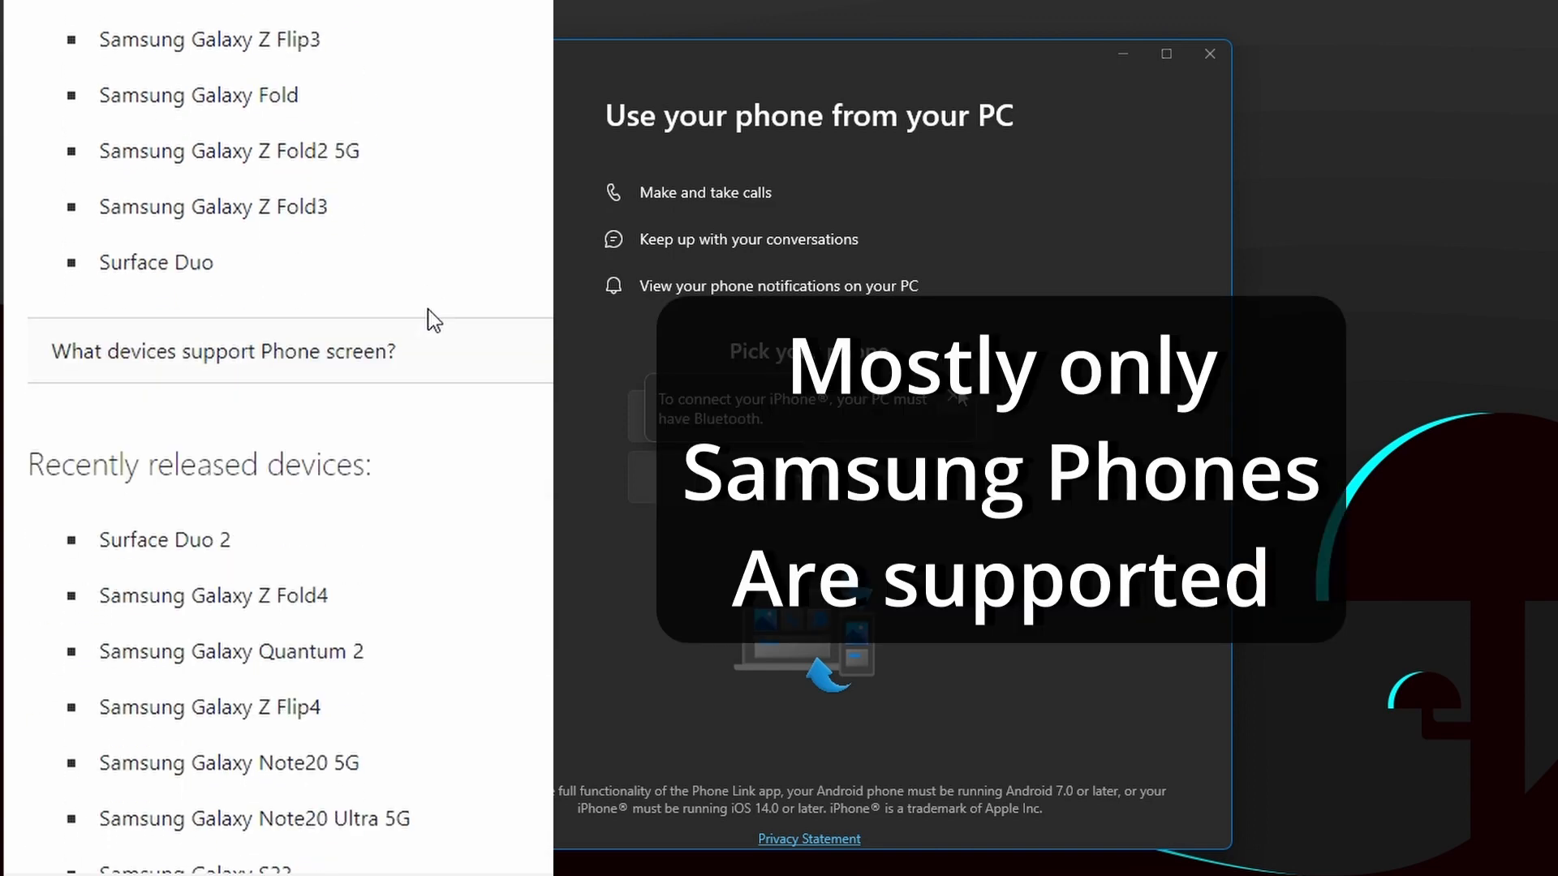
Scroll through Phone Link's supported devices list of mostly Samsung phones.
{"action": "scroll", "scroll_direction": "down", "scroll_amount": 3}
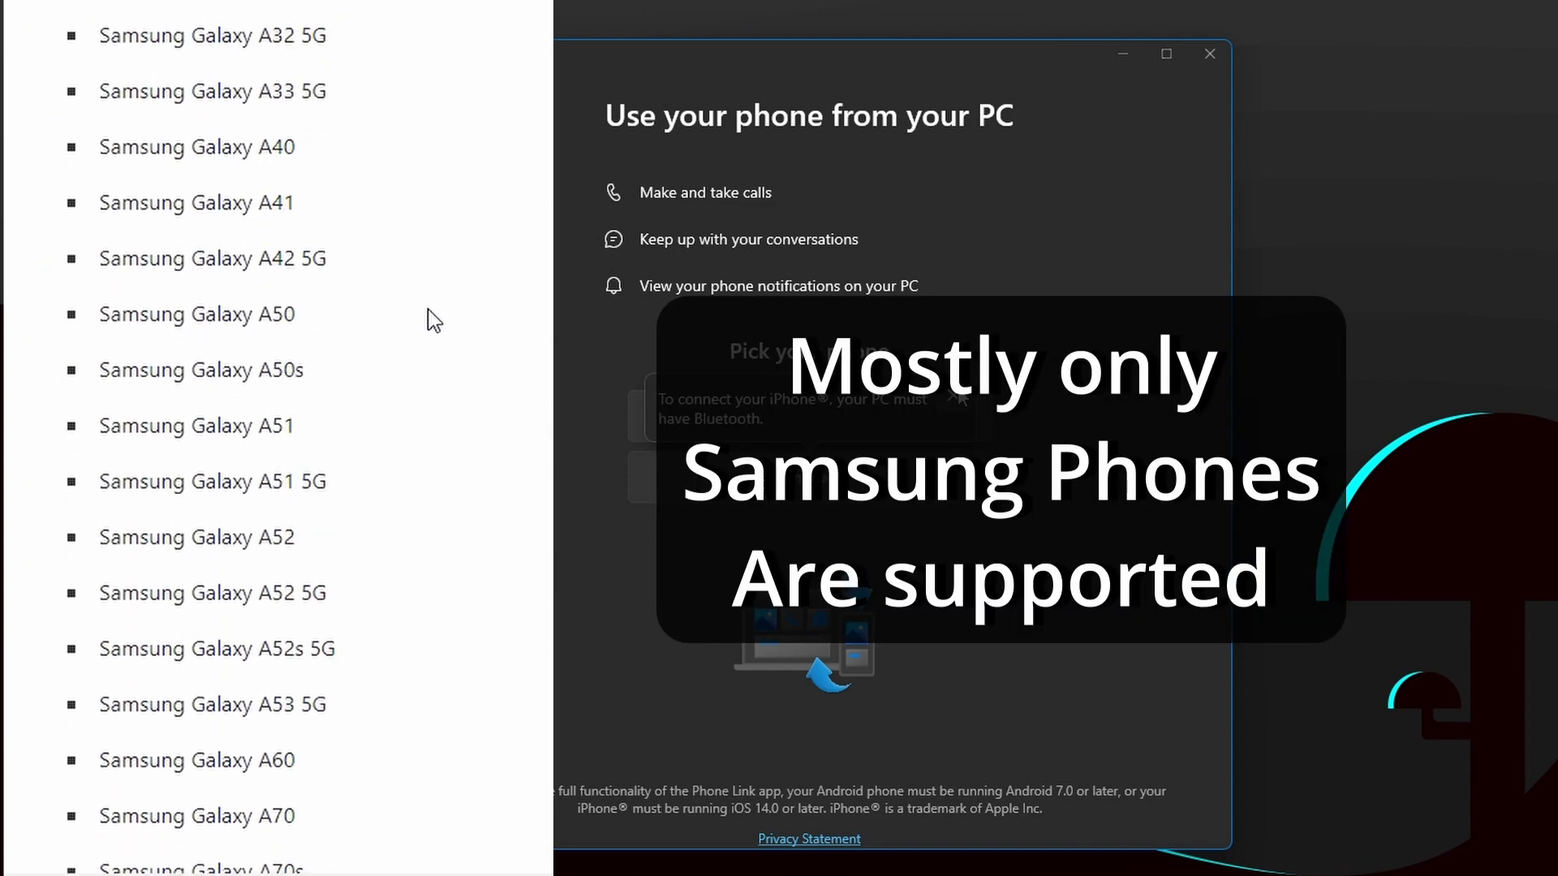
{"action": "scroll", "scroll_direction": "down", "scroll_amount": 3}
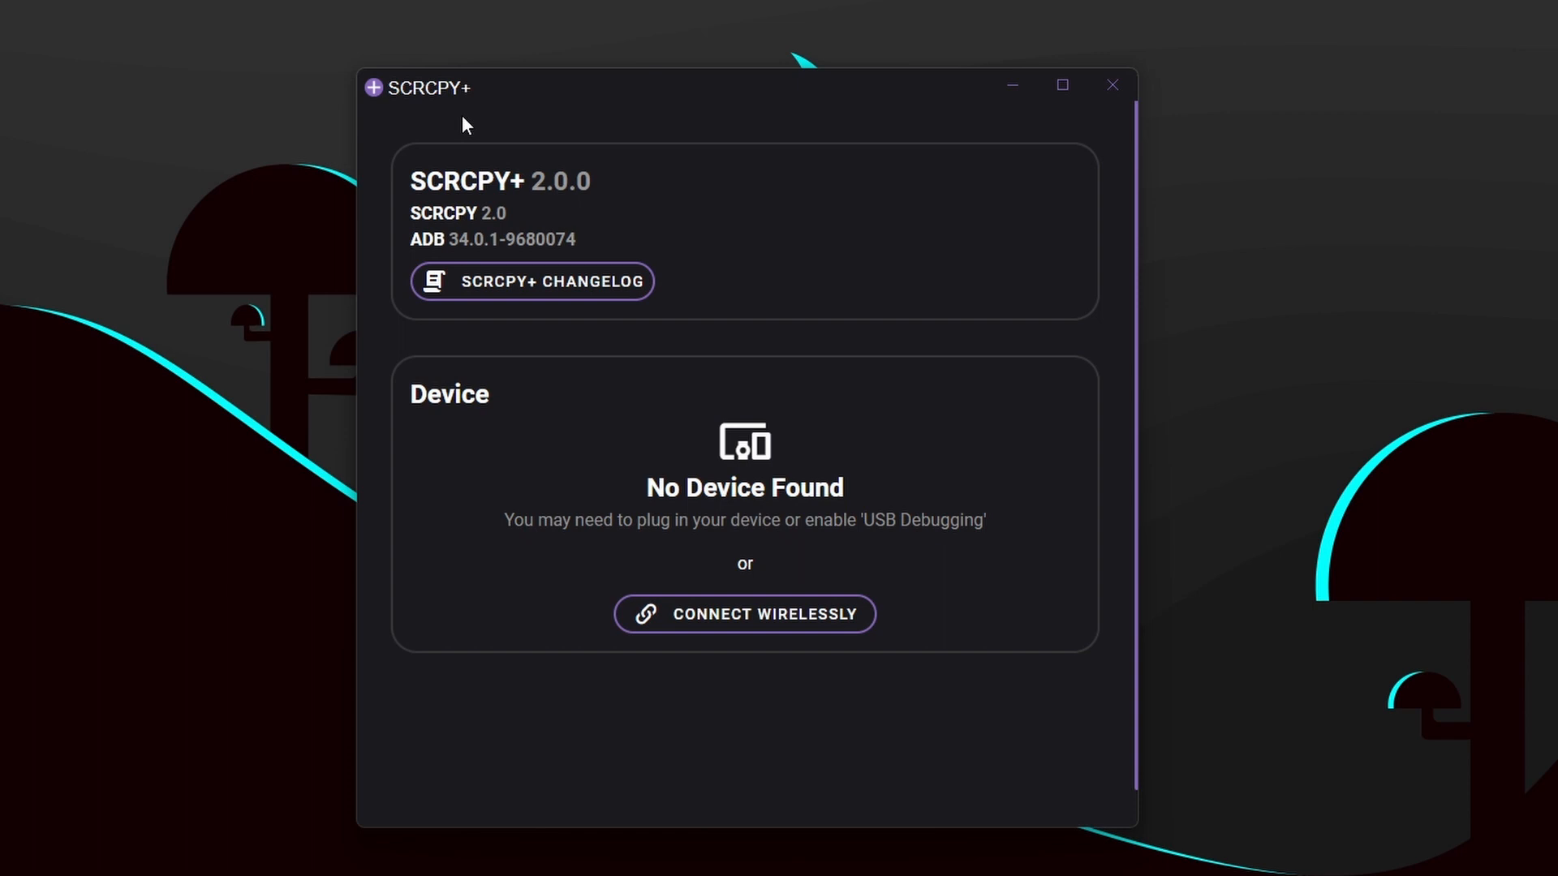
{"action": "mouse_move", "coordinate": [643, 462]}
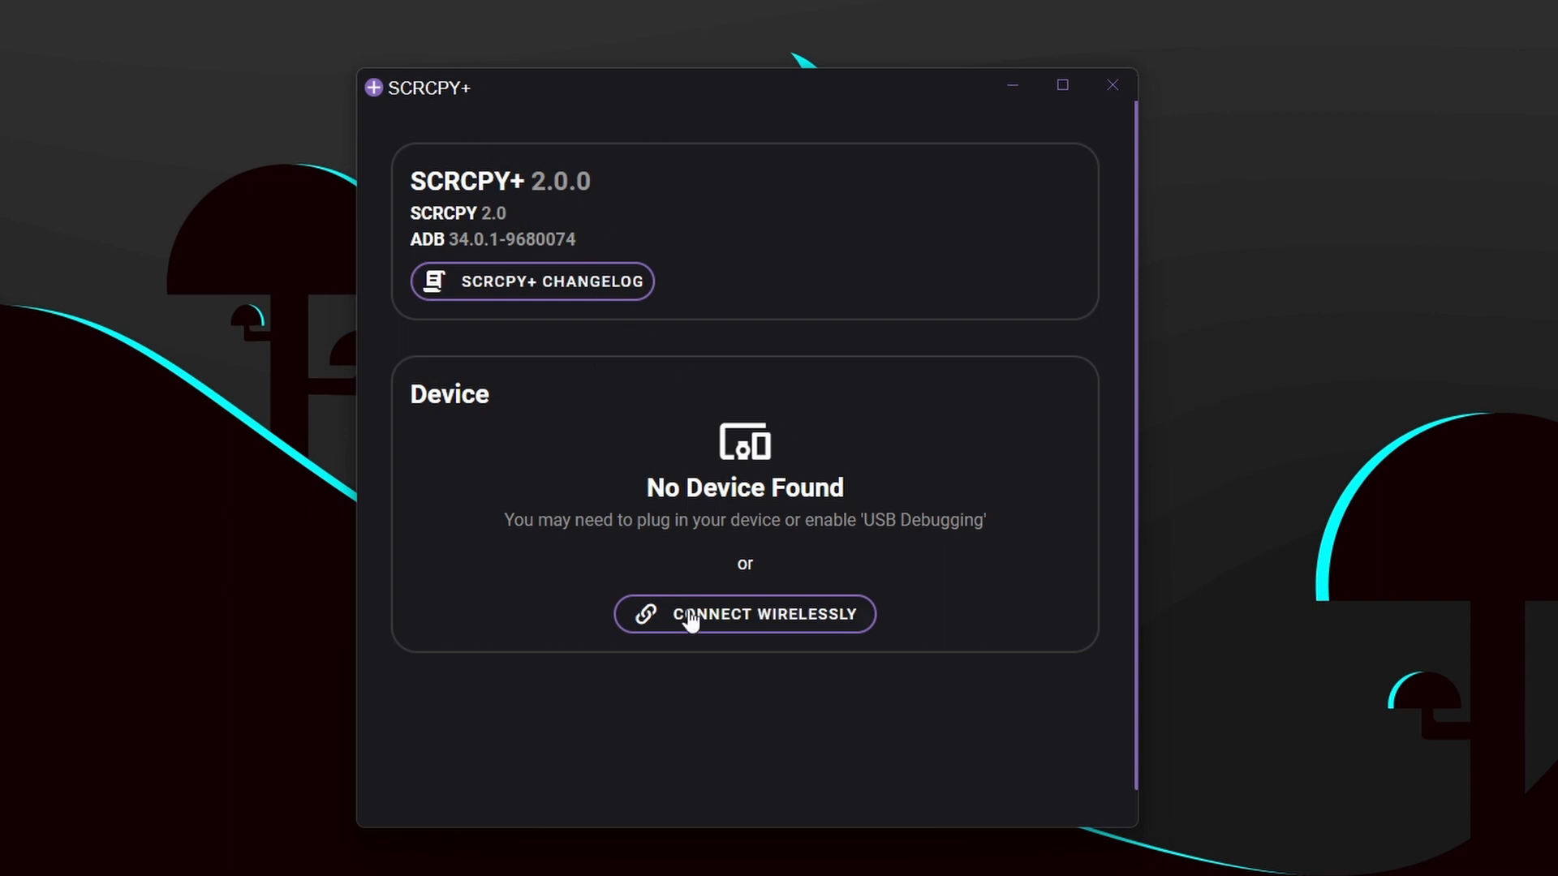
{"action": "mouse_move", "coordinate": [758, 645]}
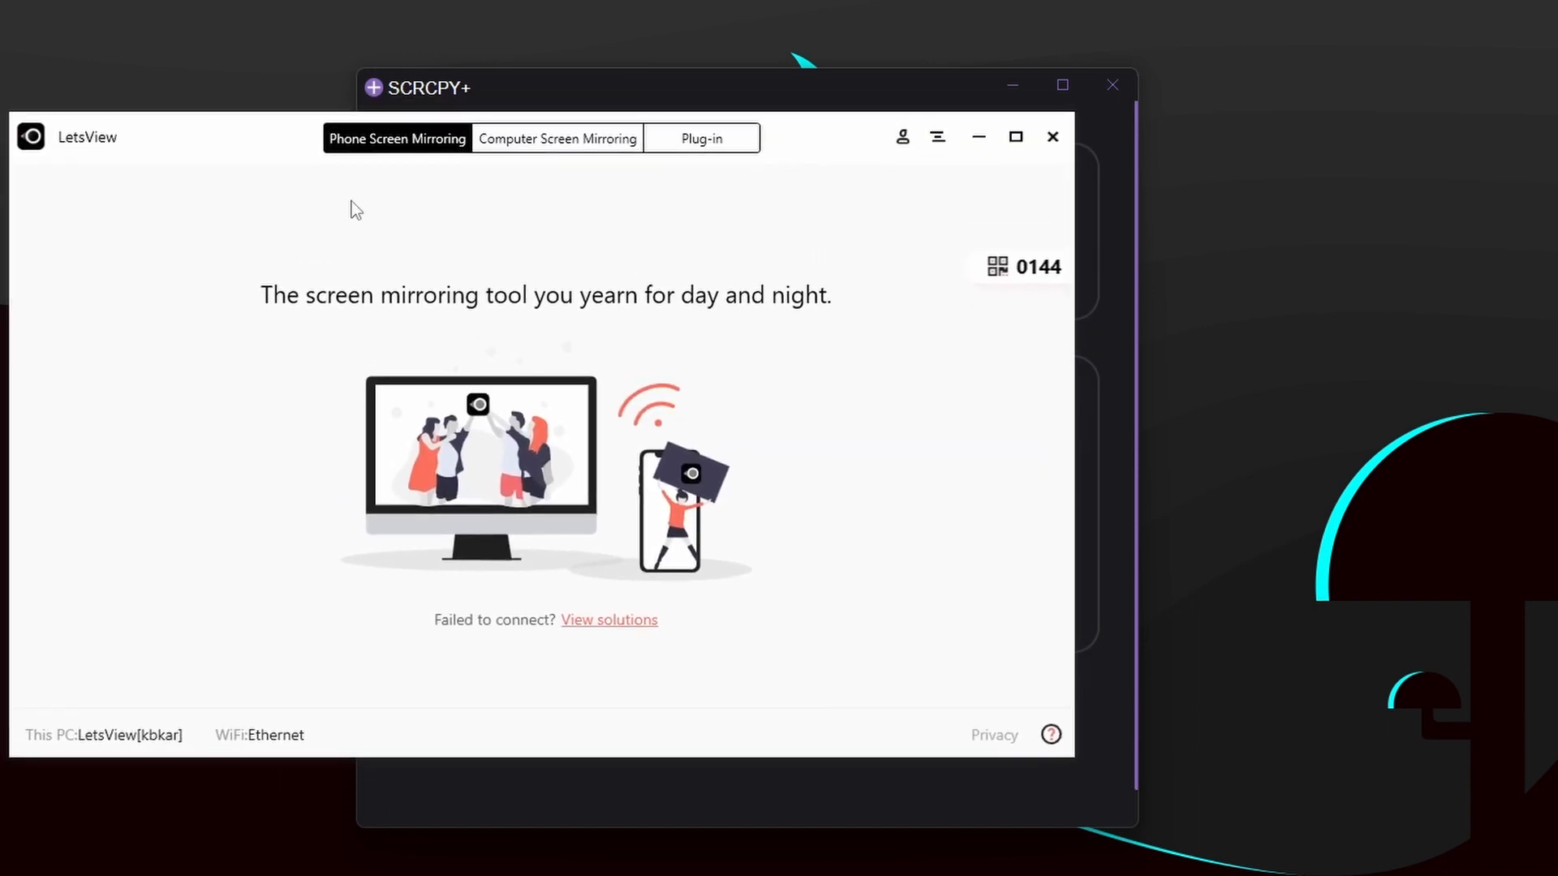
{"action": "mouse_move", "coordinate": [568, 350]}
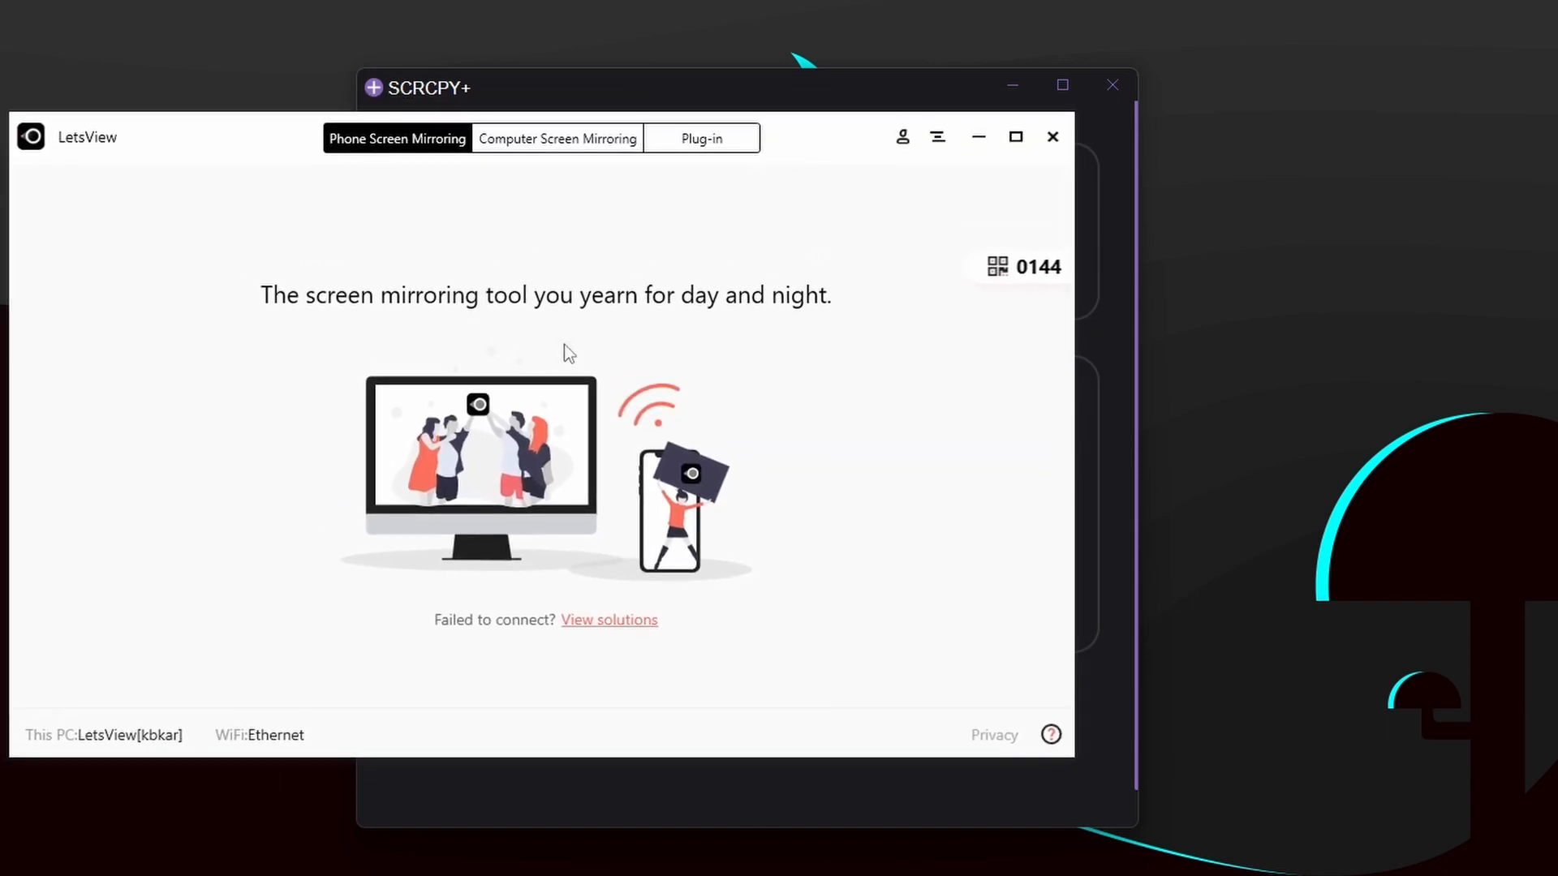
View LetsView's Computer and Phone Screen Mirroring tabs, then close LetsView.
{"action": "left_click", "coordinate": [557, 138]}
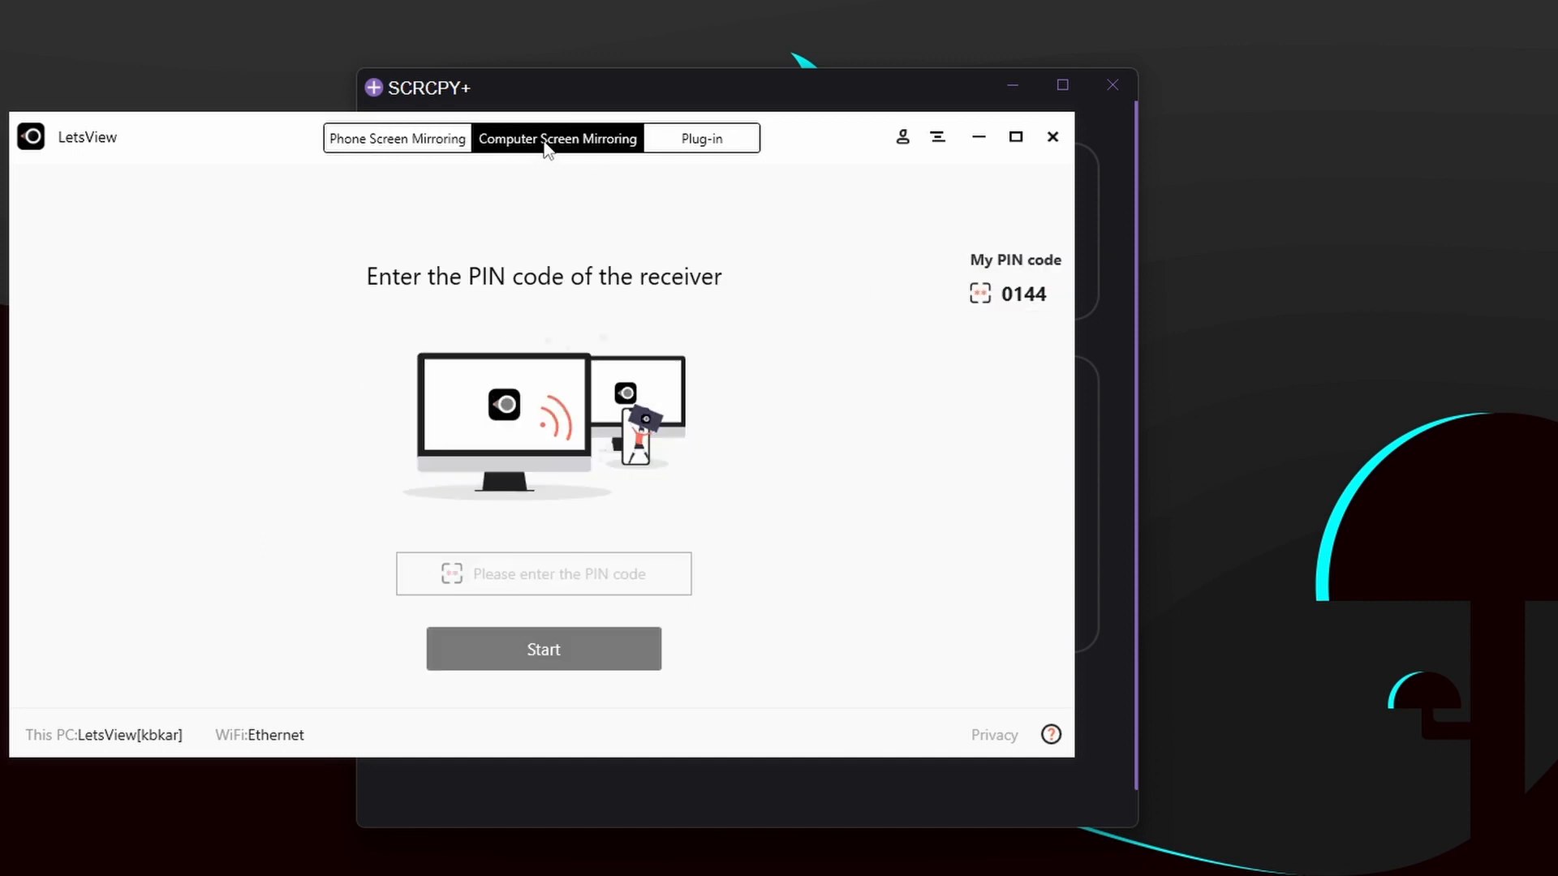
{"action": "mouse_move", "coordinate": [641, 271]}
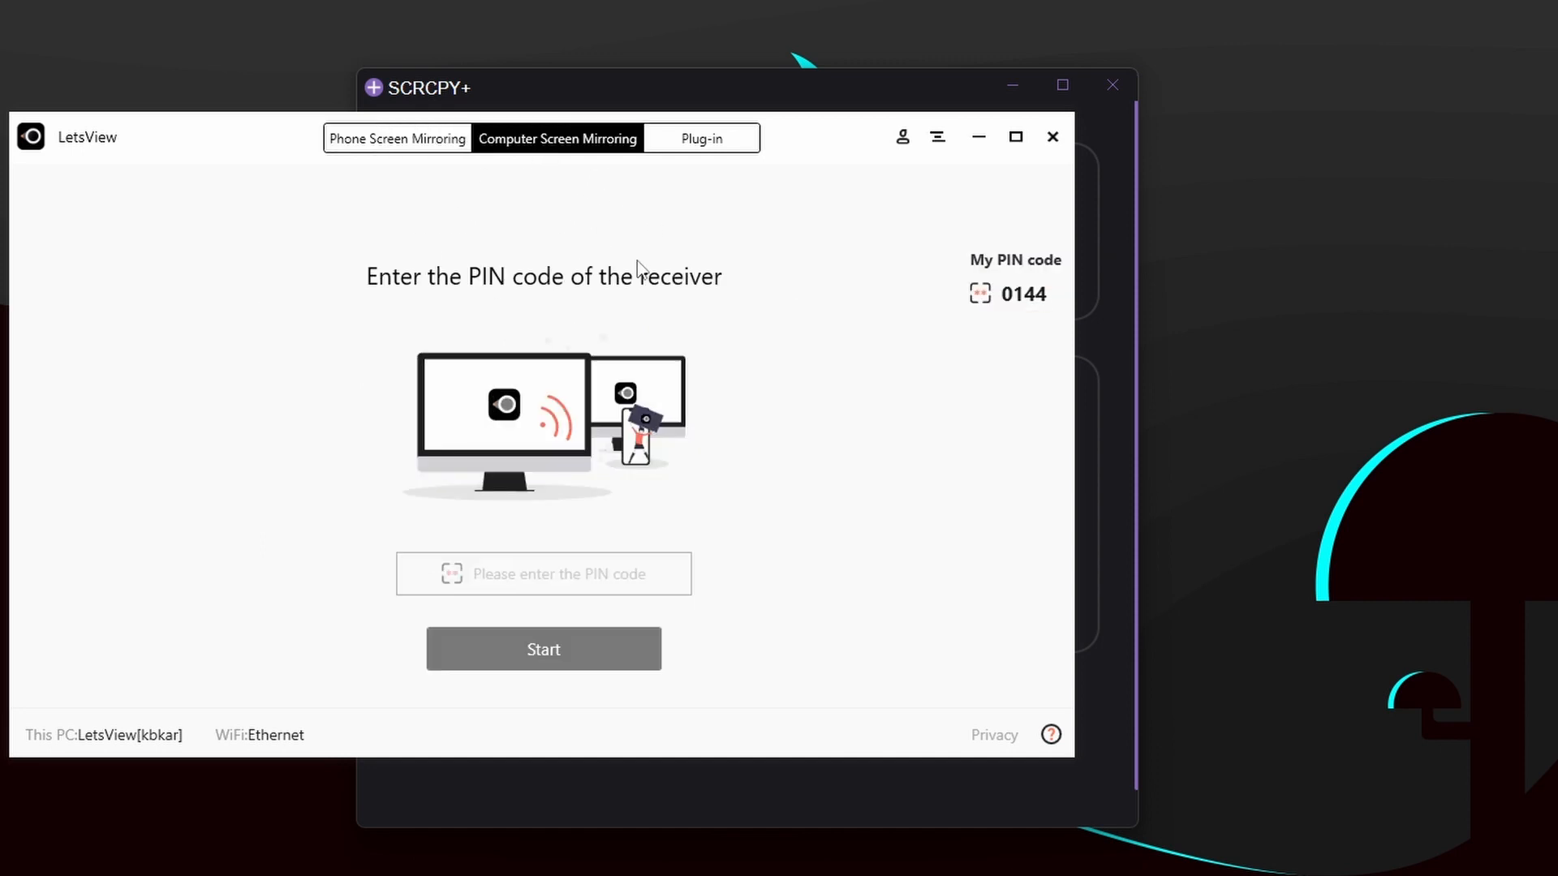
{"action": "left_click", "coordinate": [397, 138]}
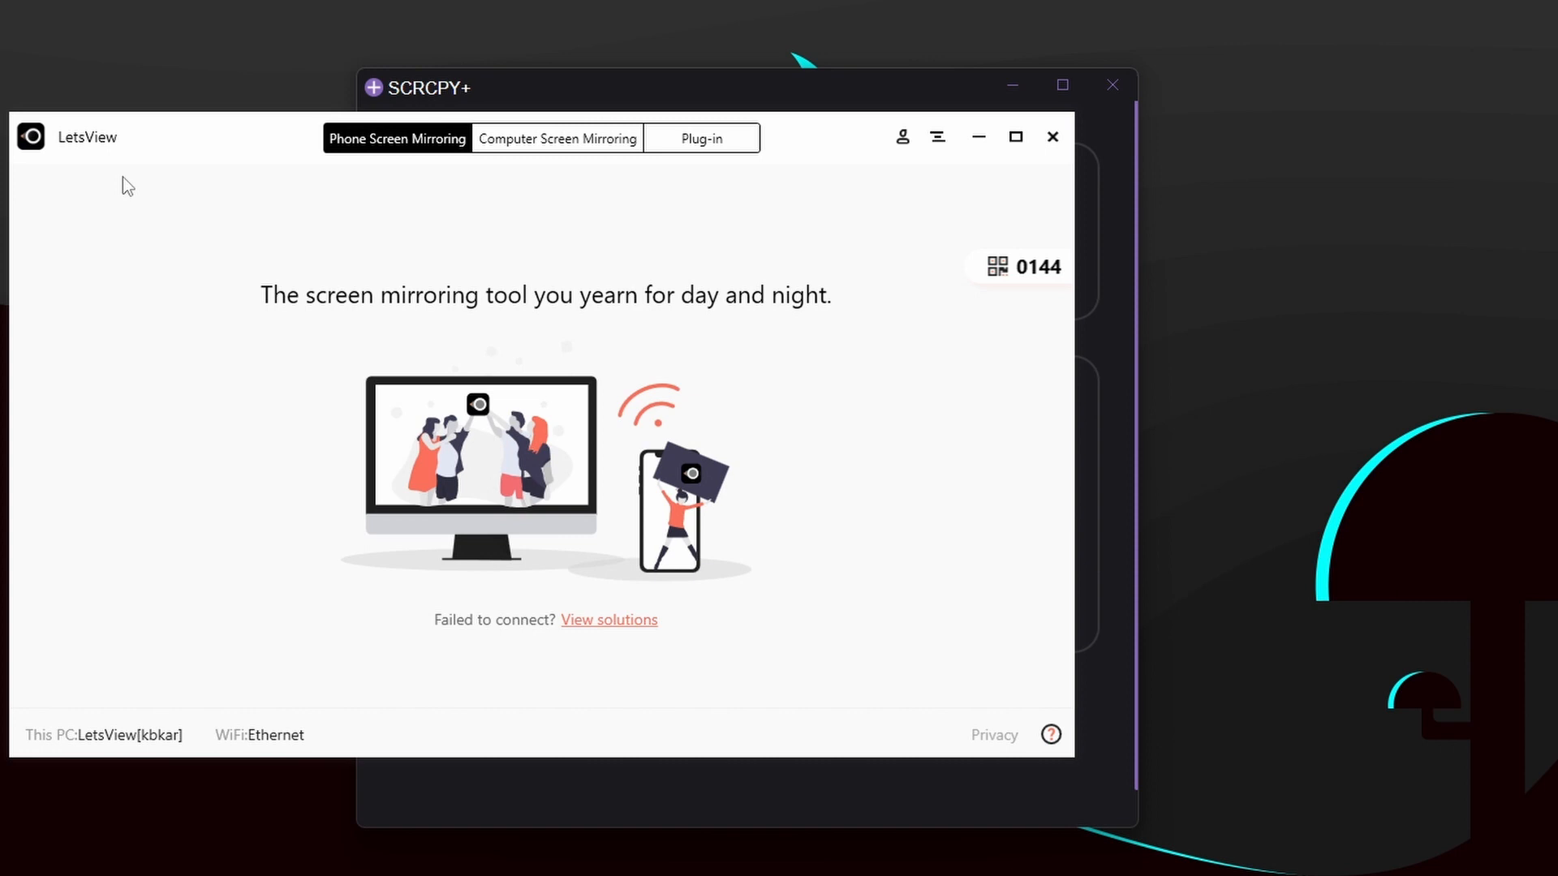
{"action": "mouse_move", "coordinate": [310, 342]}
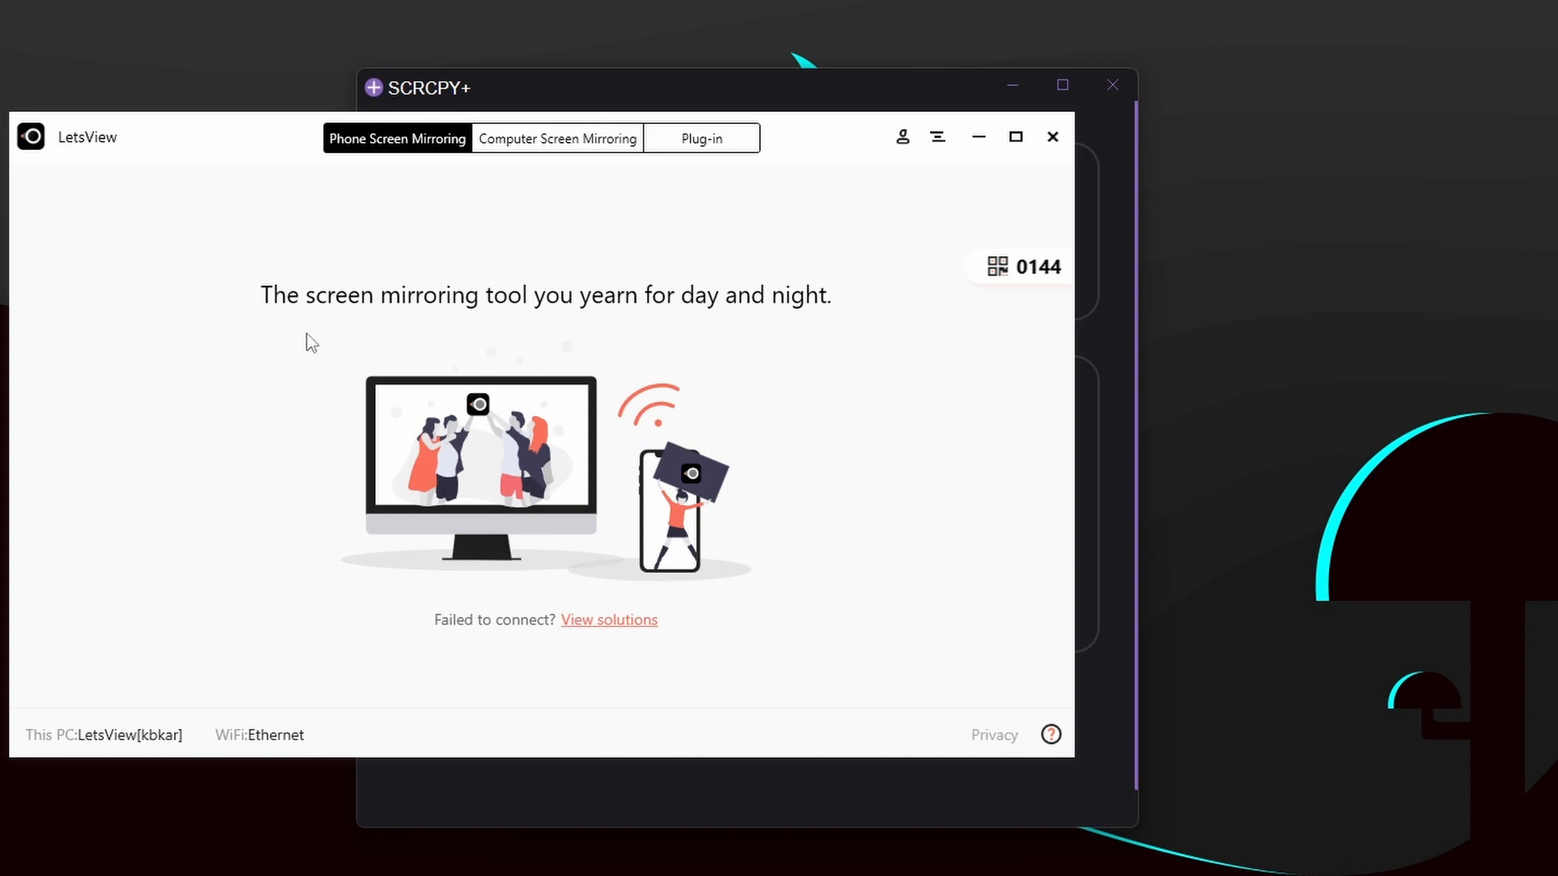
{"action": "mouse_move", "coordinate": [650, 238]}
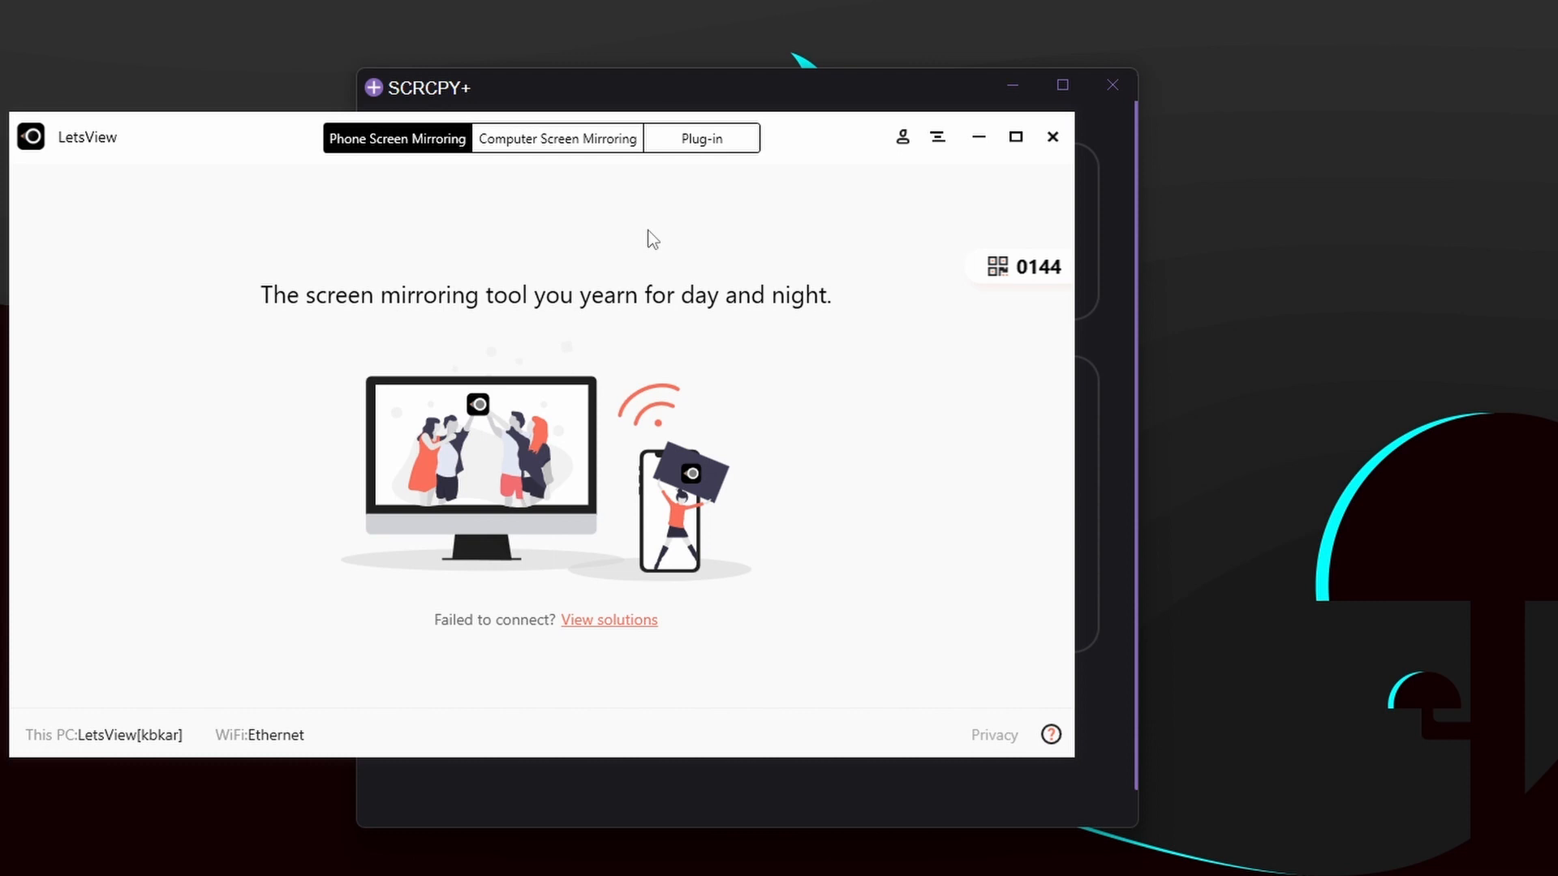
{"action": "left_click", "coordinate": [557, 137]}
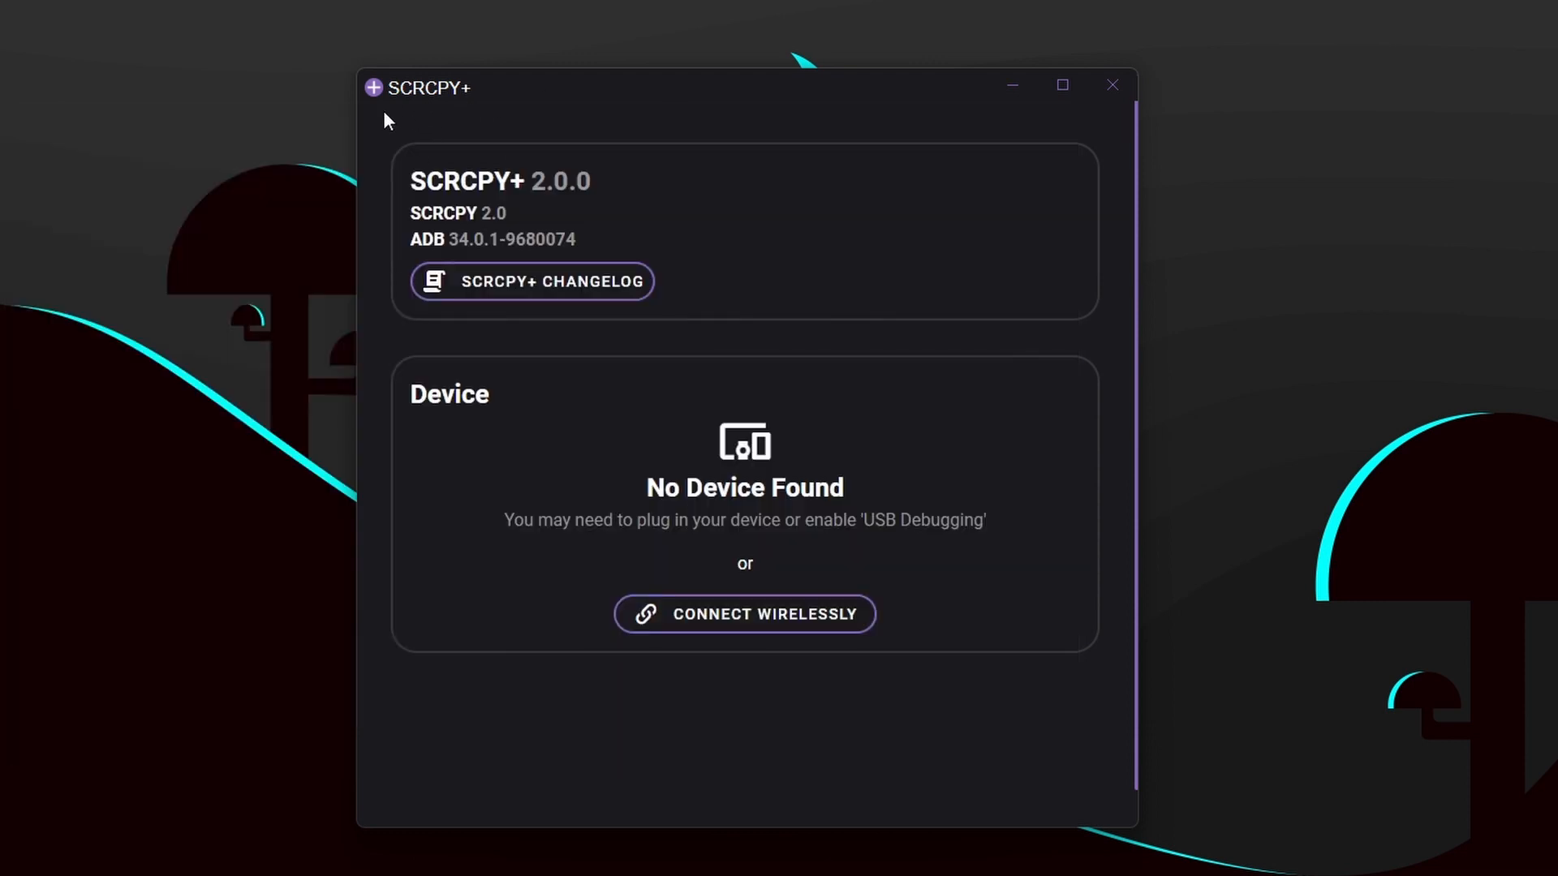
{"action": "mouse_move", "coordinate": [1111, 84]}
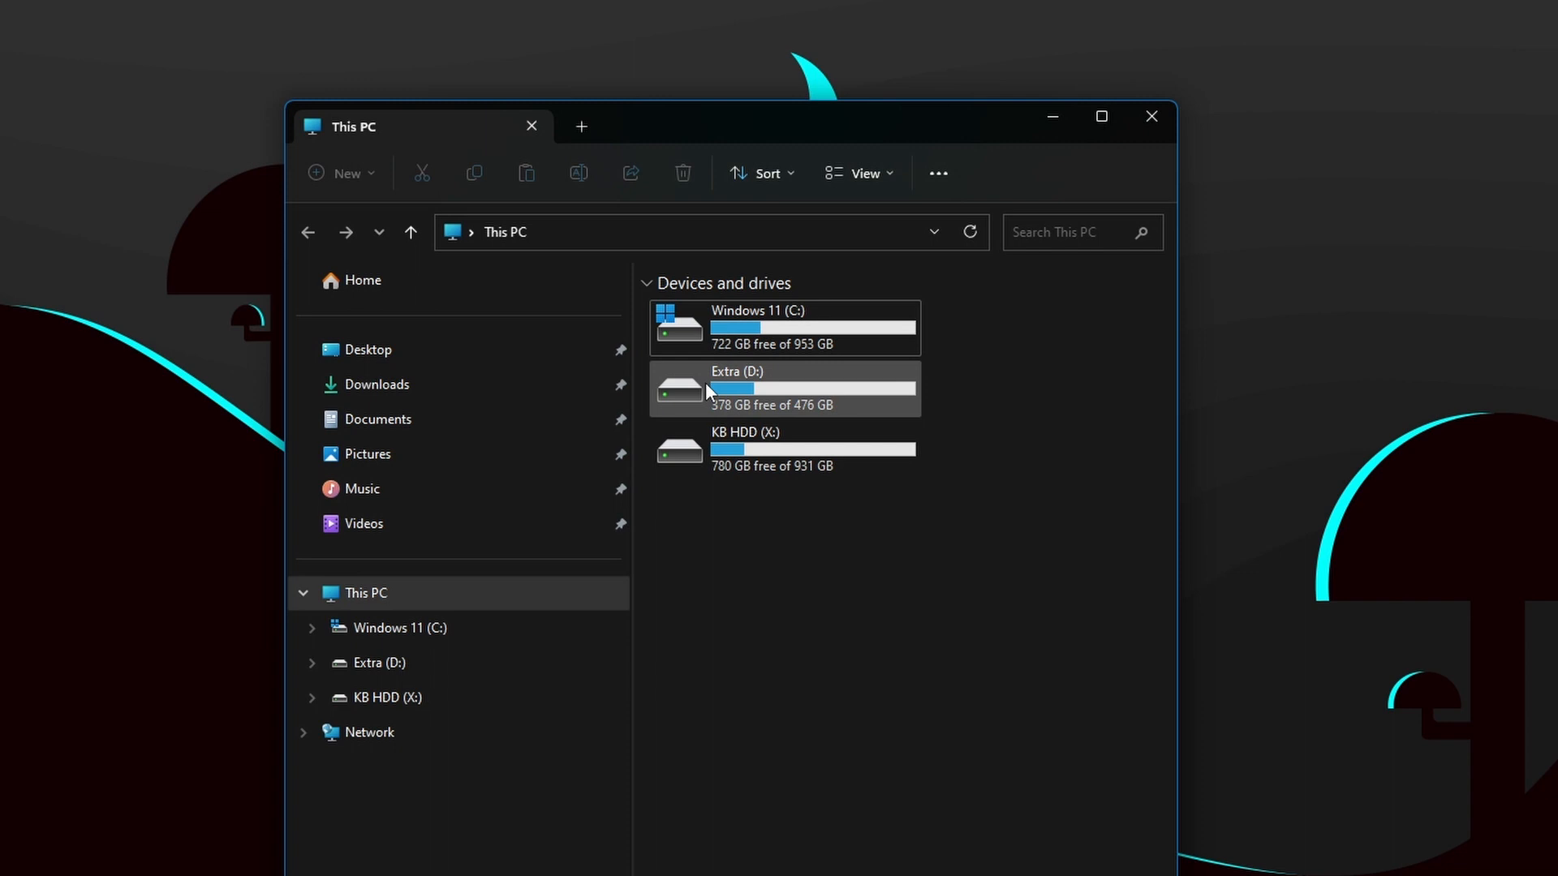
{"action": "mouse_move", "coordinate": [622, 138]}
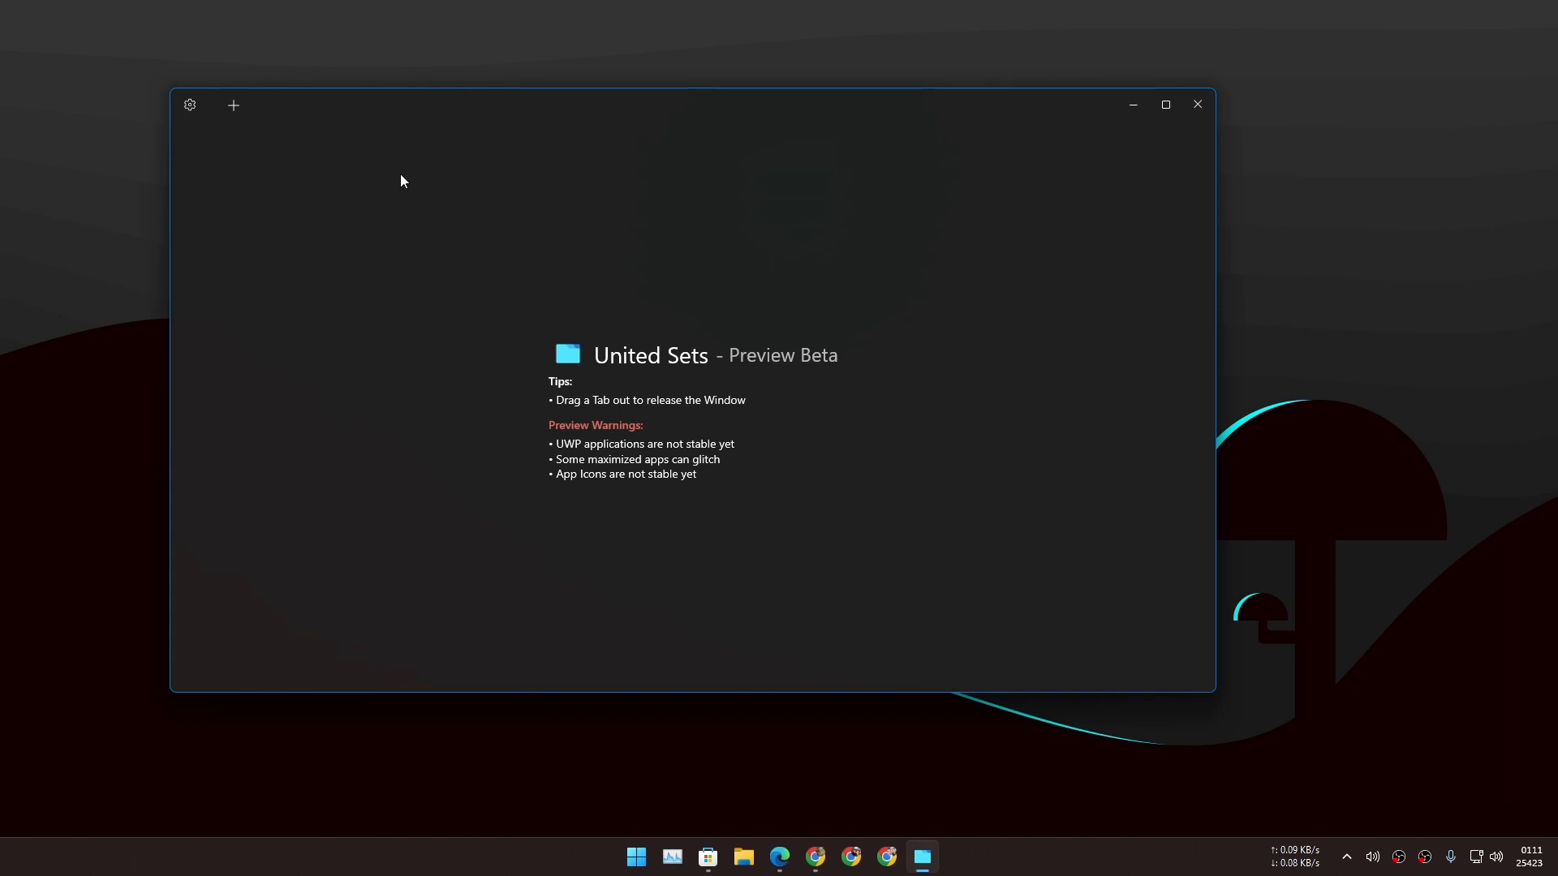
{"action": "mouse_move", "coordinate": [767, 230]}
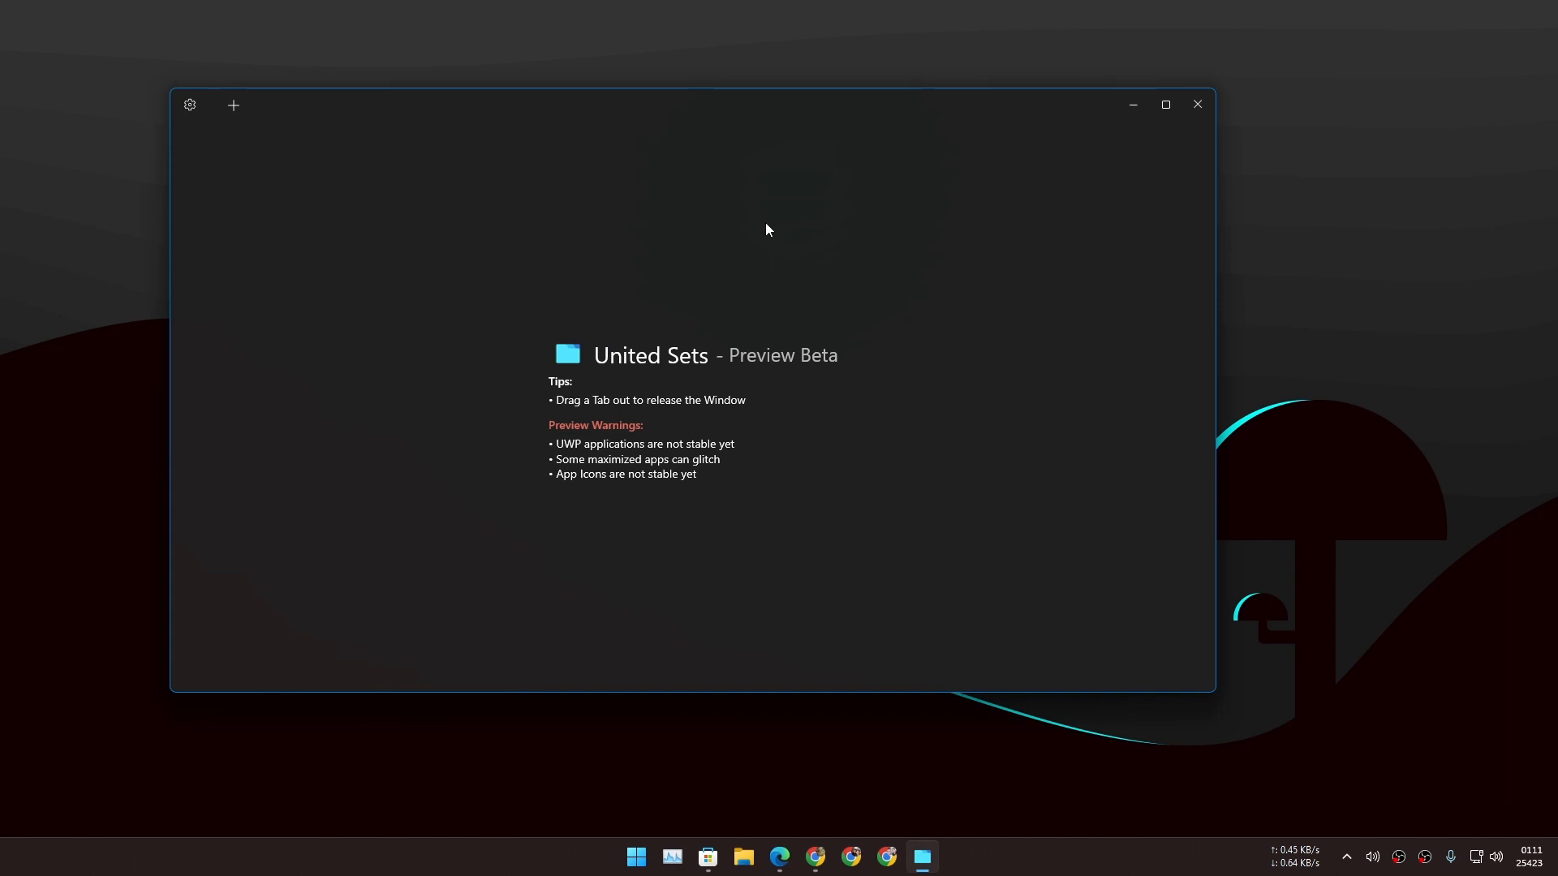
Add the Microsoft Edge window as a tab in United Sets.
{"action": "left_click", "coordinate": [234, 105]}
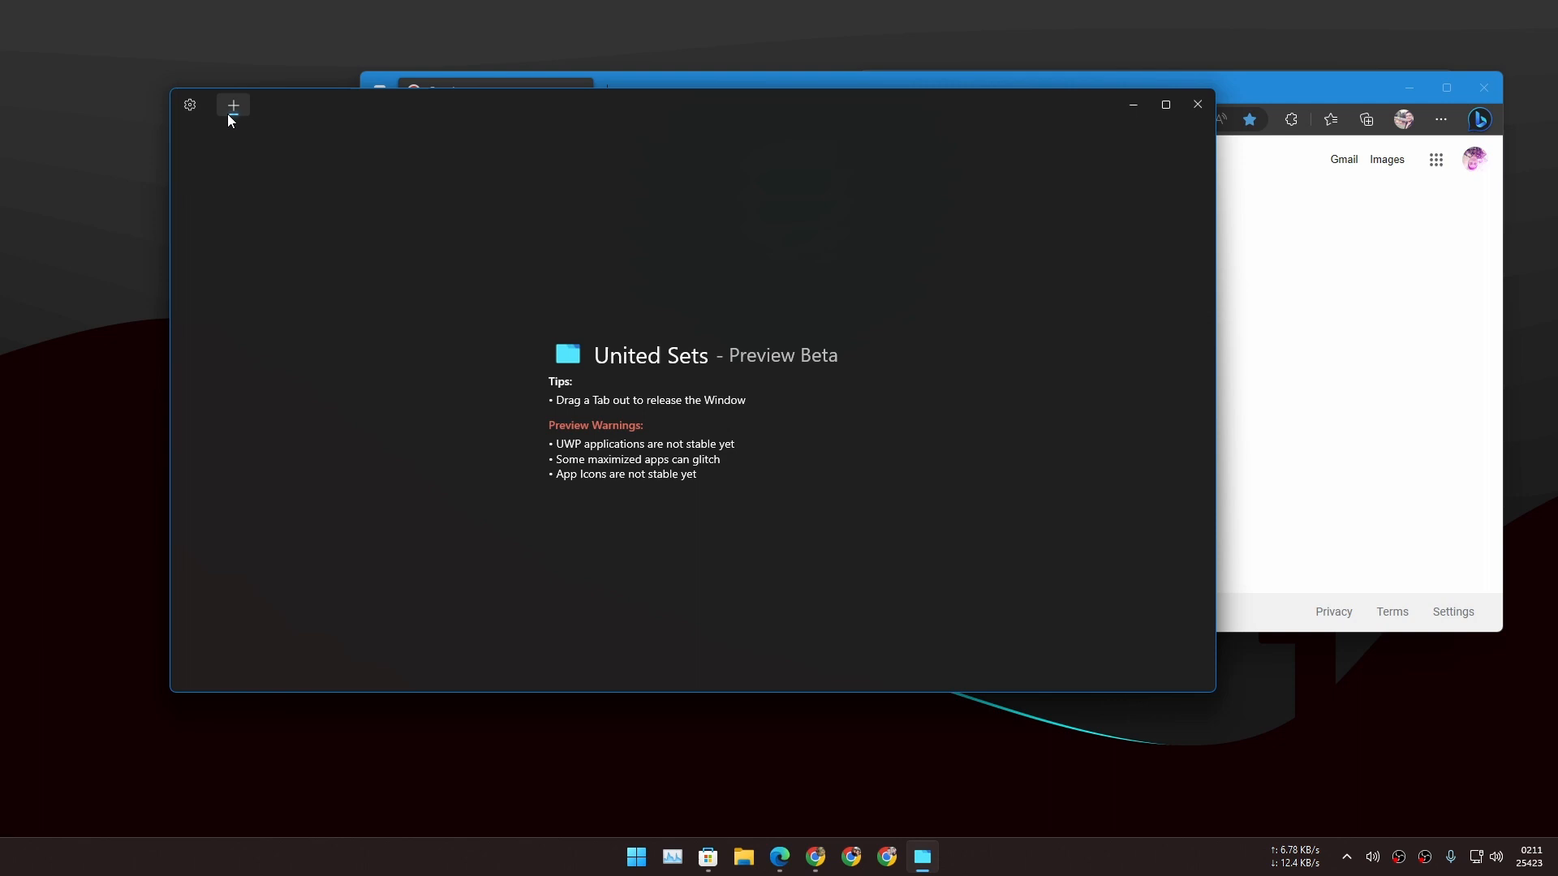
{"action": "left_click", "coordinate": [234, 105]}
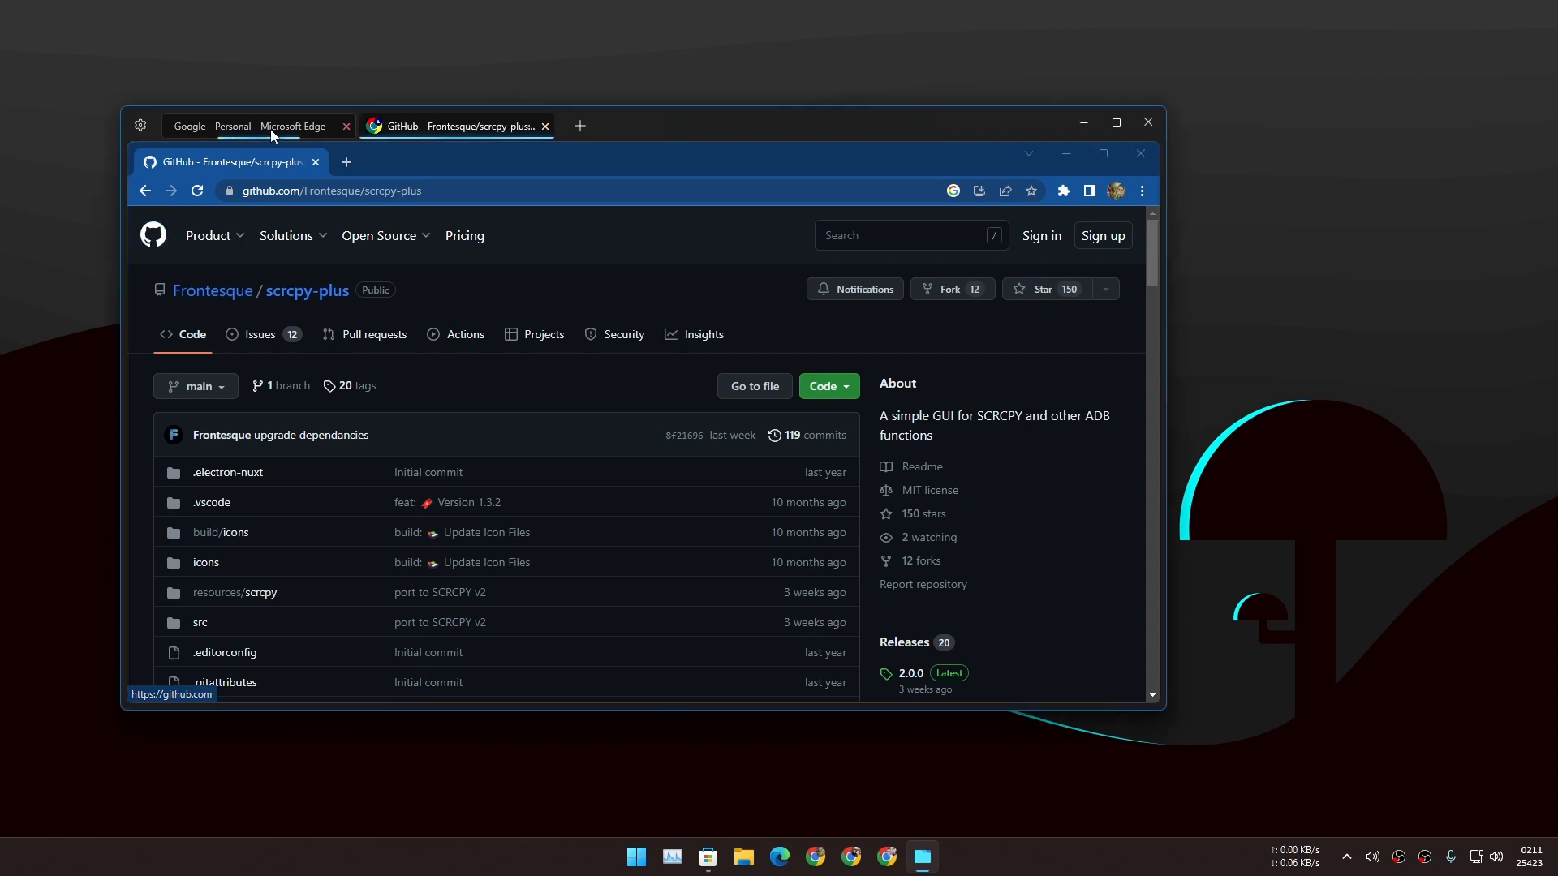
{"action": "left_click", "coordinate": [247, 125]}
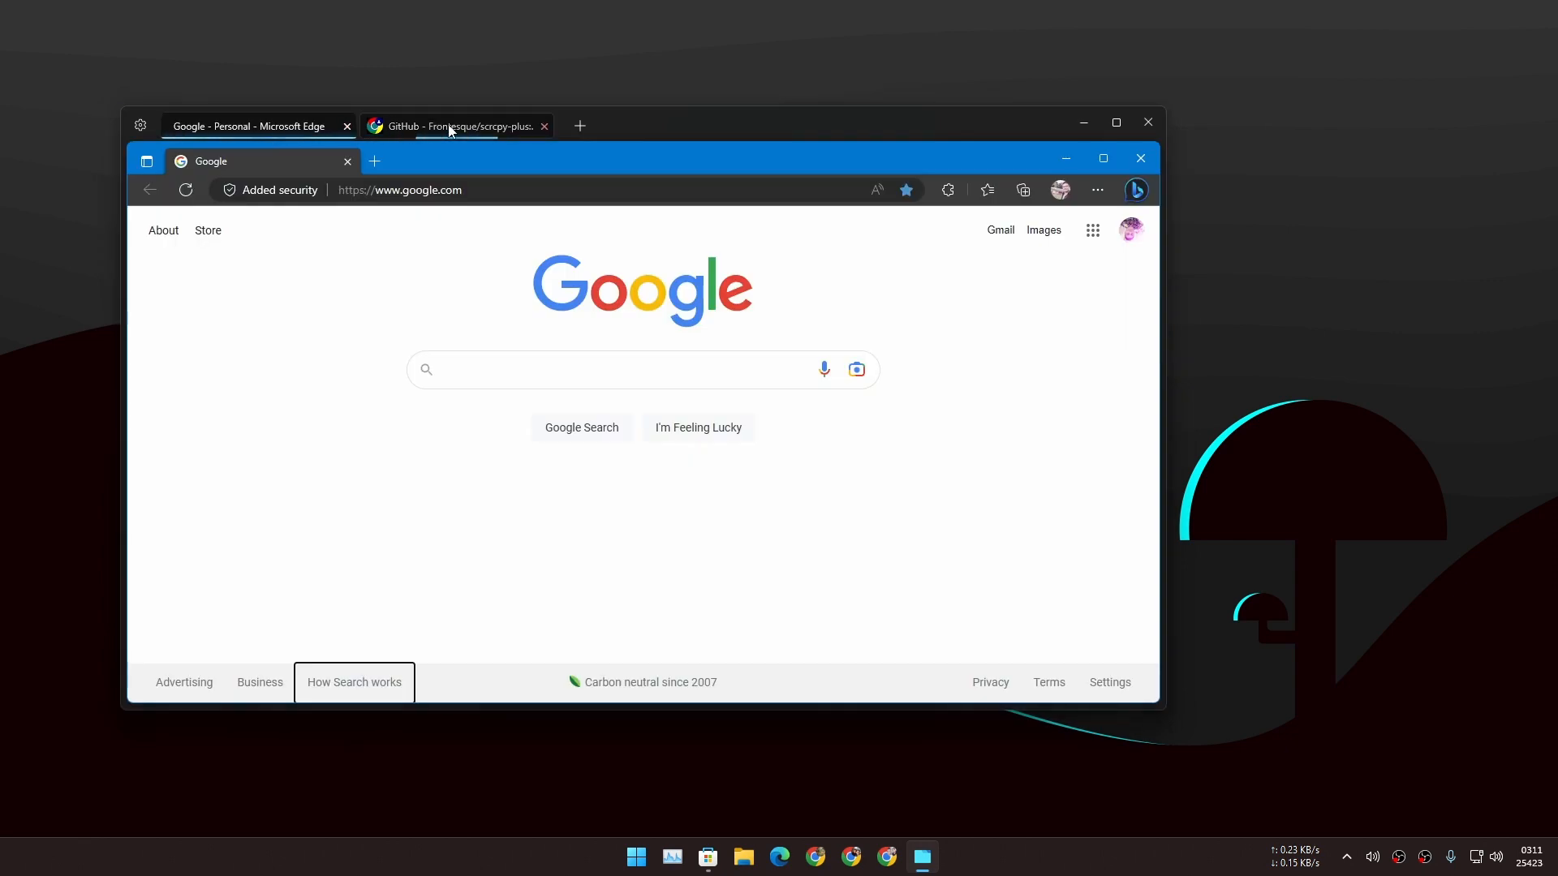
{"action": "mouse_move", "coordinate": [441, 130]}
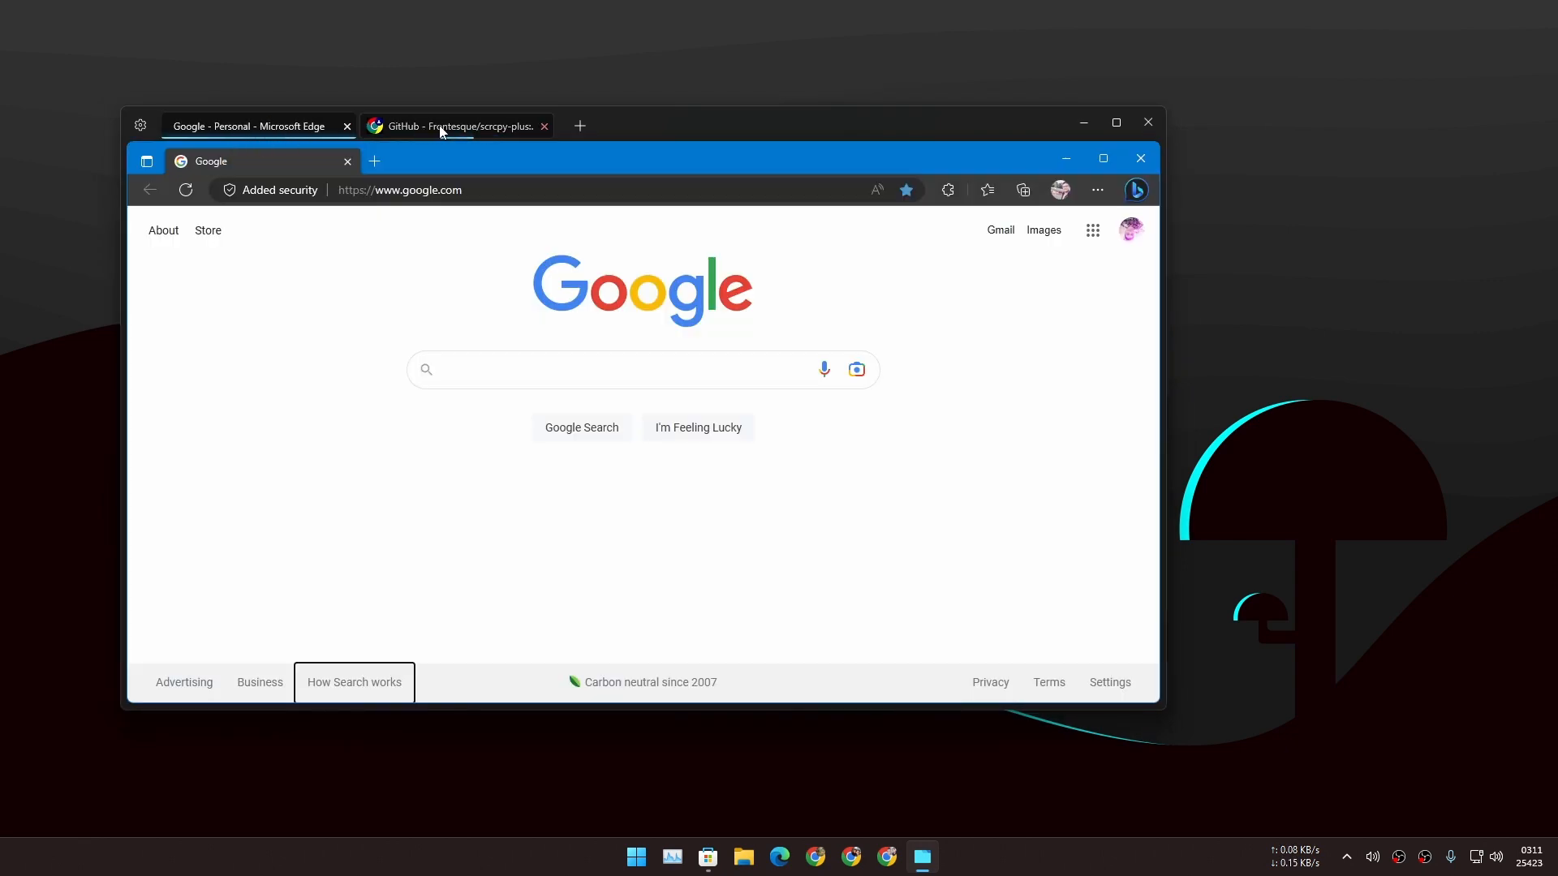
{"action": "mouse_move", "coordinate": [458, 138]}
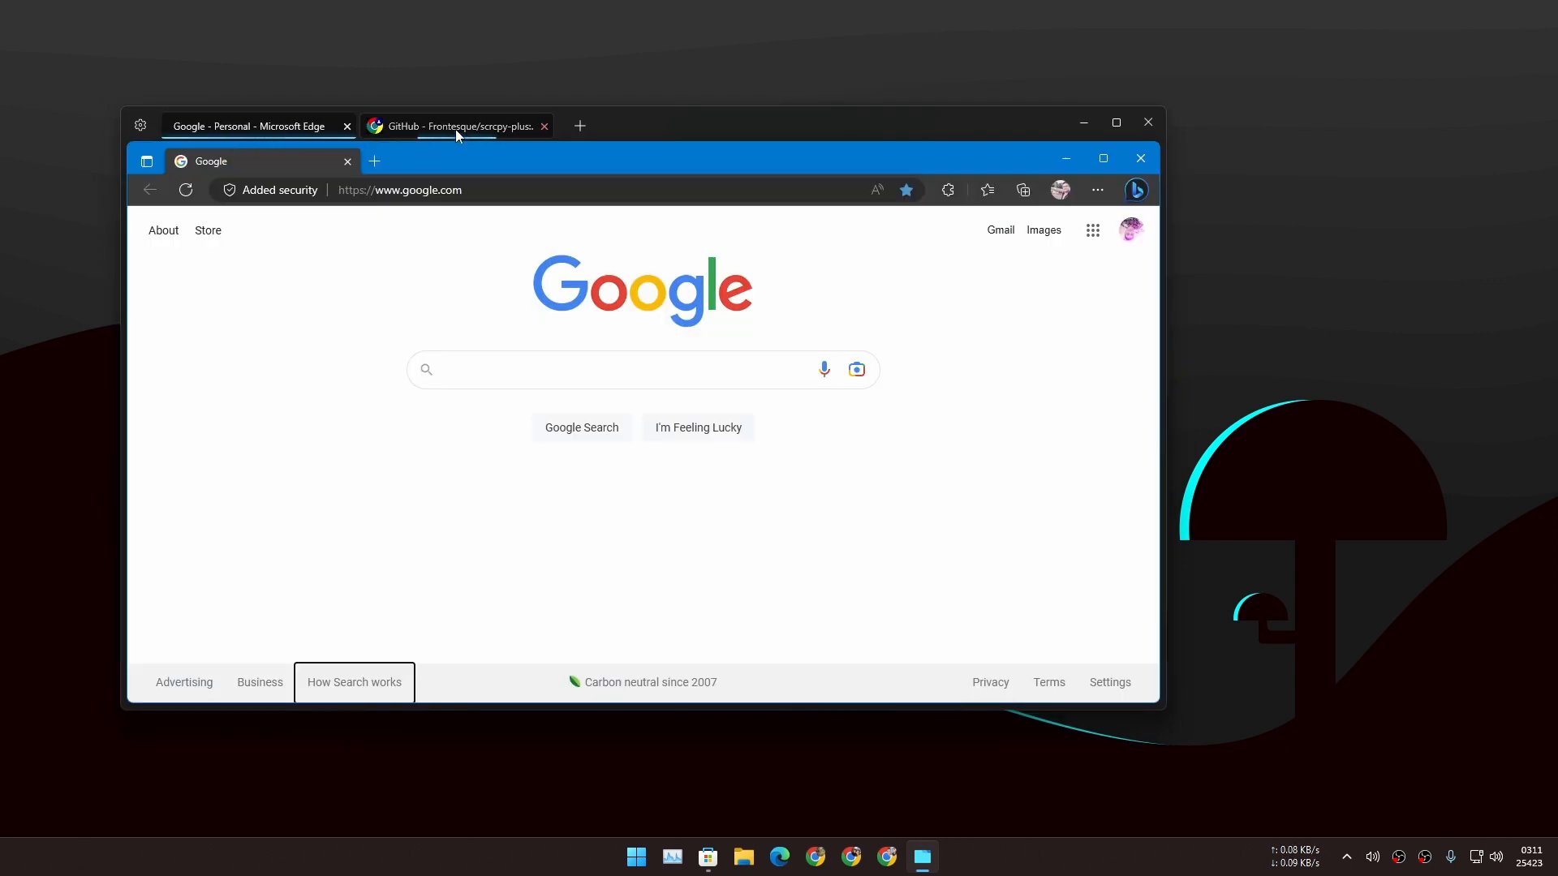
Switch between the Edge and GitHub scrcpy-plus tabs, then open a new empty set.
{"action": "left_click", "coordinate": [458, 126]}
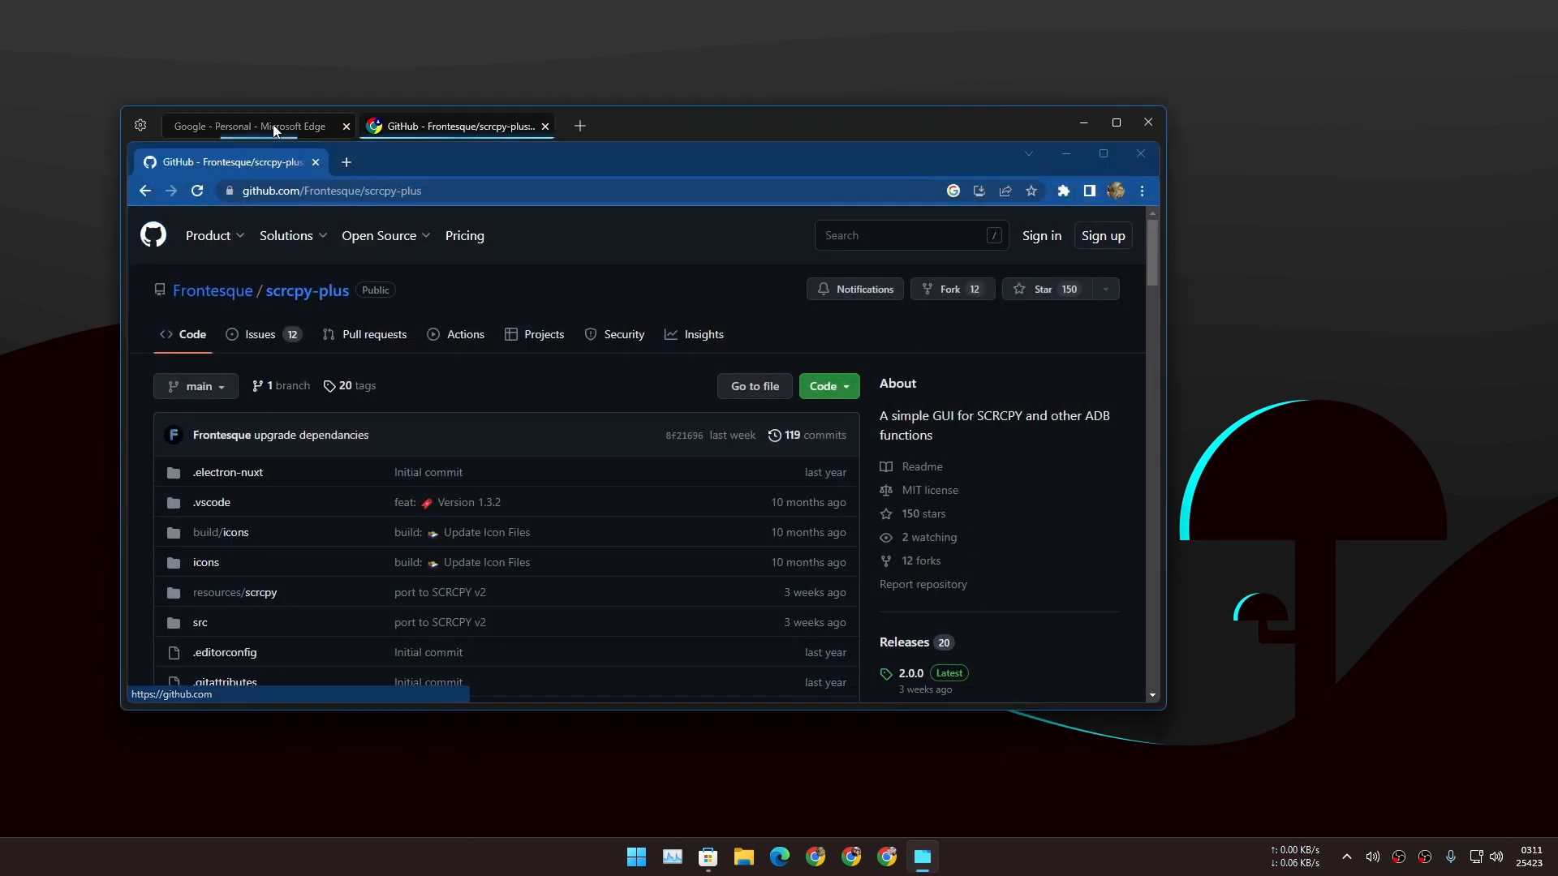
{"action": "left_click", "coordinate": [247, 126]}
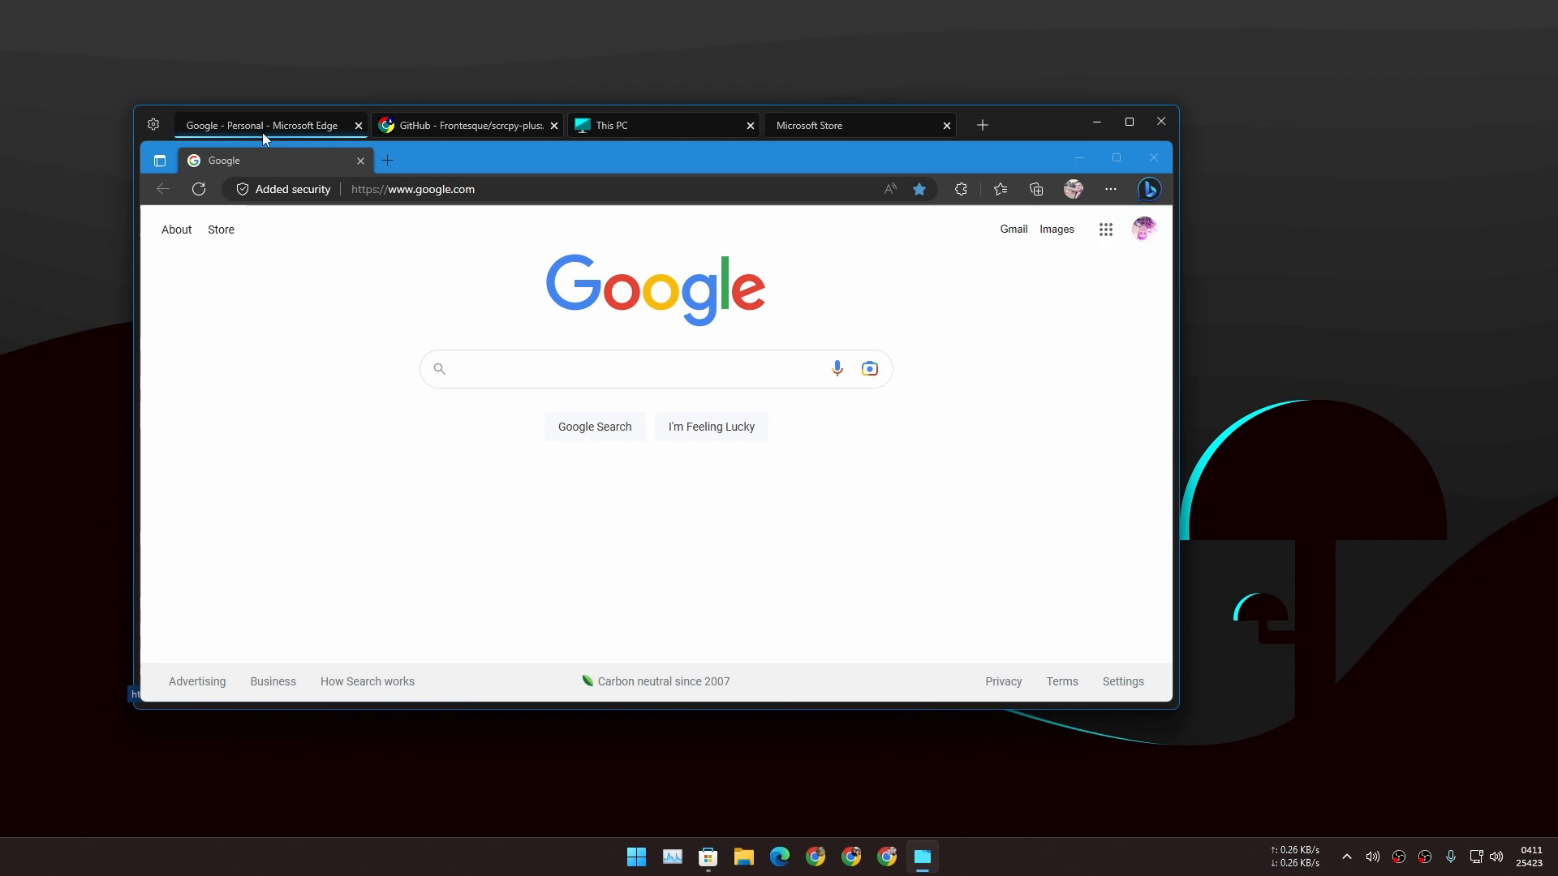
{"action": "left_click", "coordinate": [466, 125]}
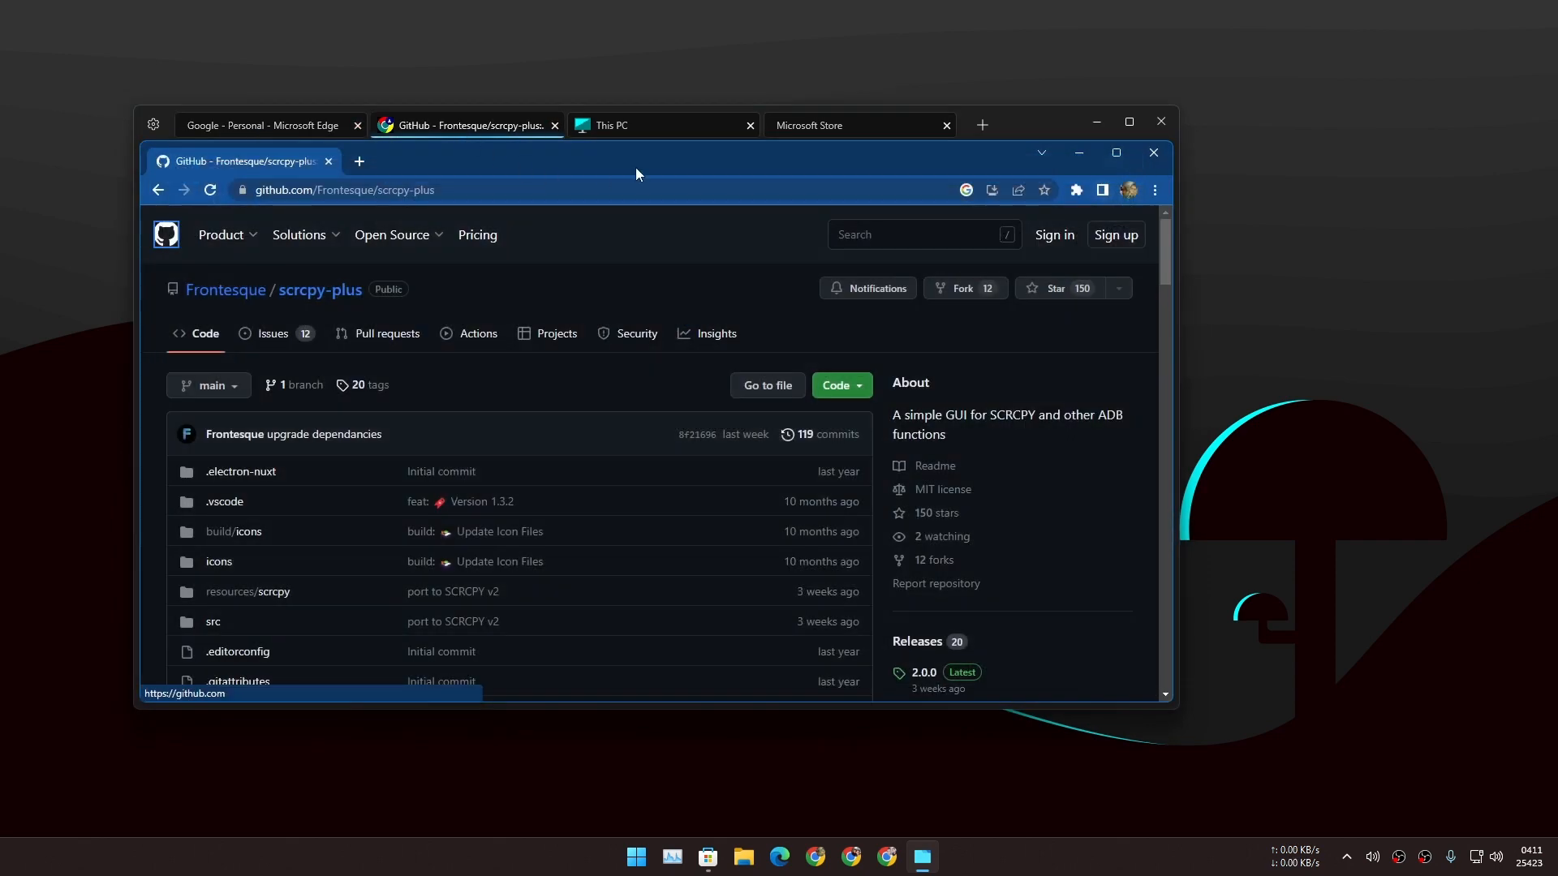
{"action": "left_click", "coordinate": [646, 125]}
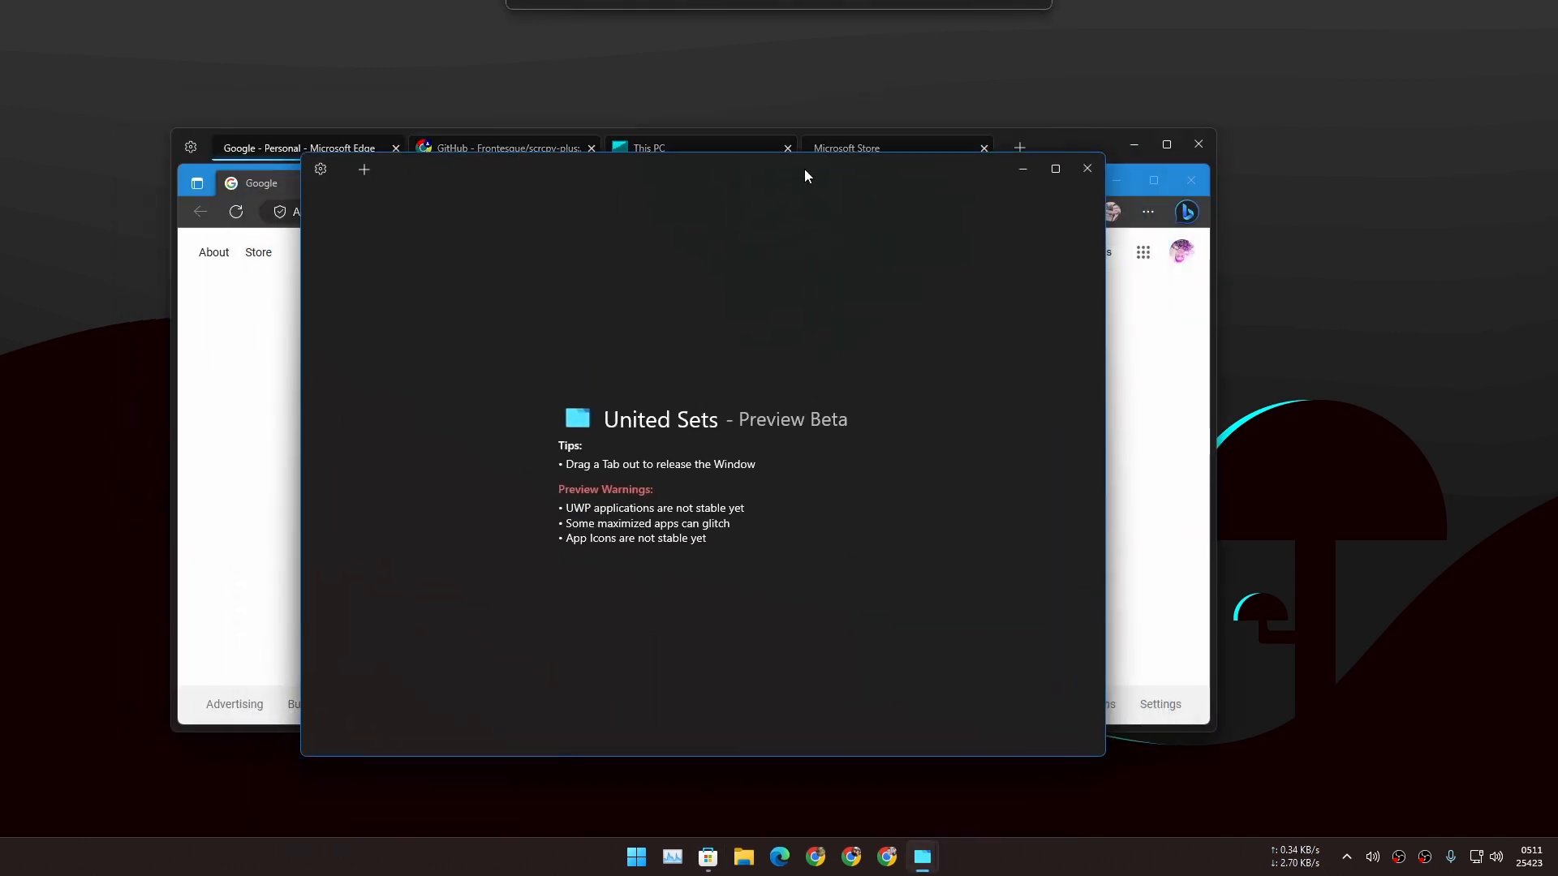
Drag the four-tab United Sets window toward the right side of the screen.
{"action": "left_click_drag", "start_coordinate": [805, 176], "coordinate": [676, 196]}
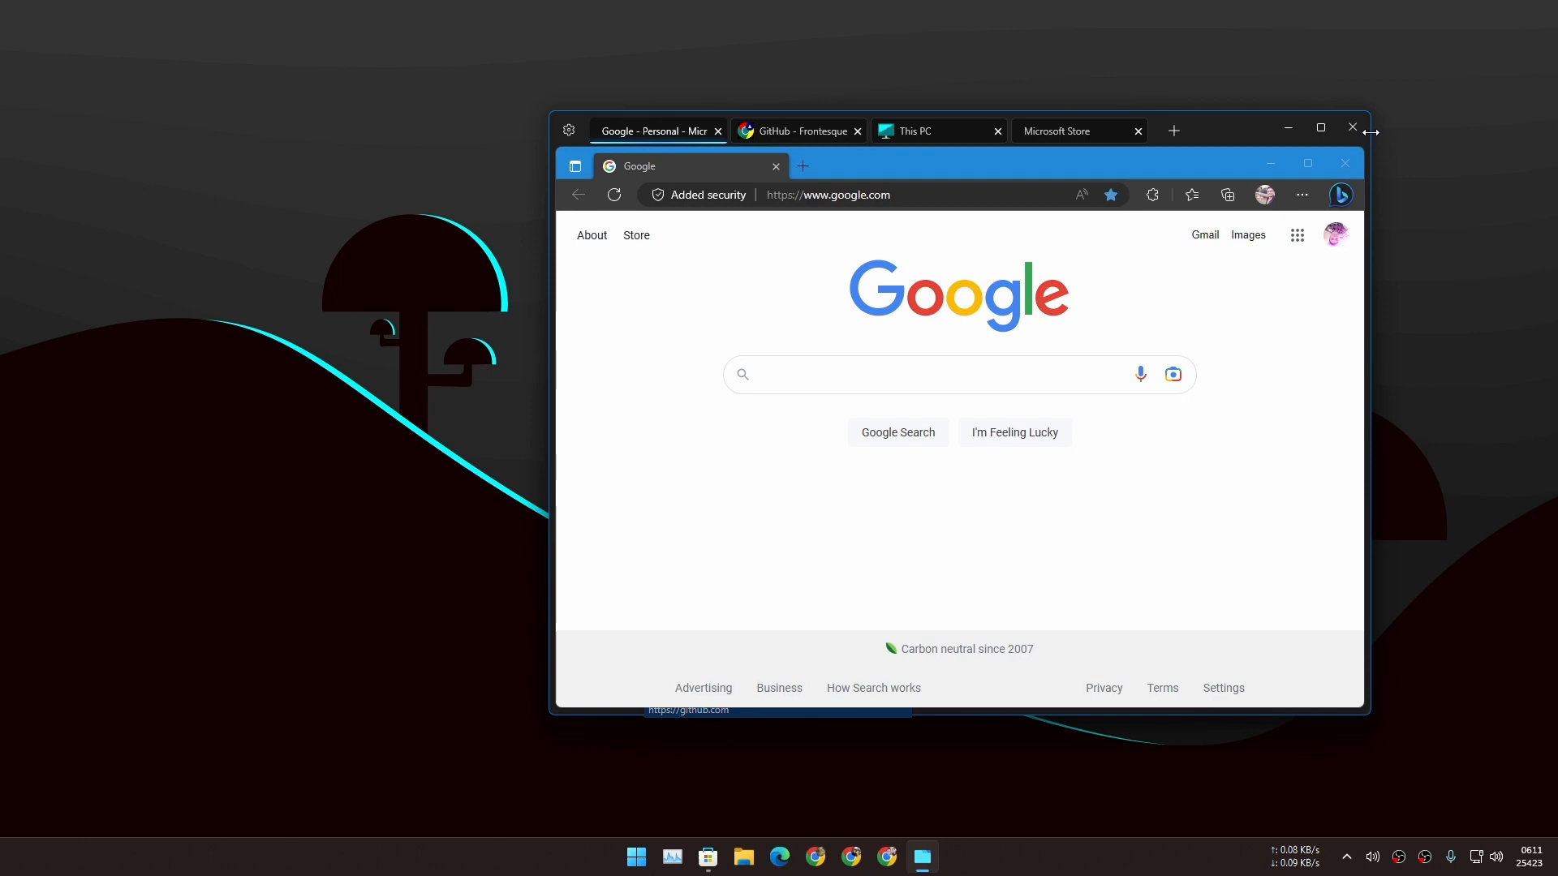
{"action": "mouse_move", "coordinate": [1219, 134]}
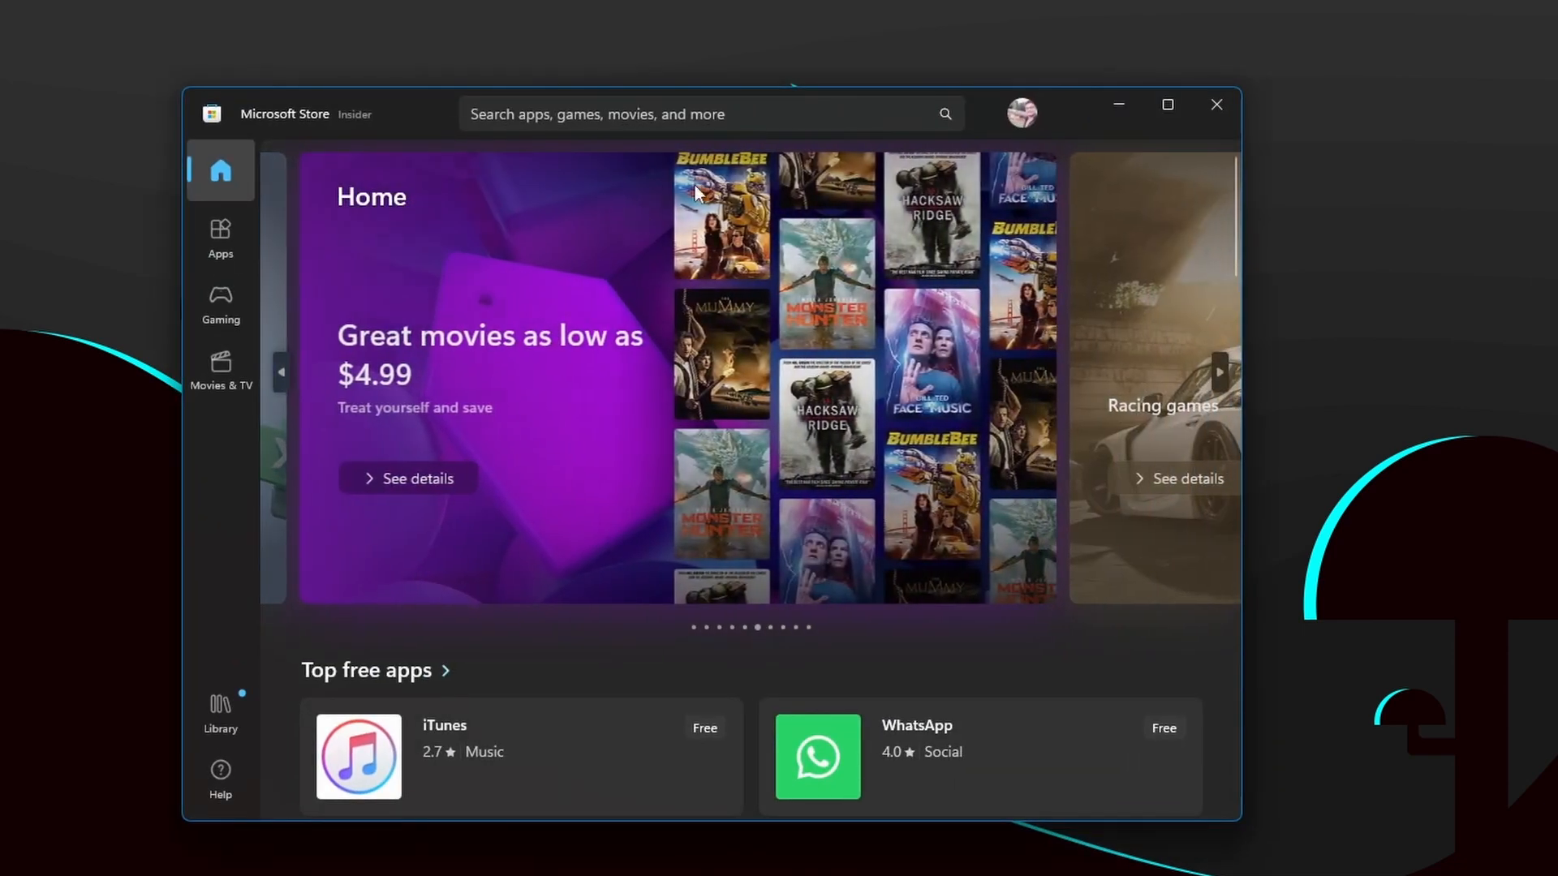
{"action": "mouse_move", "coordinate": [1078, 125]}
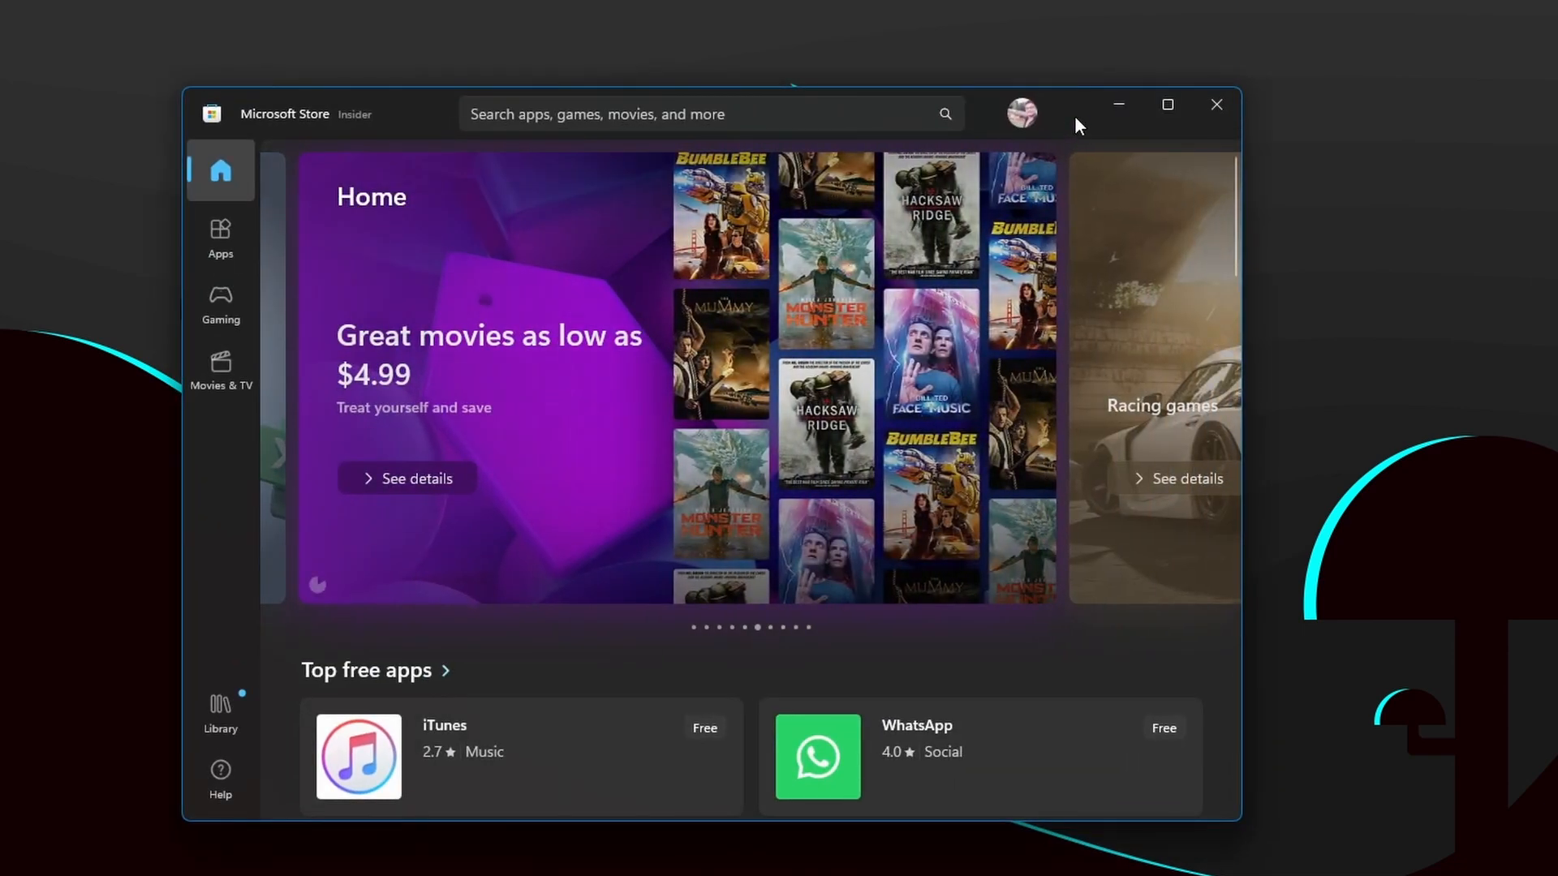
Search Microsoft Store for 'gimp' and scroll through GIMP, PhotoMind and Coolle results.
{"action": "type", "text": "gimp"}
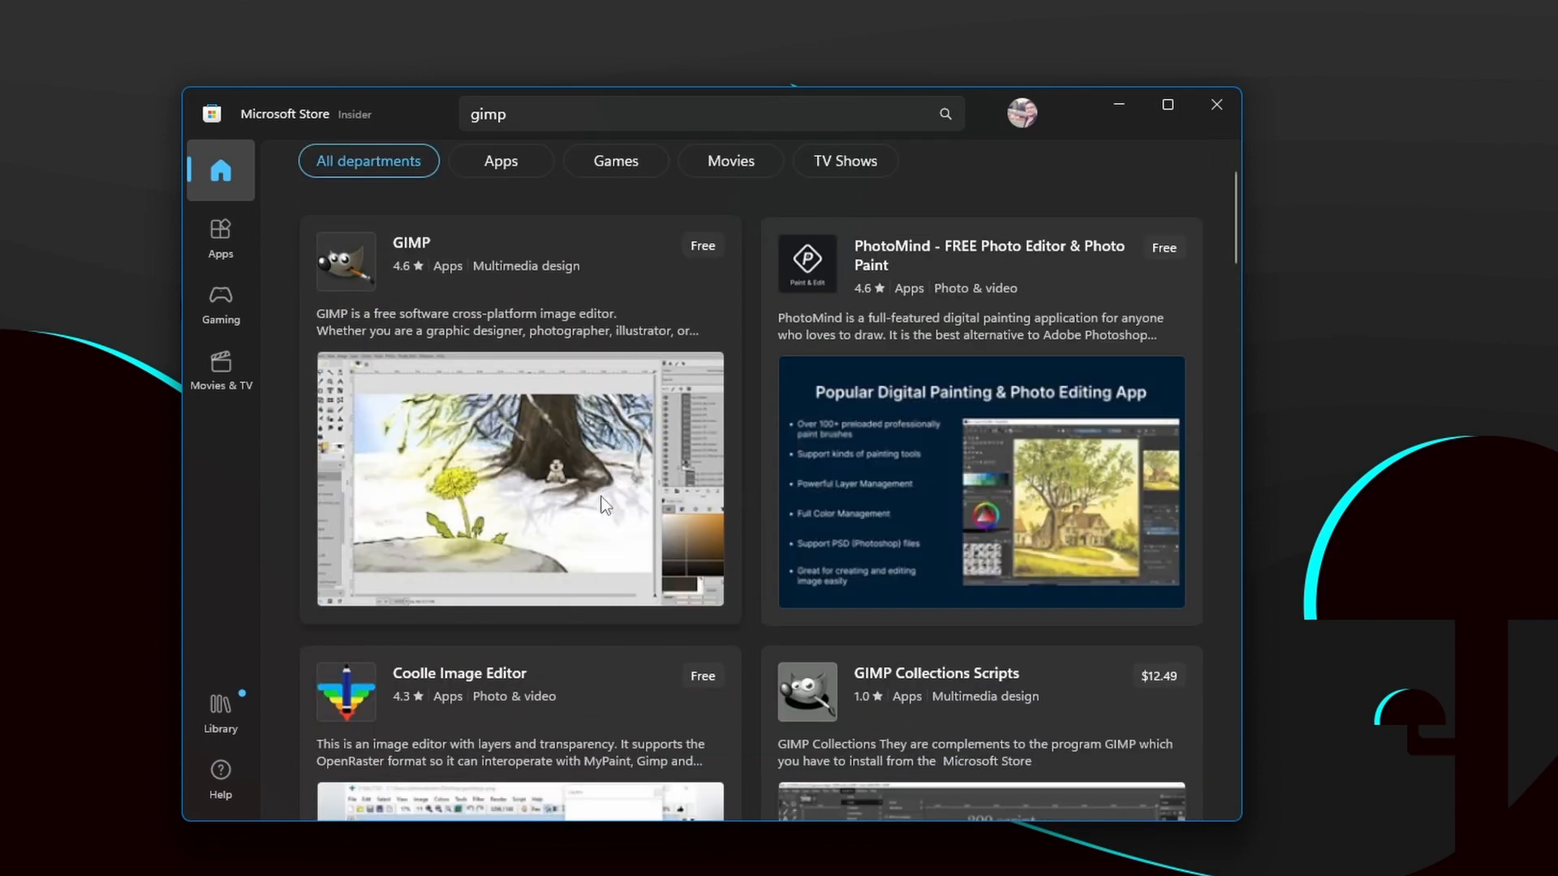
{"action": "scroll", "scroll_direction": "down", "scroll_amount": 3}
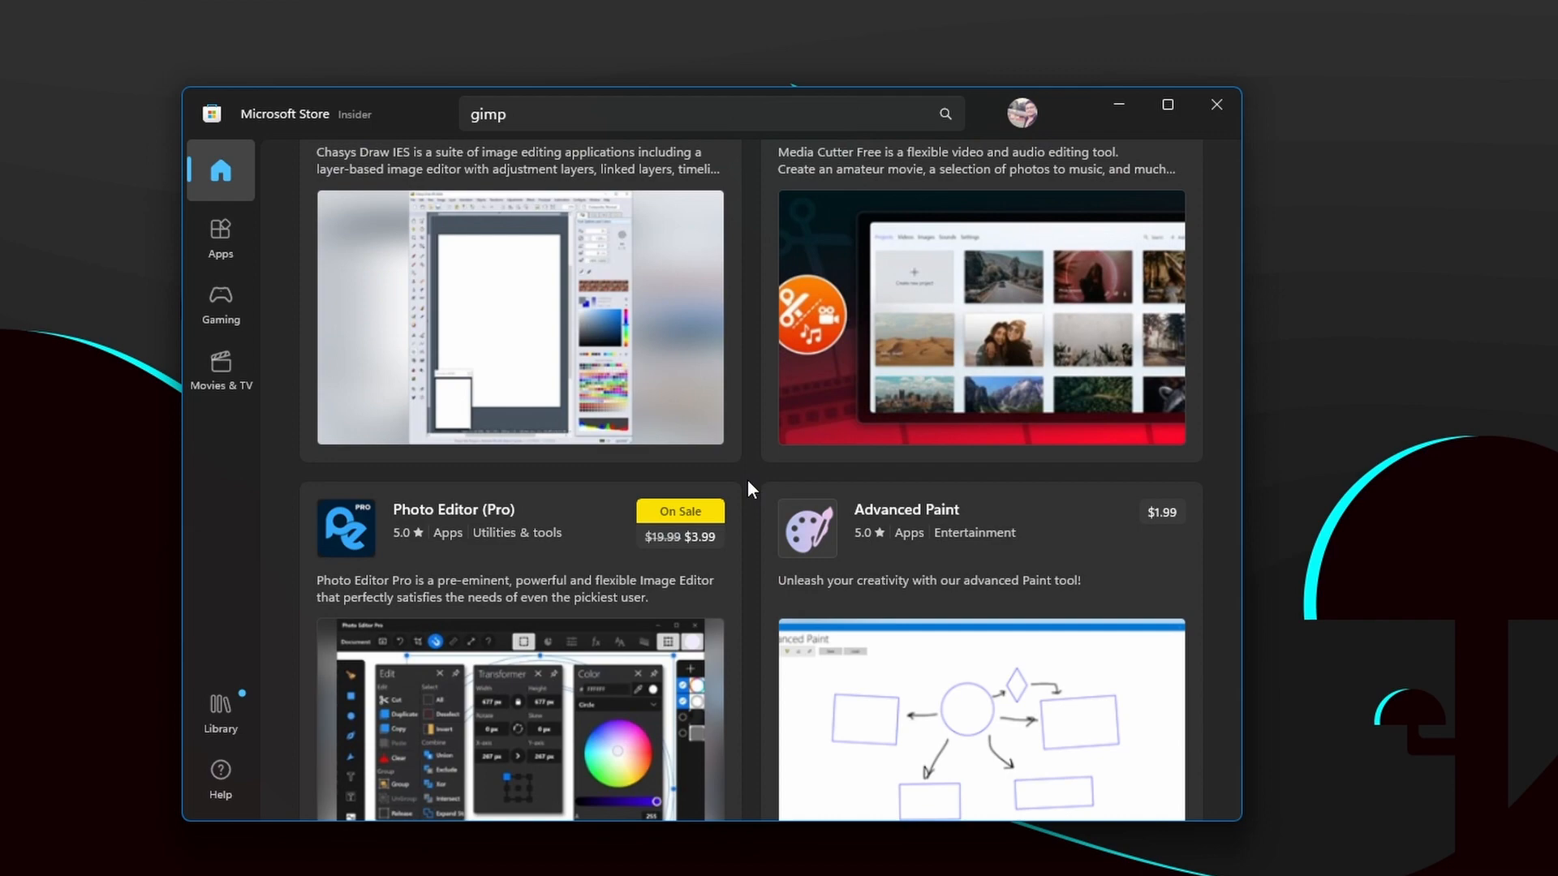
{"action": "scroll", "scroll_direction": "down", "scroll_amount": 3}
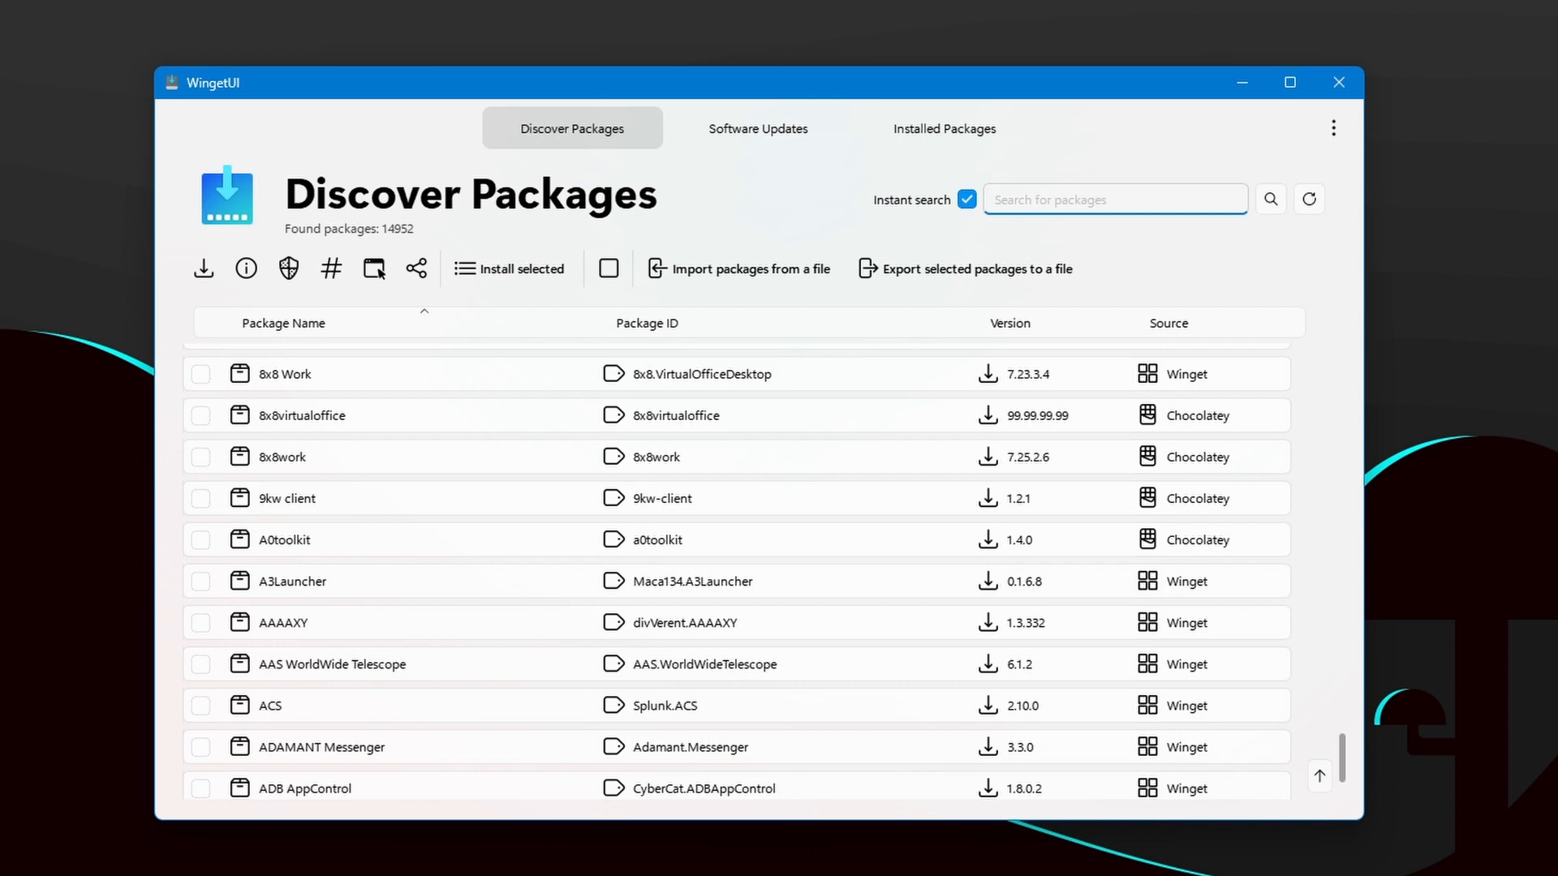
{"action": "mouse_move", "coordinate": [784, 234]}
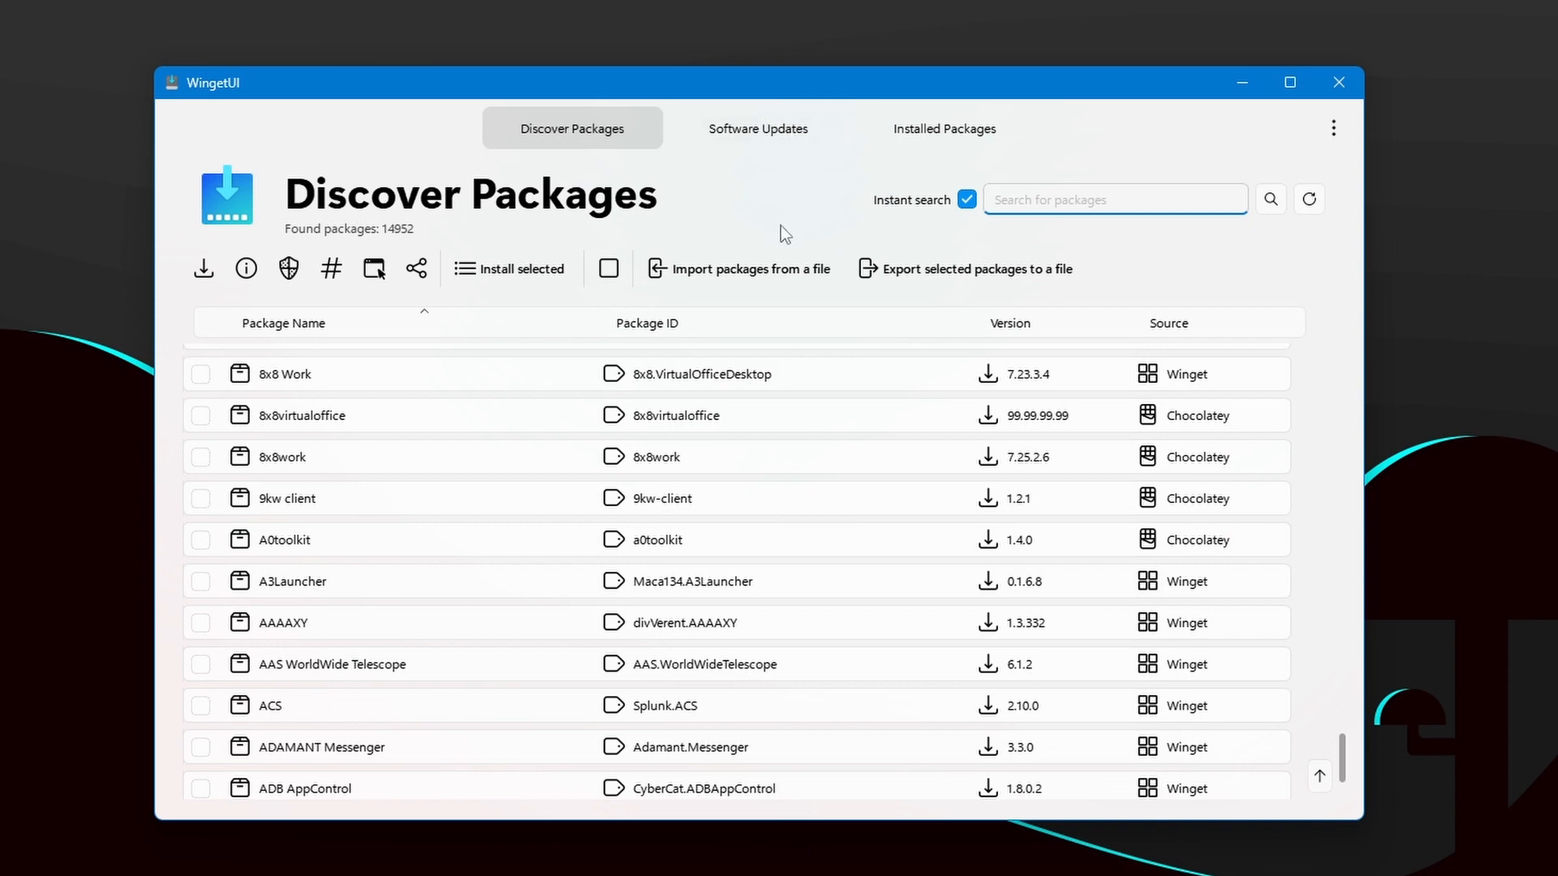
{"action": "type", "text": "7"}
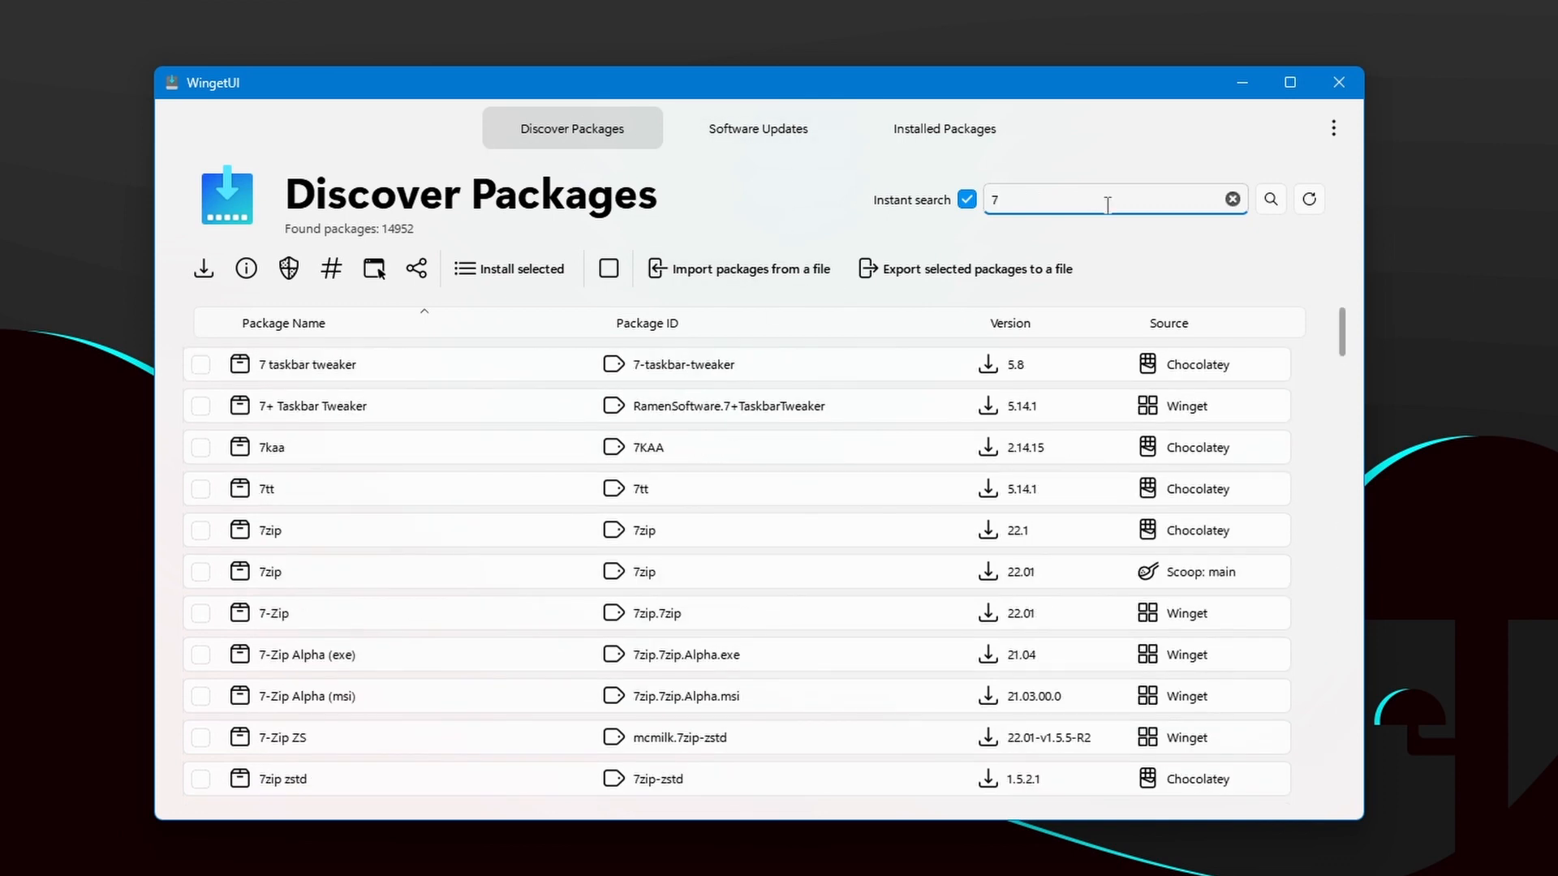
{"action": "type", "text": "zip"}
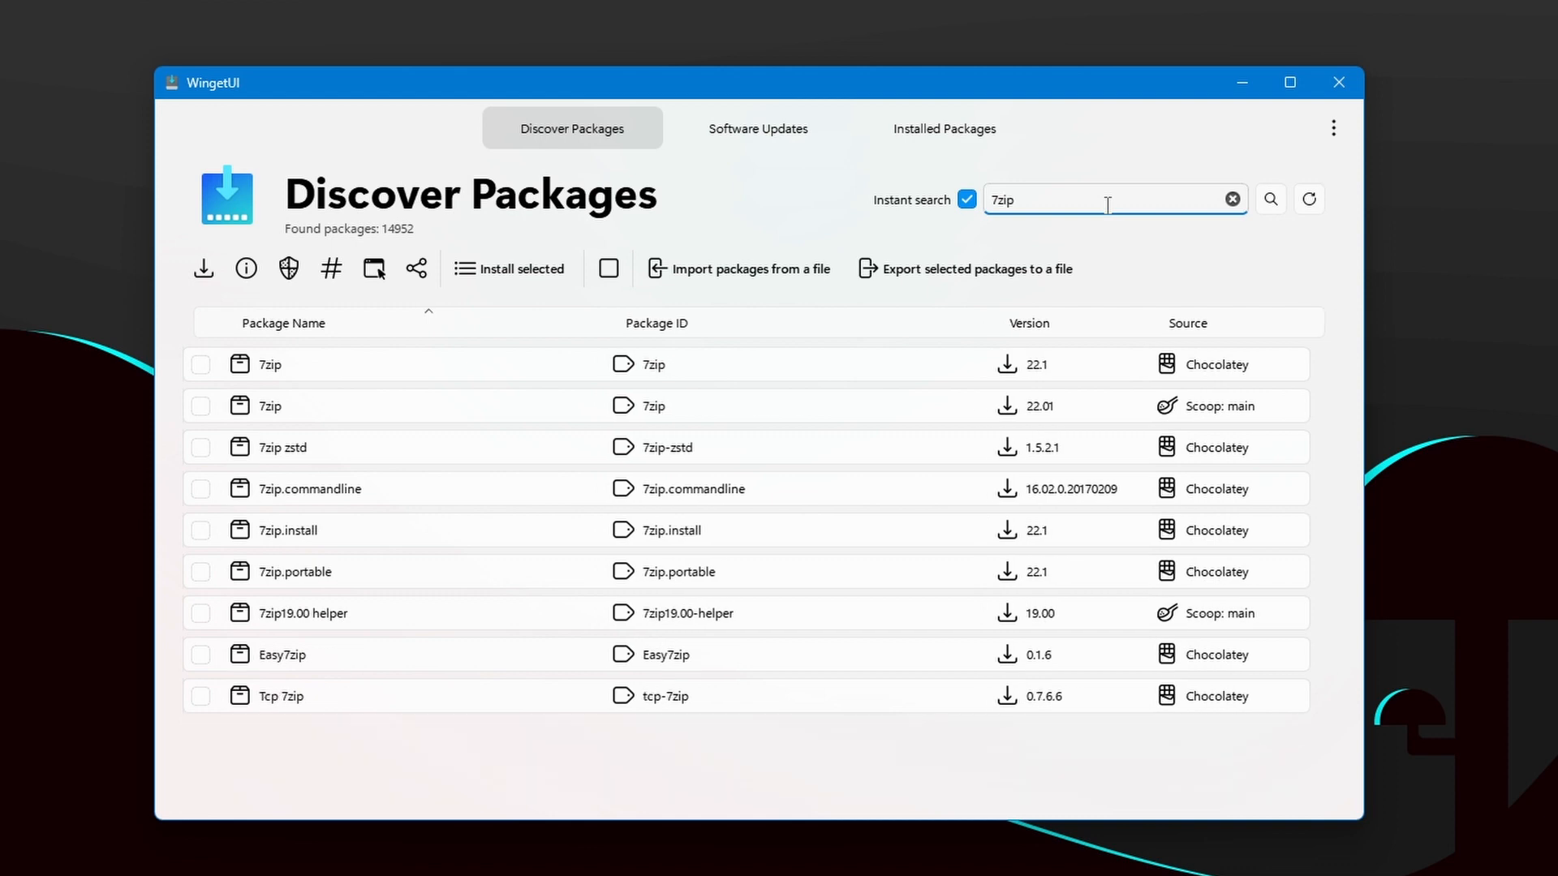
{"action": "type", "text": "winrar"}
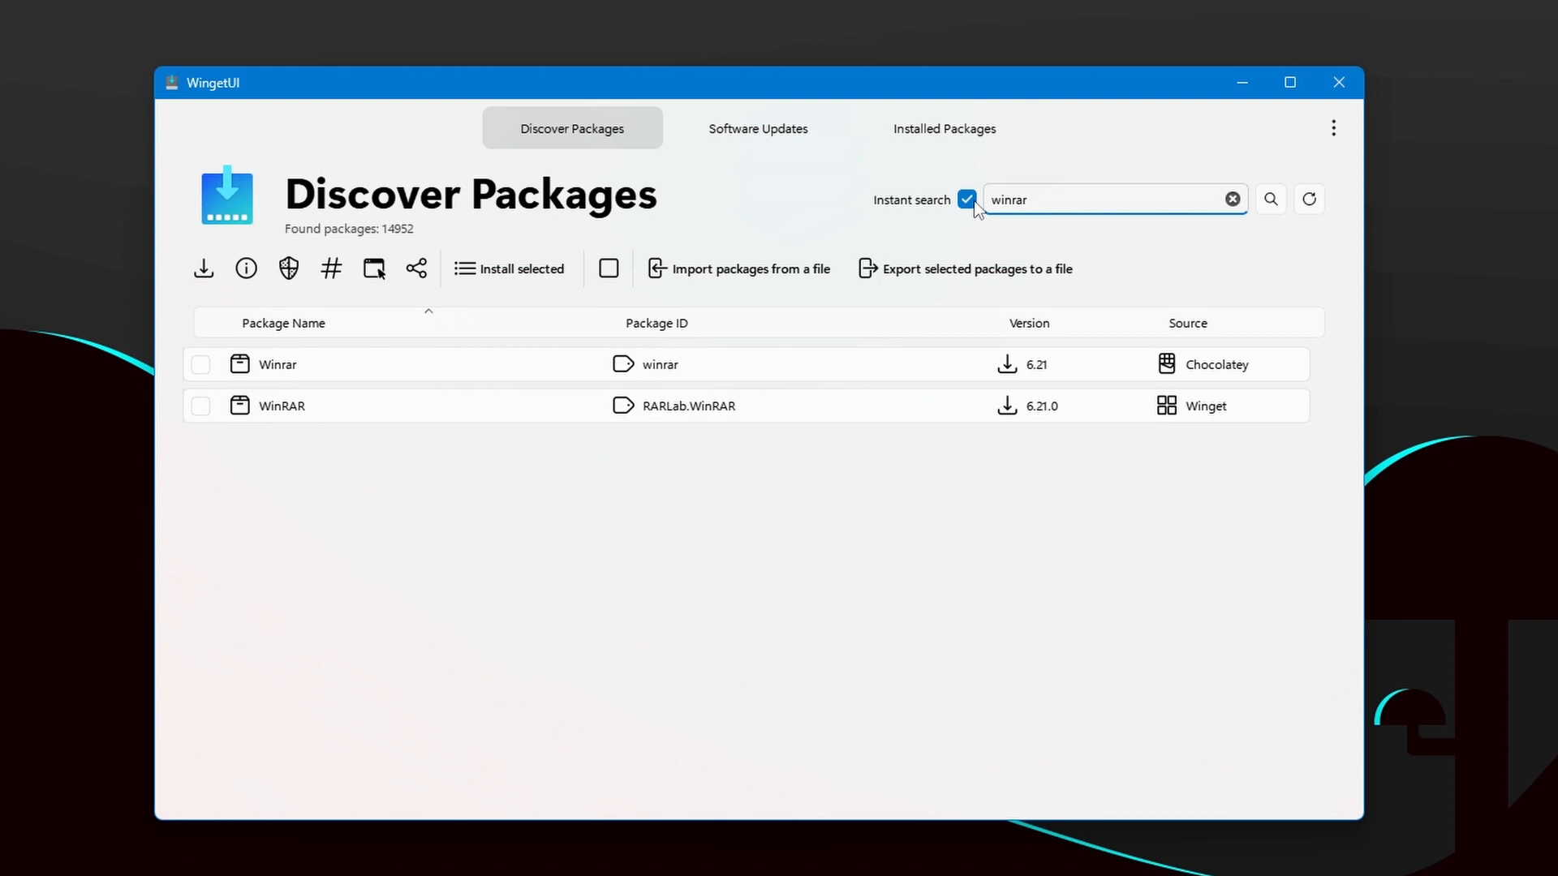
{"action": "left_click", "coordinate": [757, 128]}
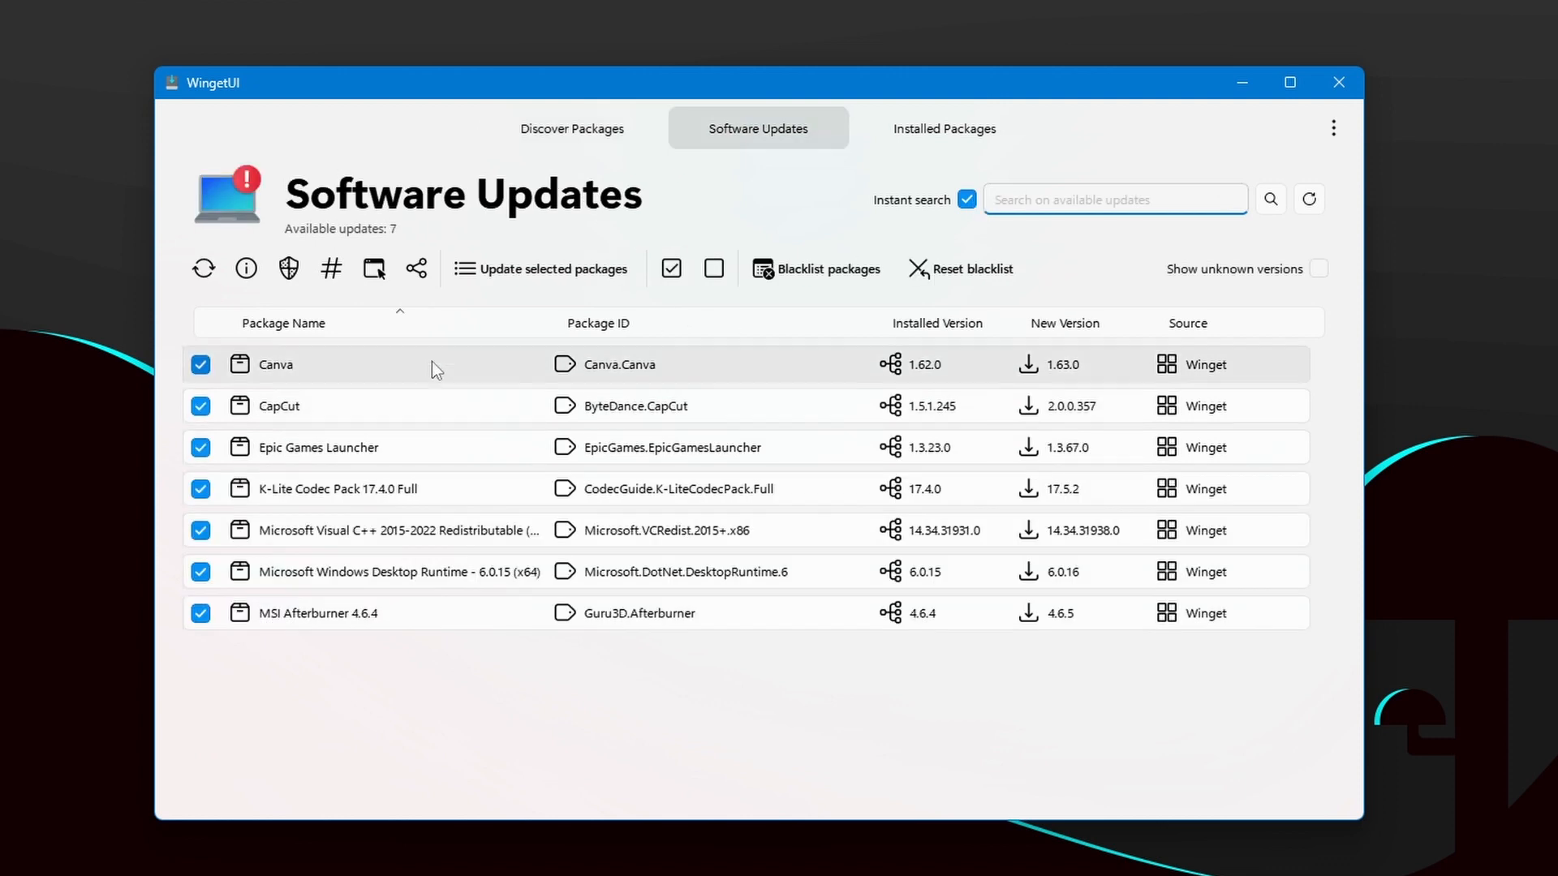
{"action": "mouse_move", "coordinate": [302, 447]}
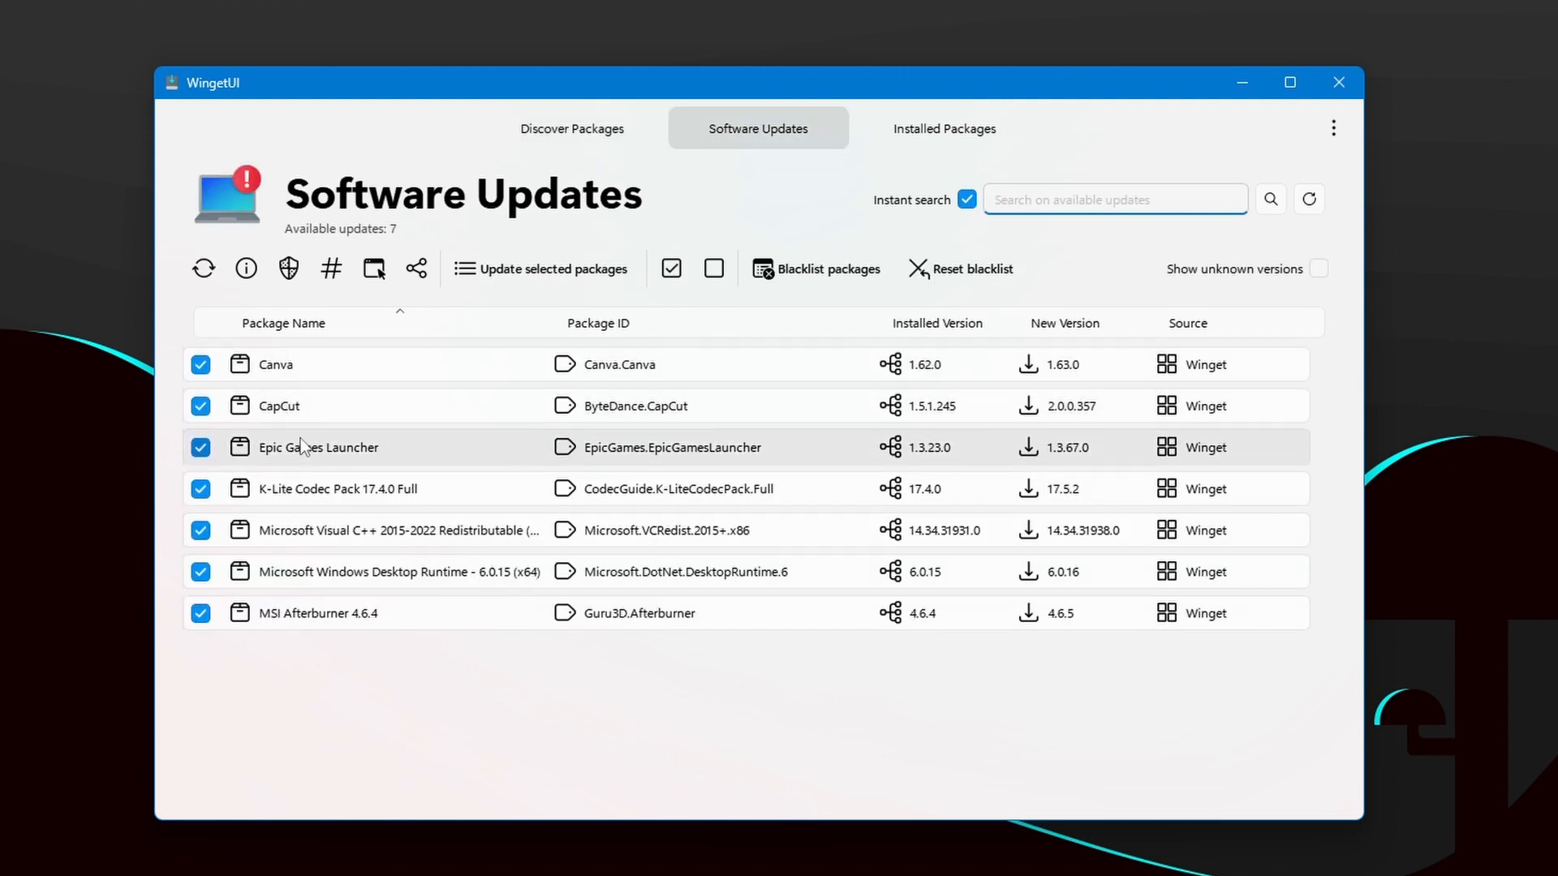
{"action": "mouse_move", "coordinate": [333, 475]}
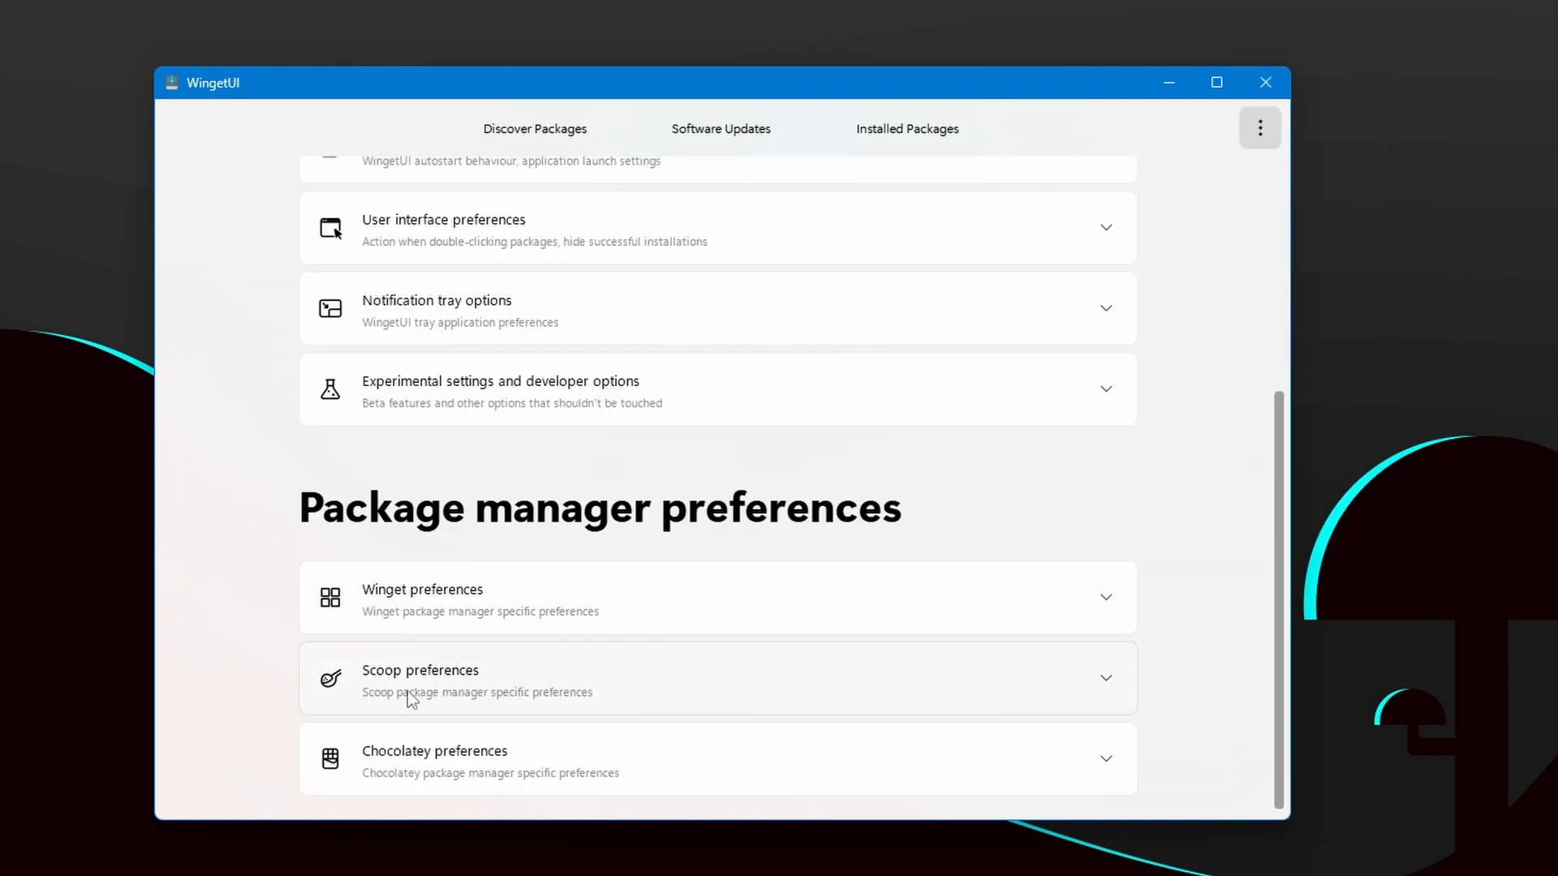
{"action": "mouse_move", "coordinate": [655, 566]}
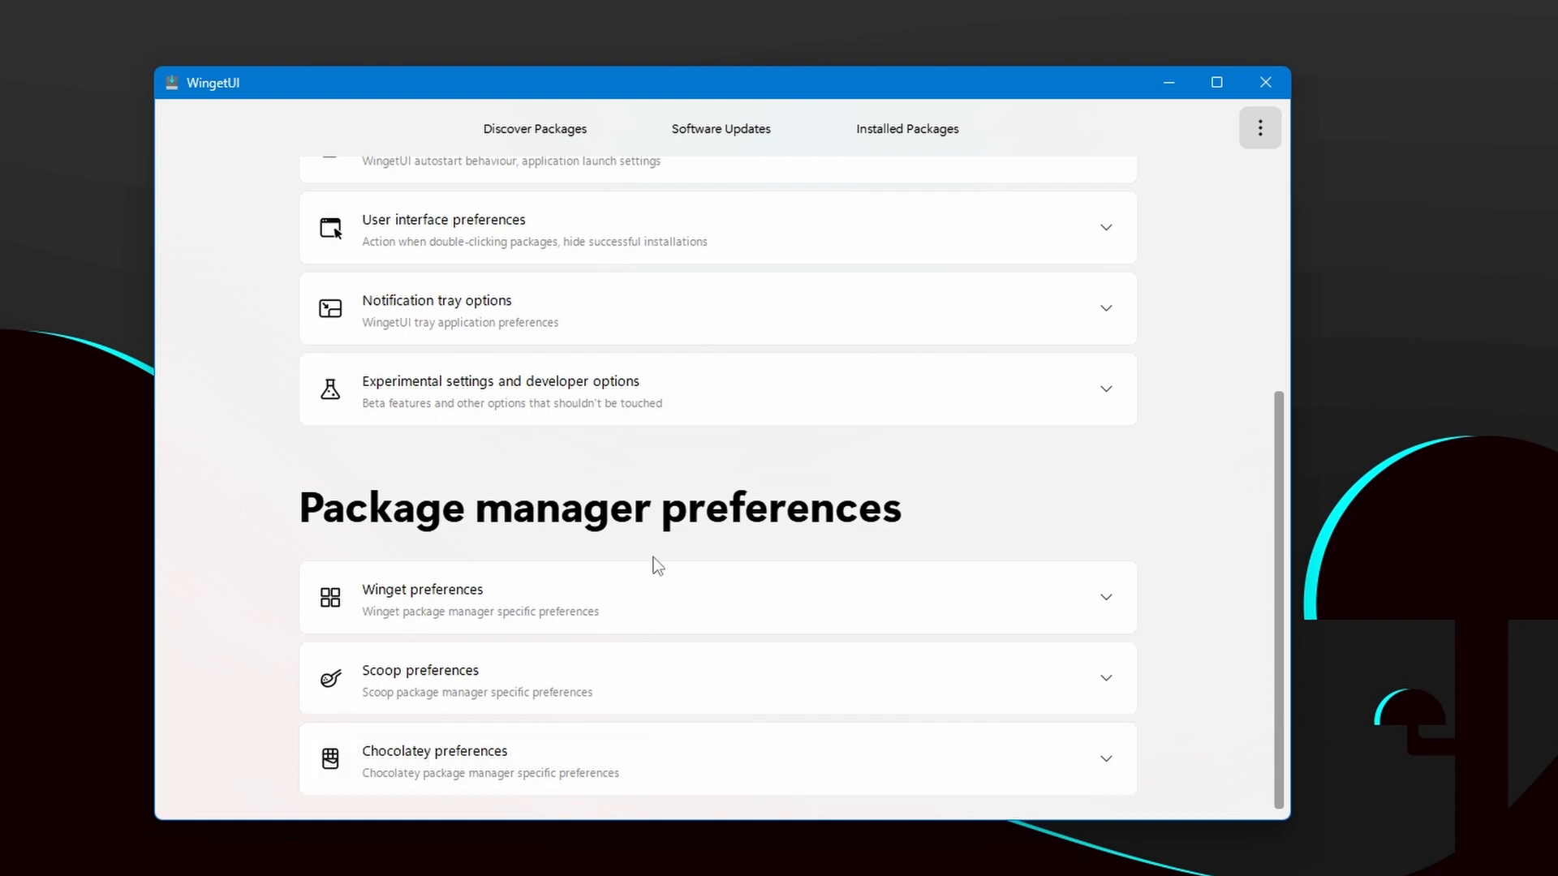
{"action": "mouse_move", "coordinate": [630, 536]}
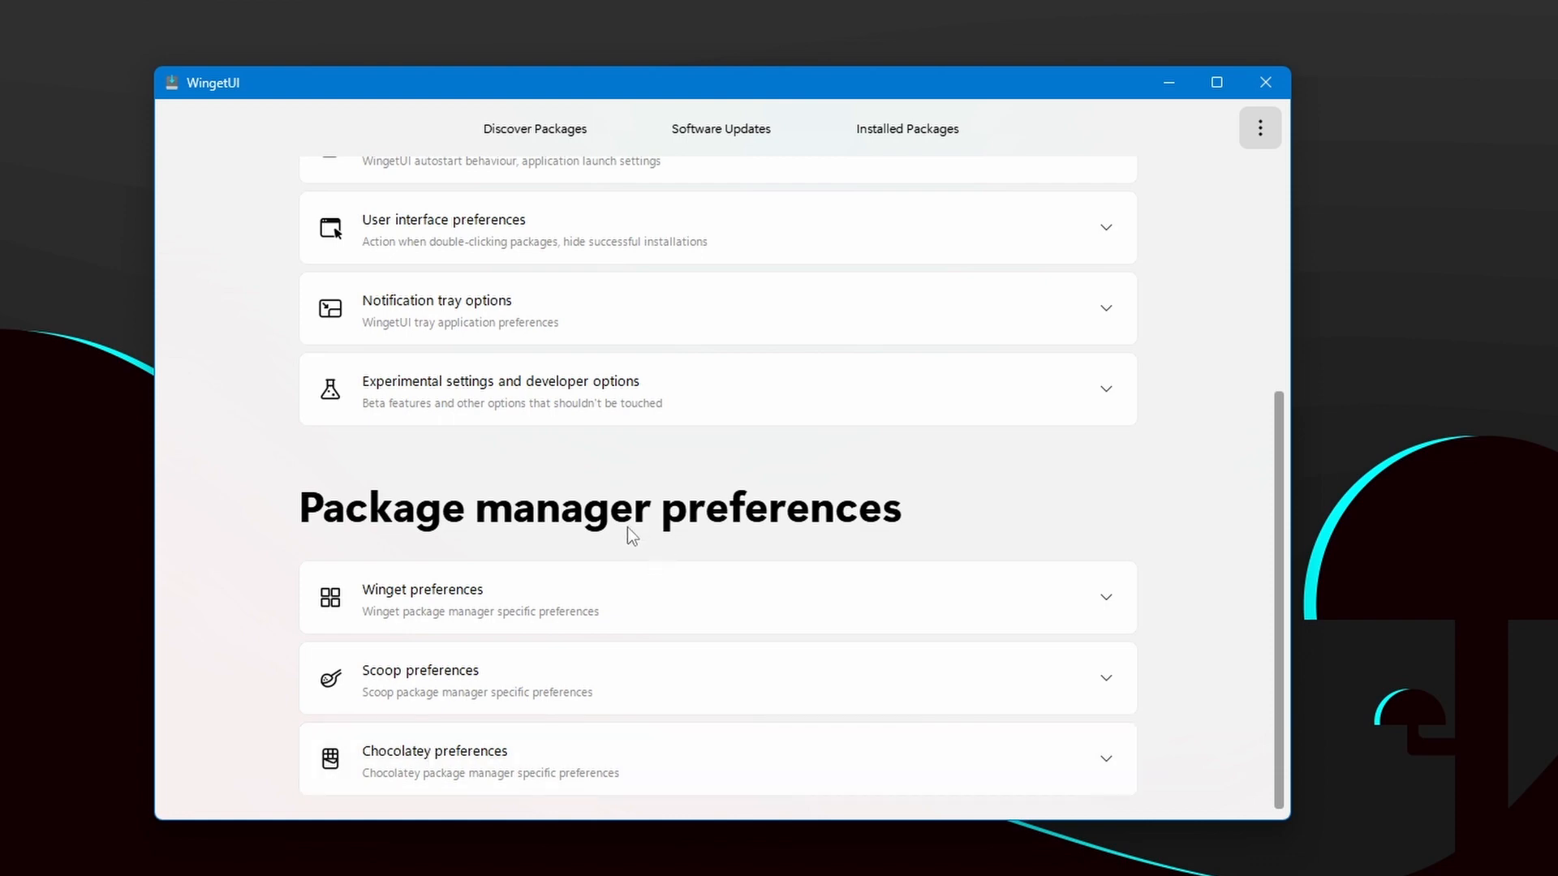
{"action": "left_click", "coordinate": [535, 128]}
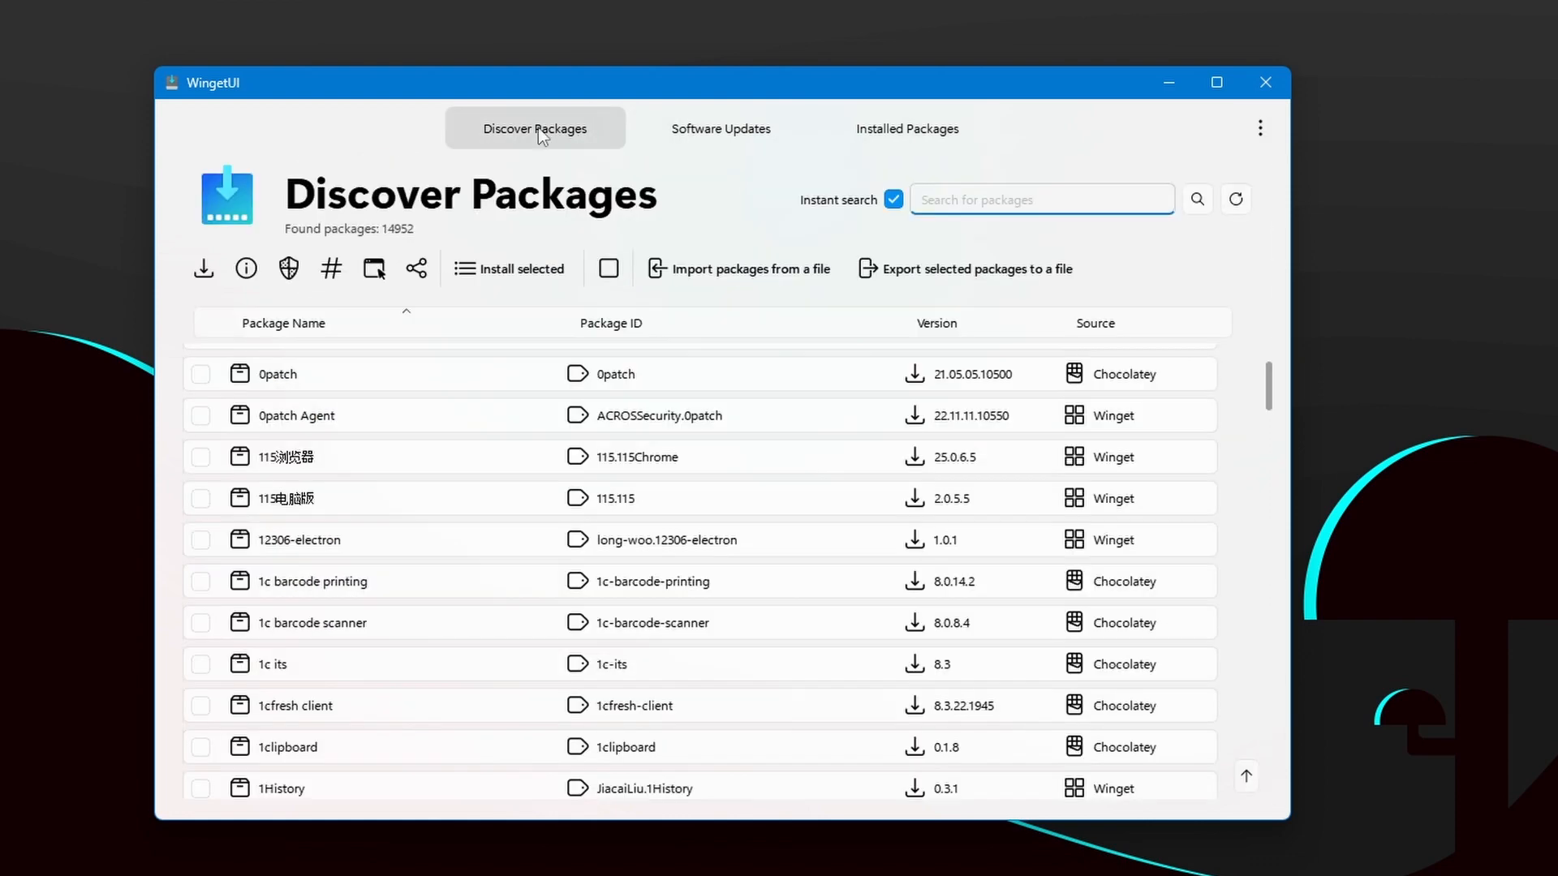
{"action": "scroll", "scroll_direction": "down", "scroll_amount": 3}
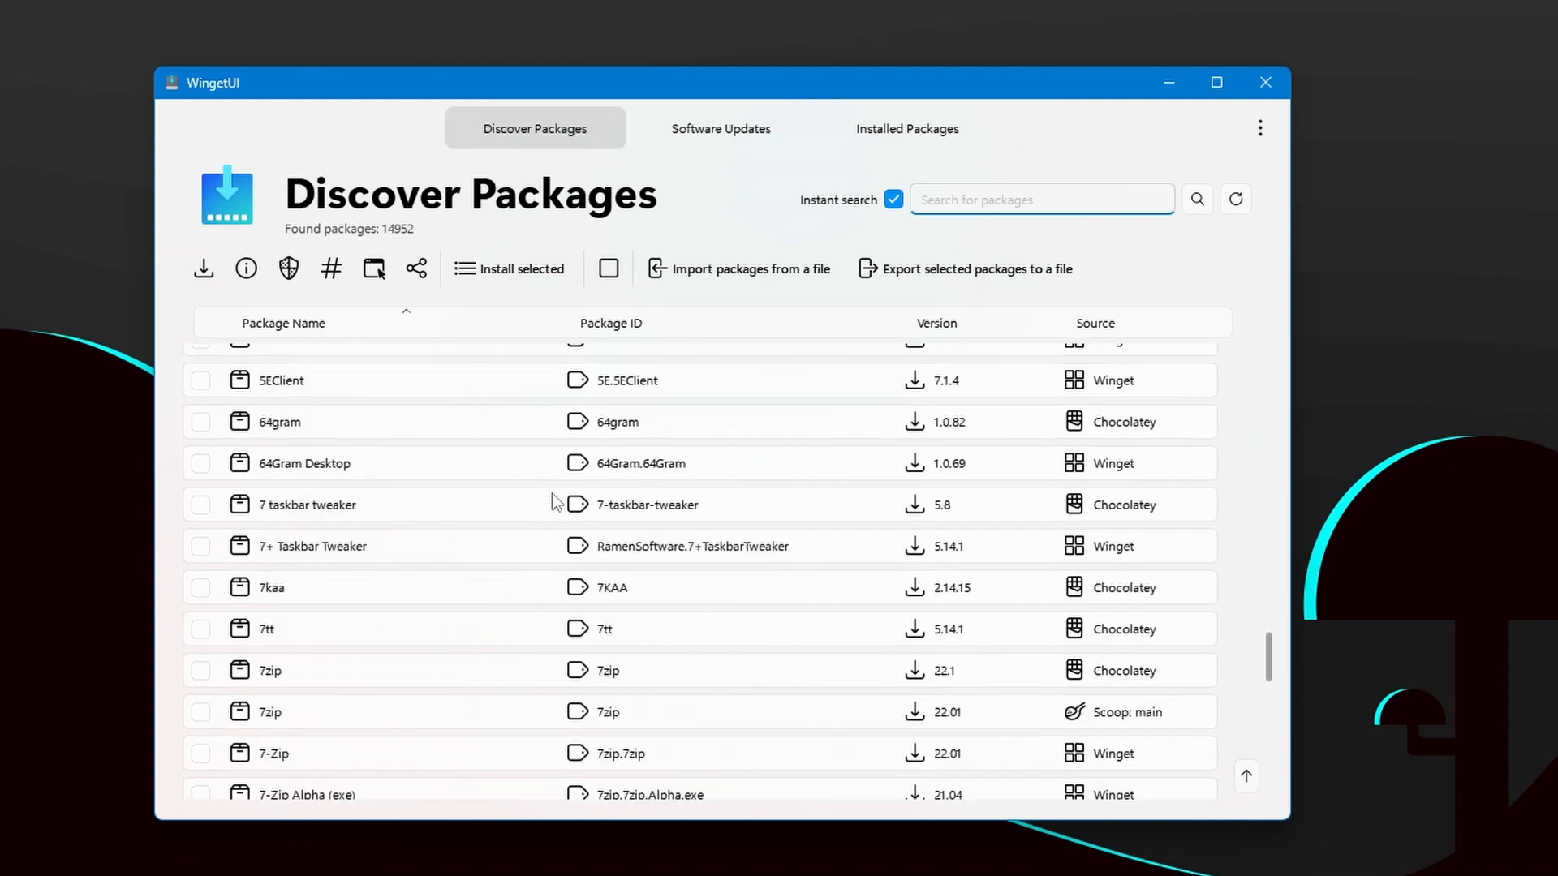